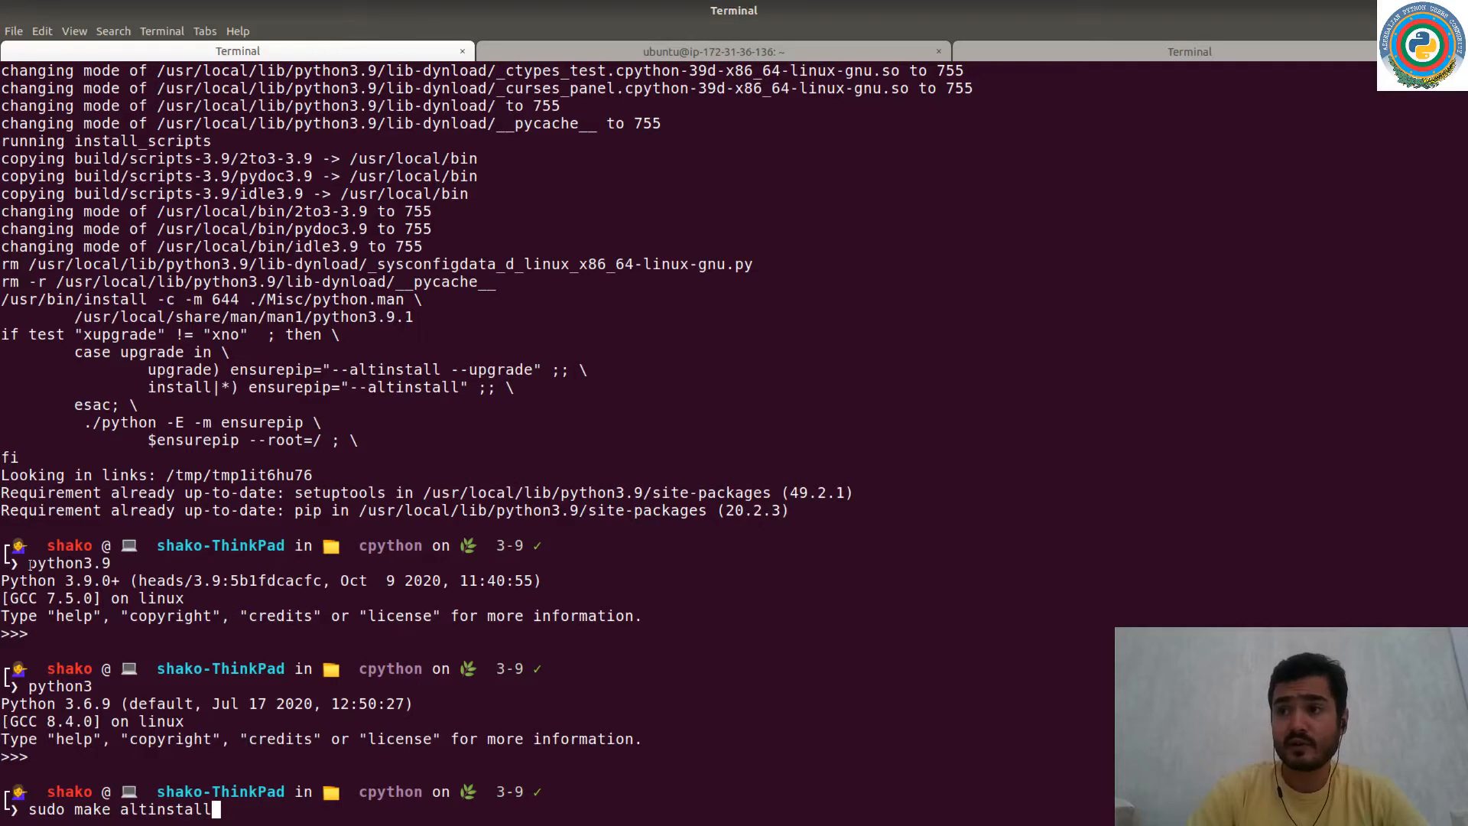
Point out the python3.9 command in the output, then clear the terminal to a fresh prompt.
double_click(58, 563)
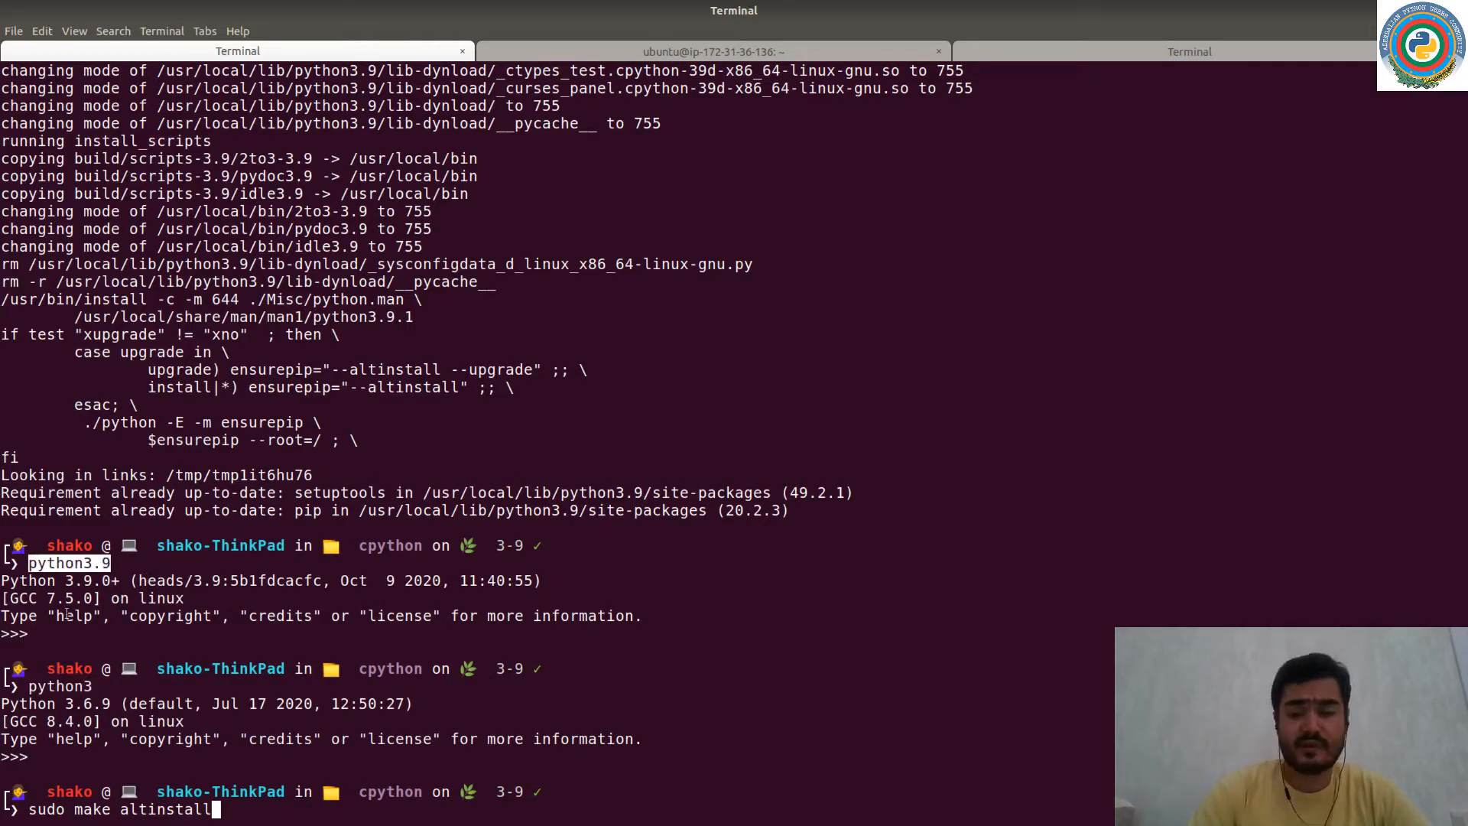
mouse_move(237, 752)
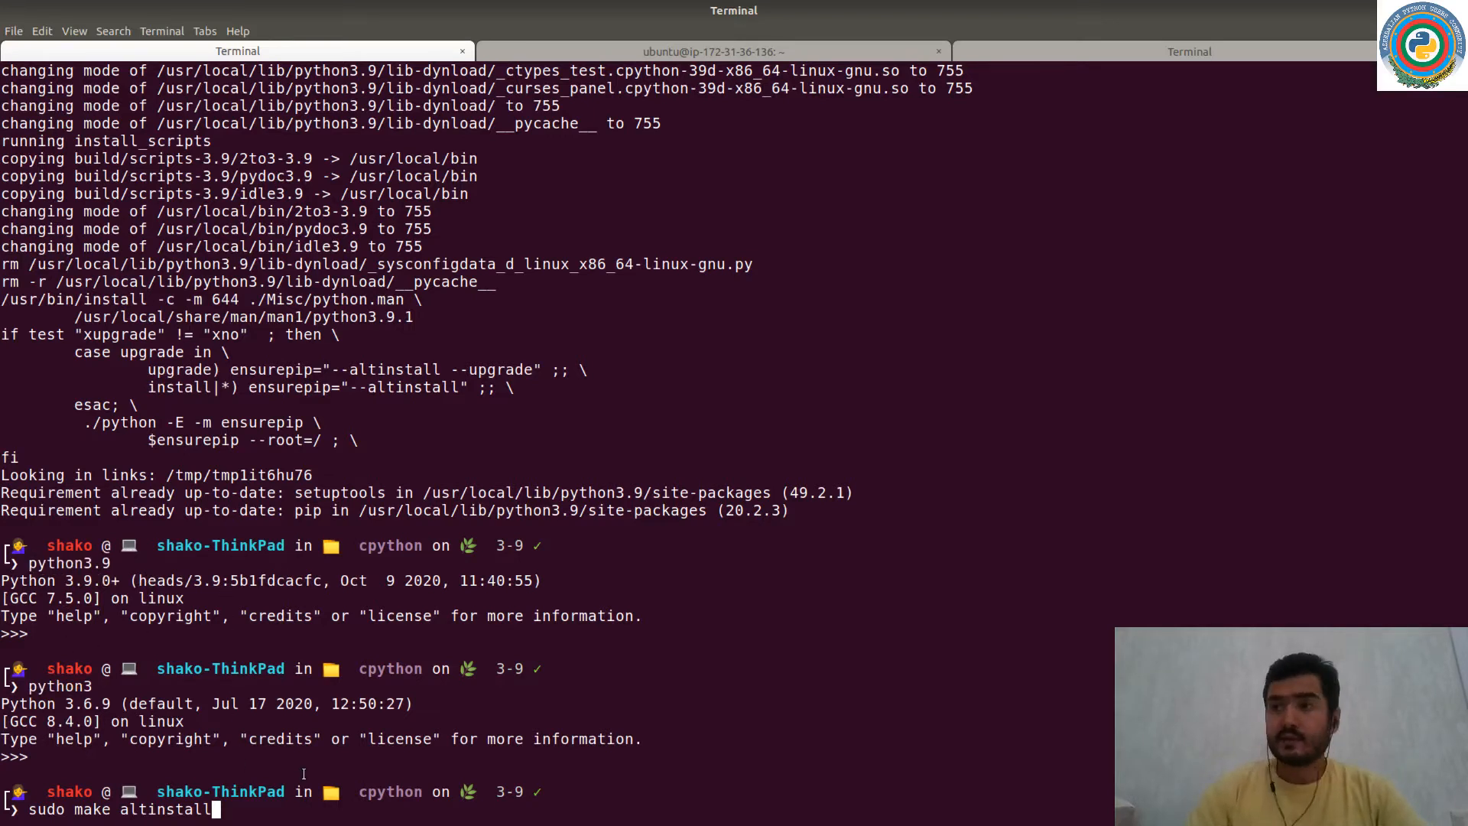
double_click(65, 562)
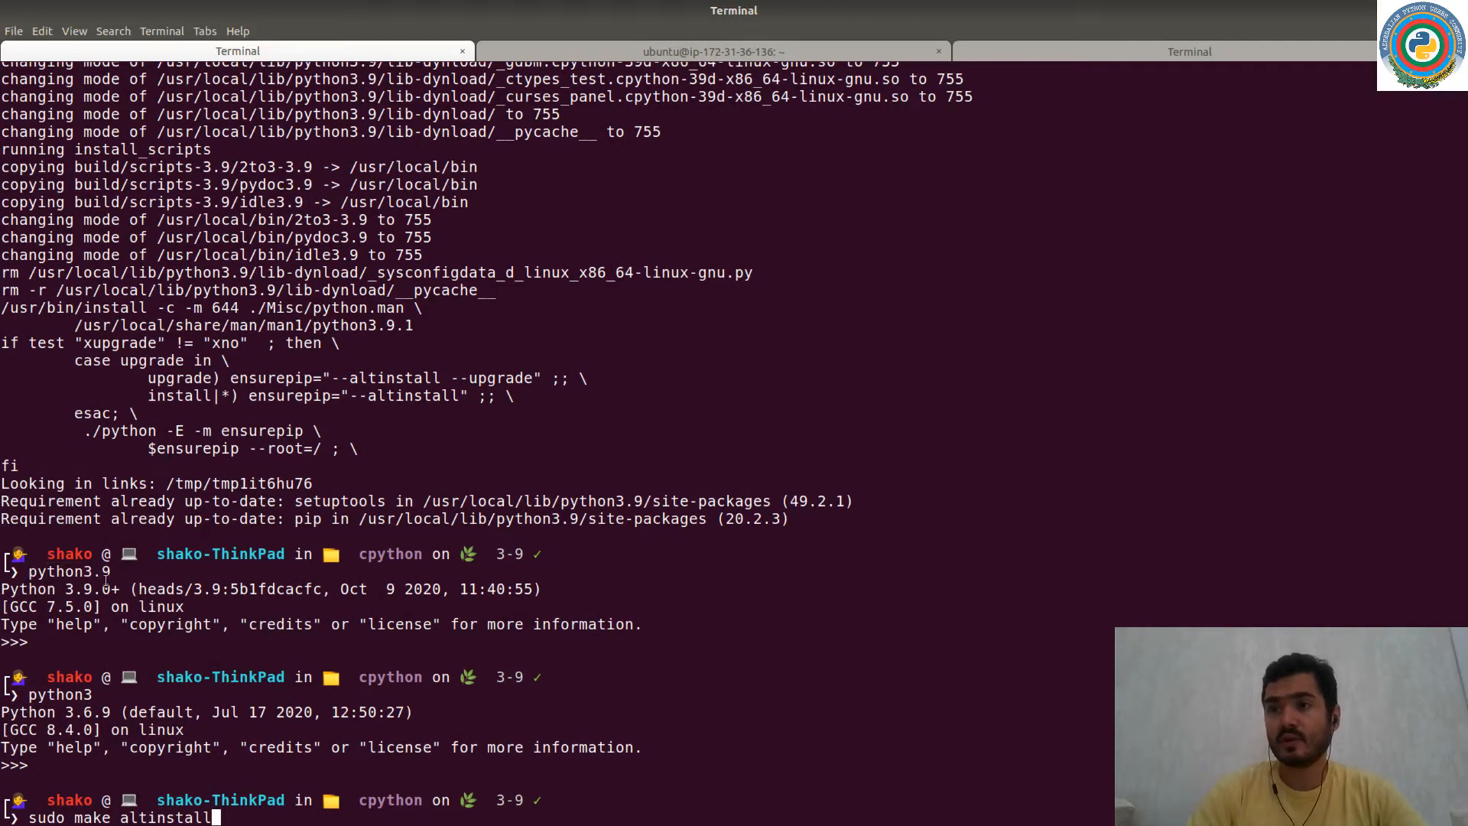
key(ctrl+c)
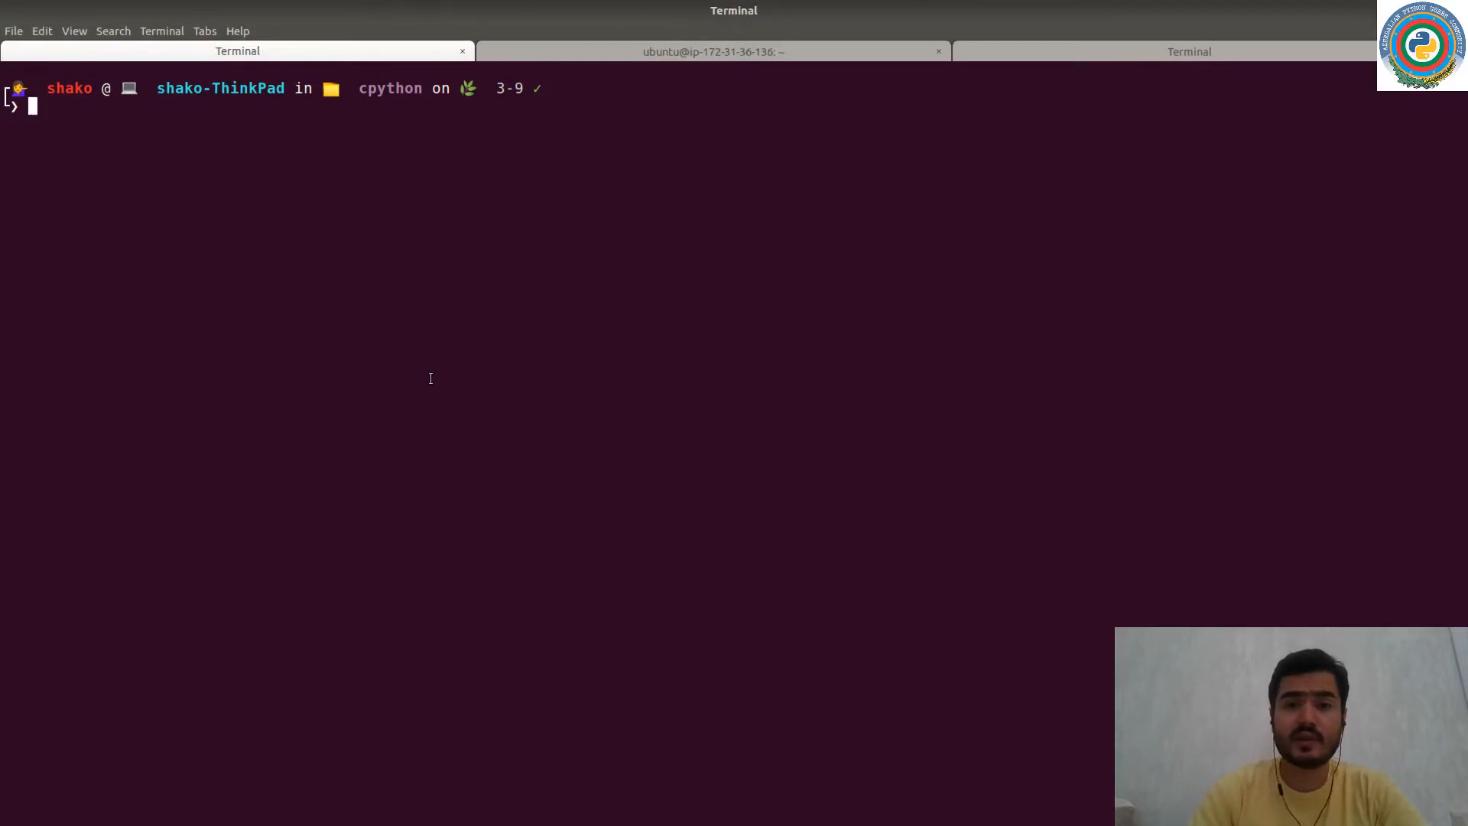
Launch gdb on the python3.9 binary and begin a break command.
text(gdb python)
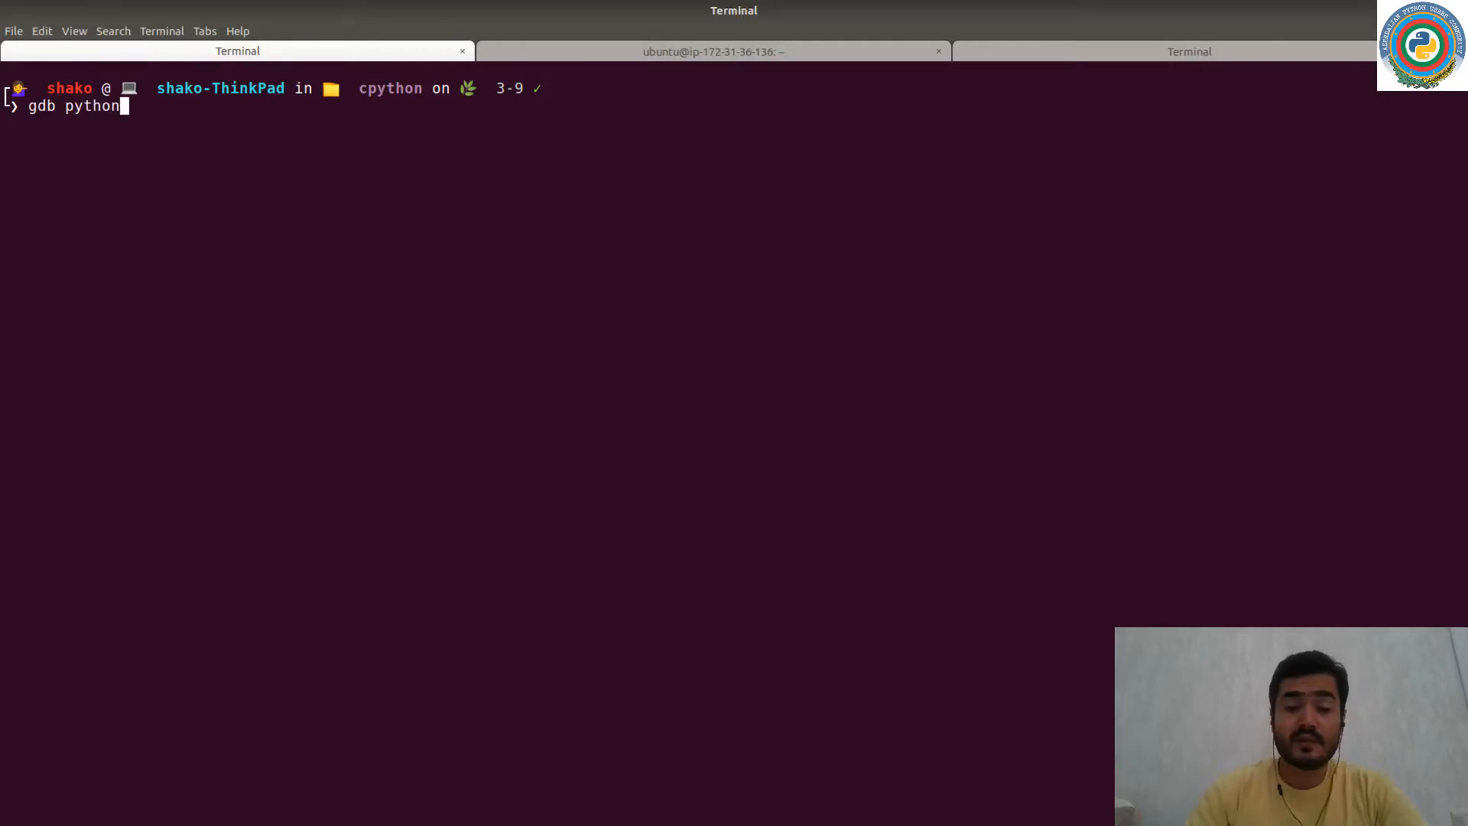
text(3.9)
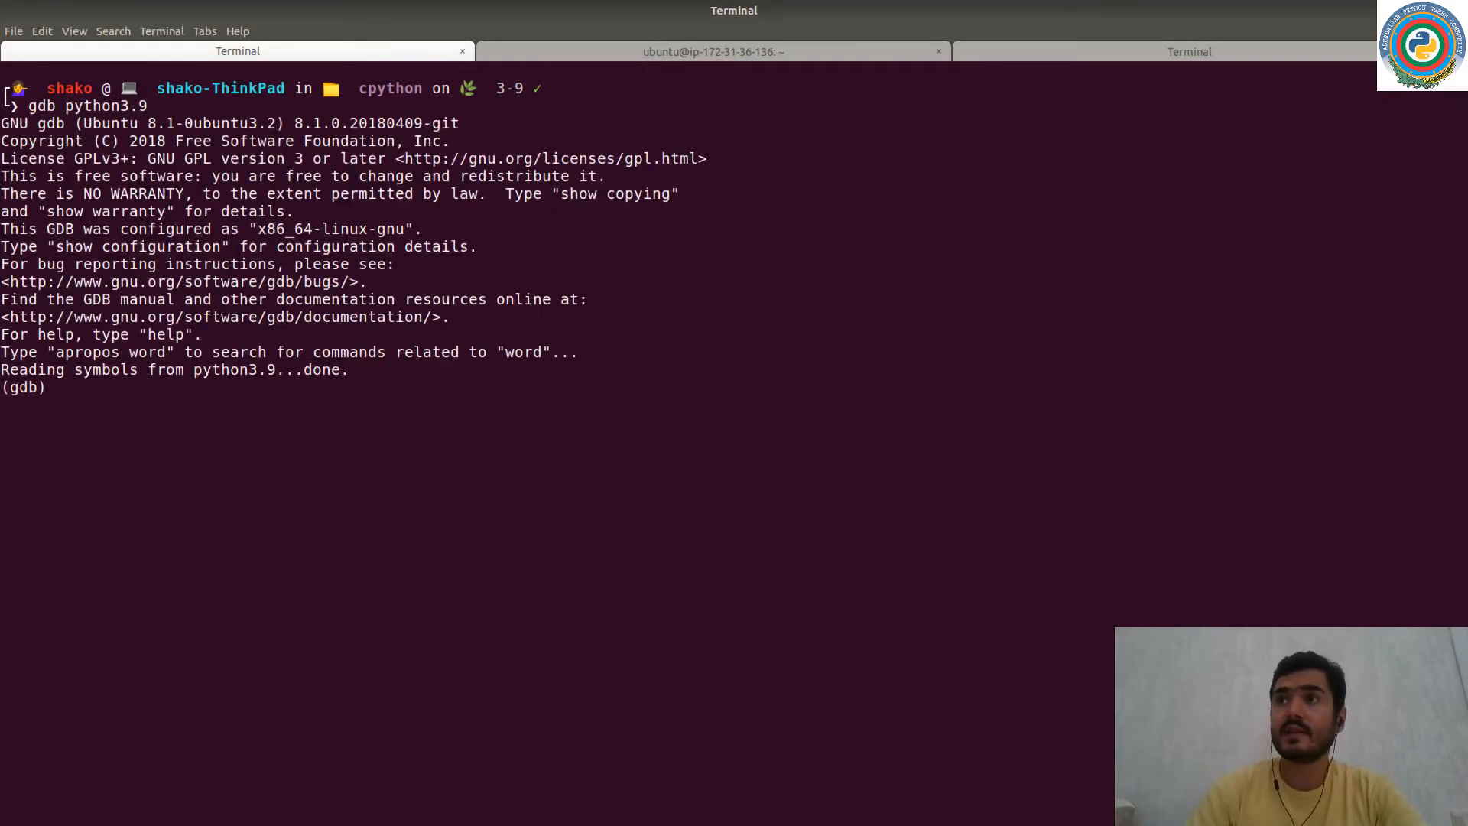
text(break)
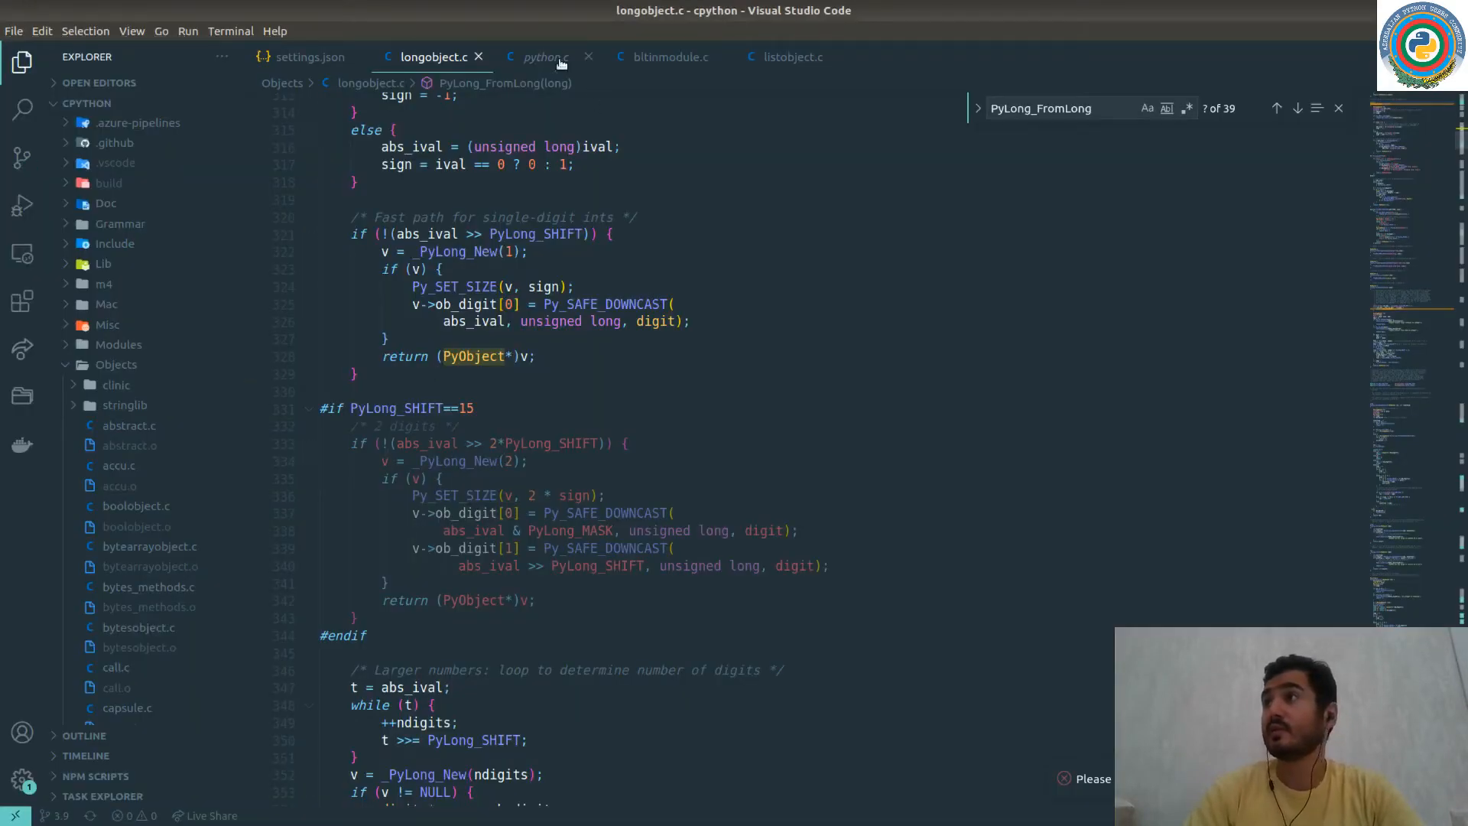
Switch to the python.c source in VS Code before setting the main breakpoint.
click(546, 57)
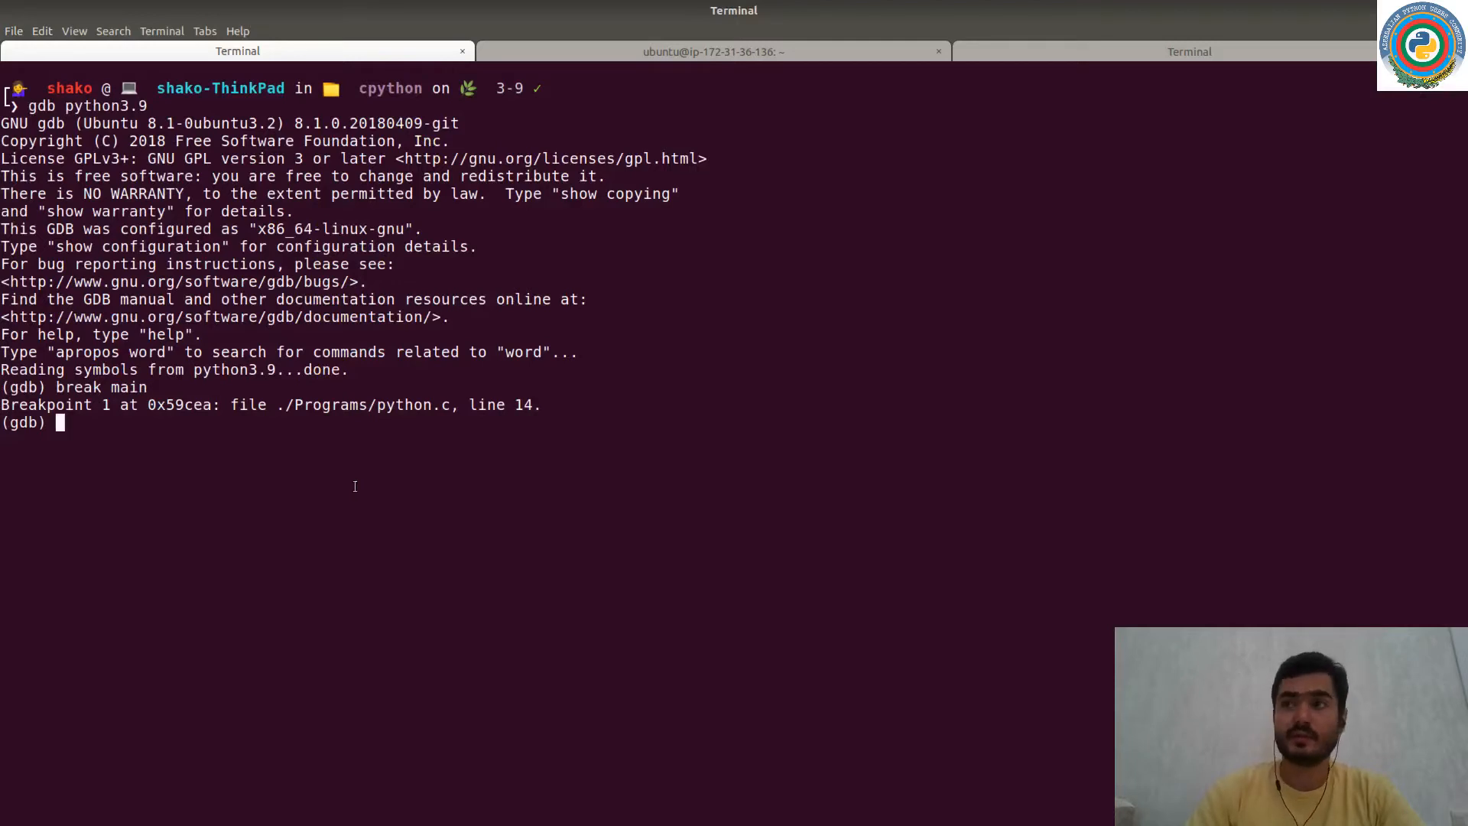
Quit and rerun gdb python3.9, run the interpreter to a normal exit, and begin a break command.
text(quit)
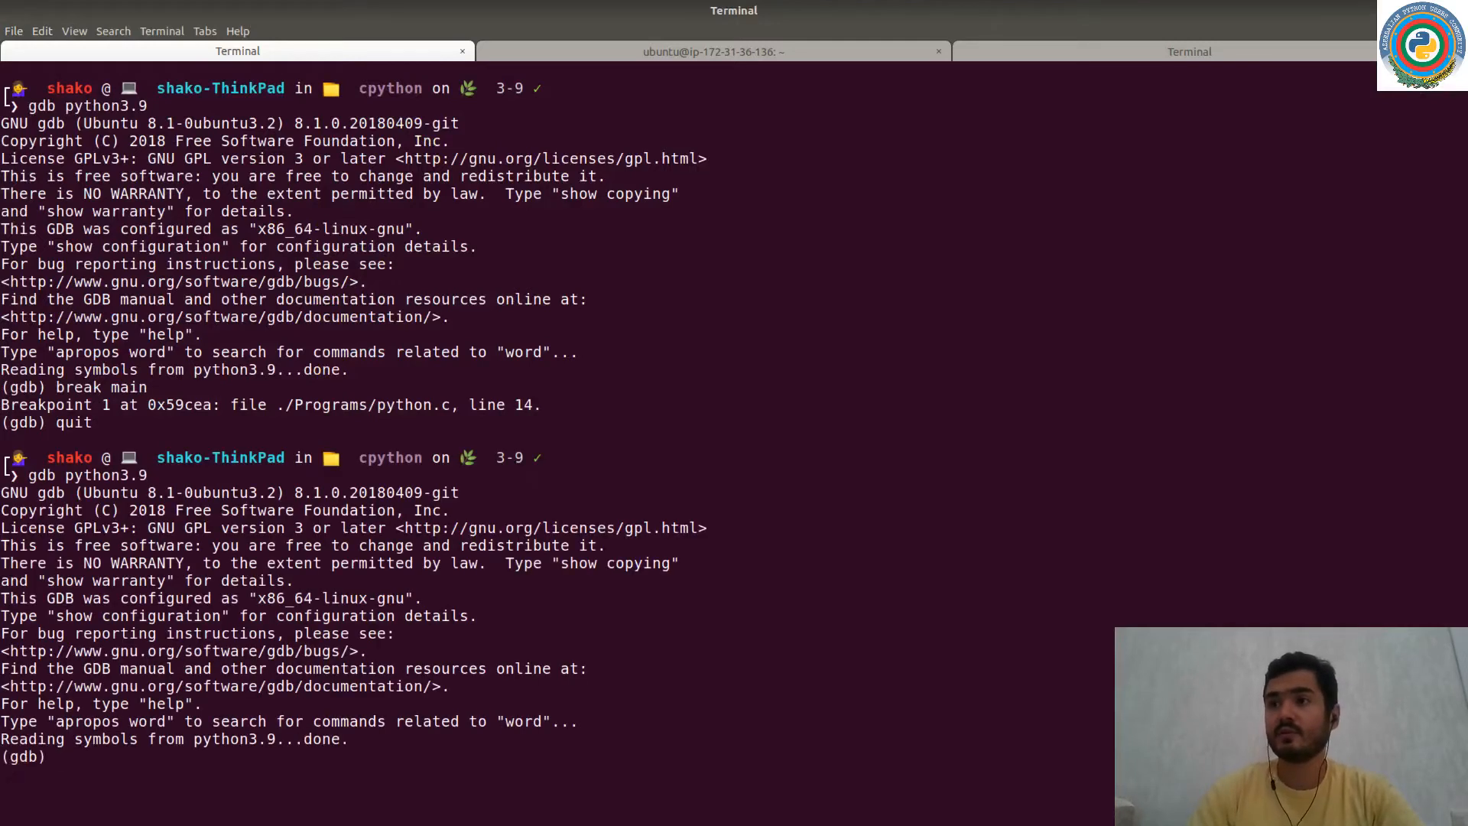
text(run)
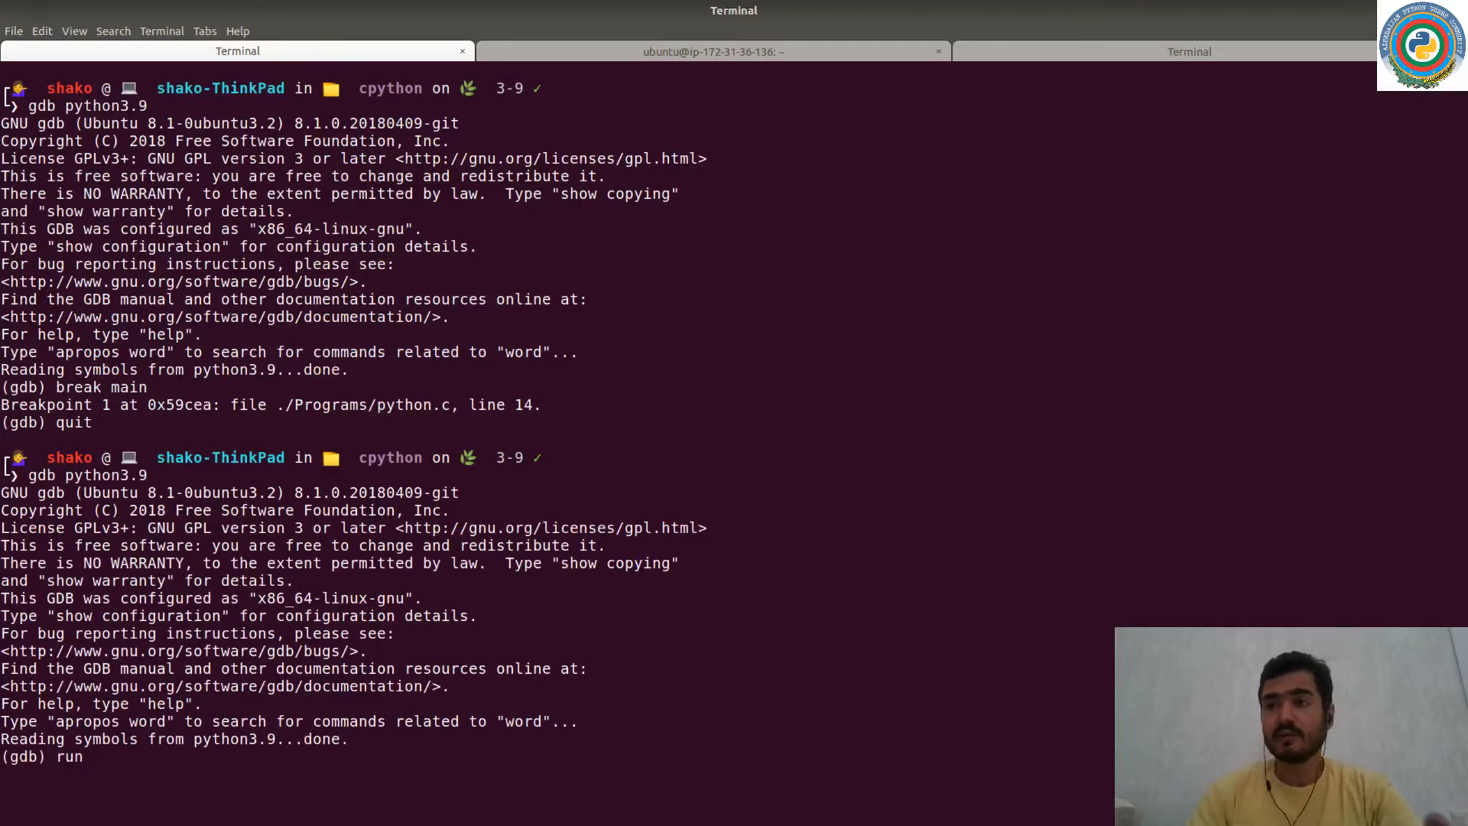
key(Return)
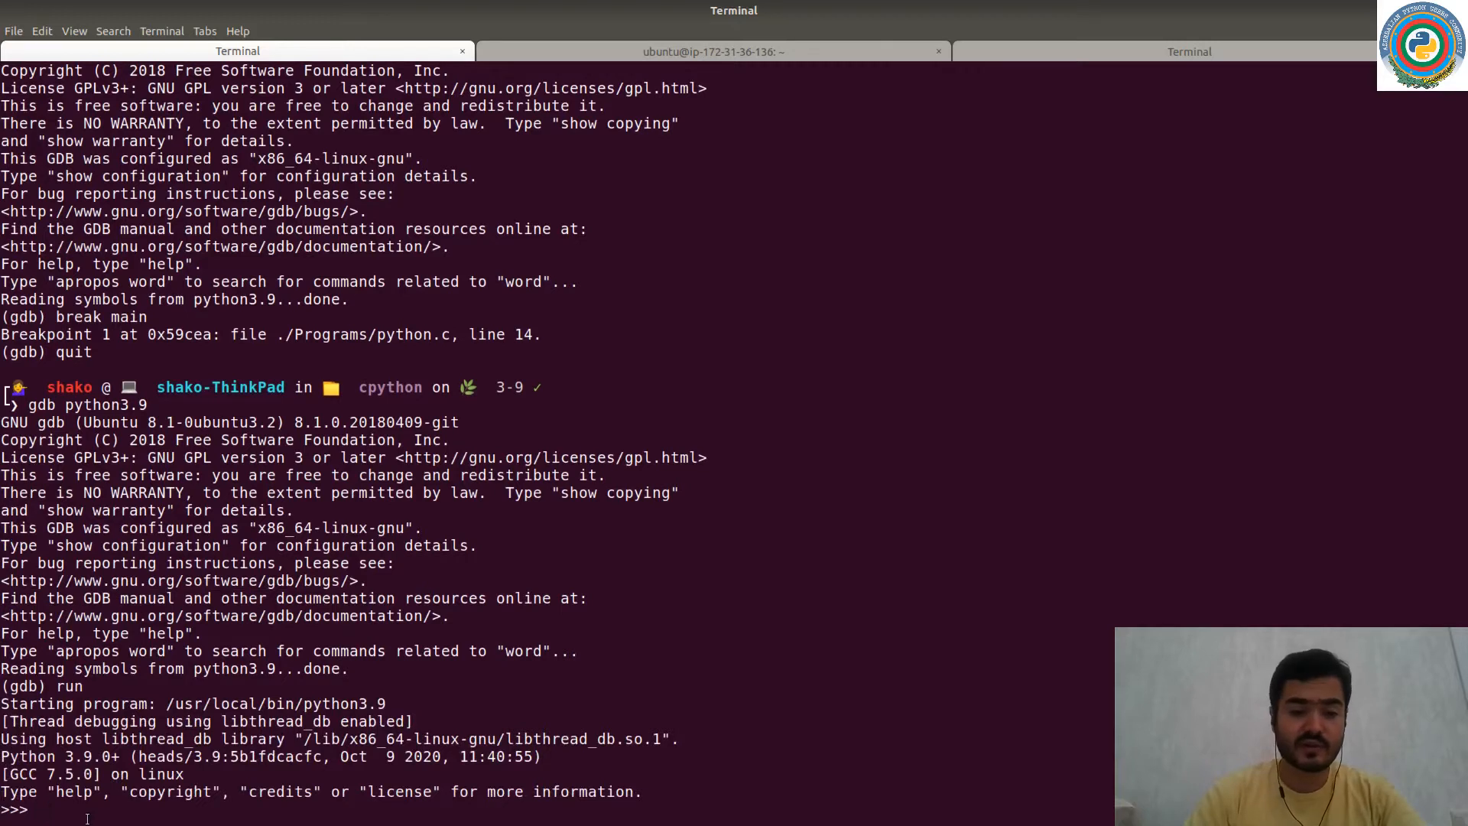
key(Return)
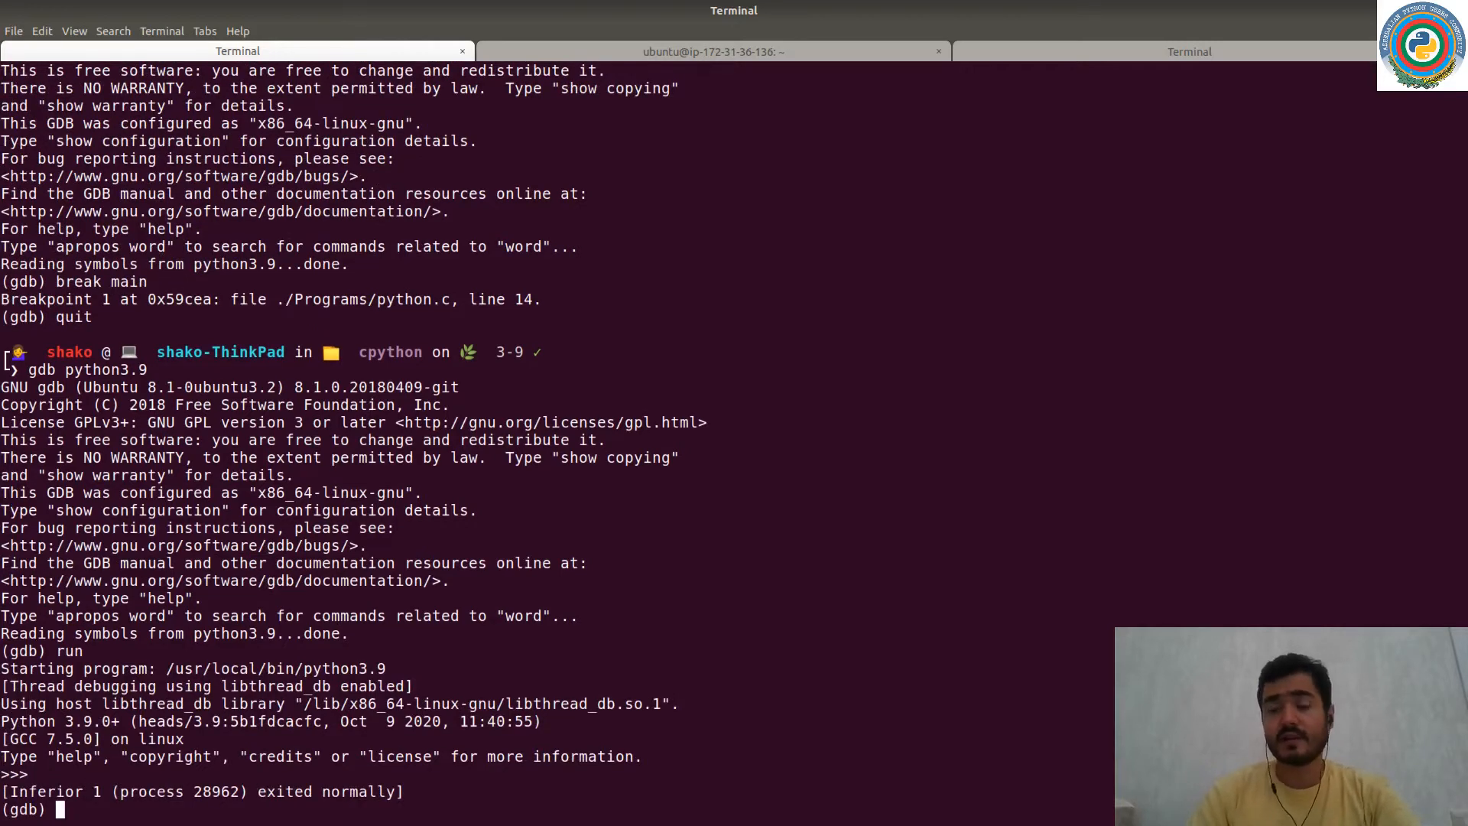
text(break)
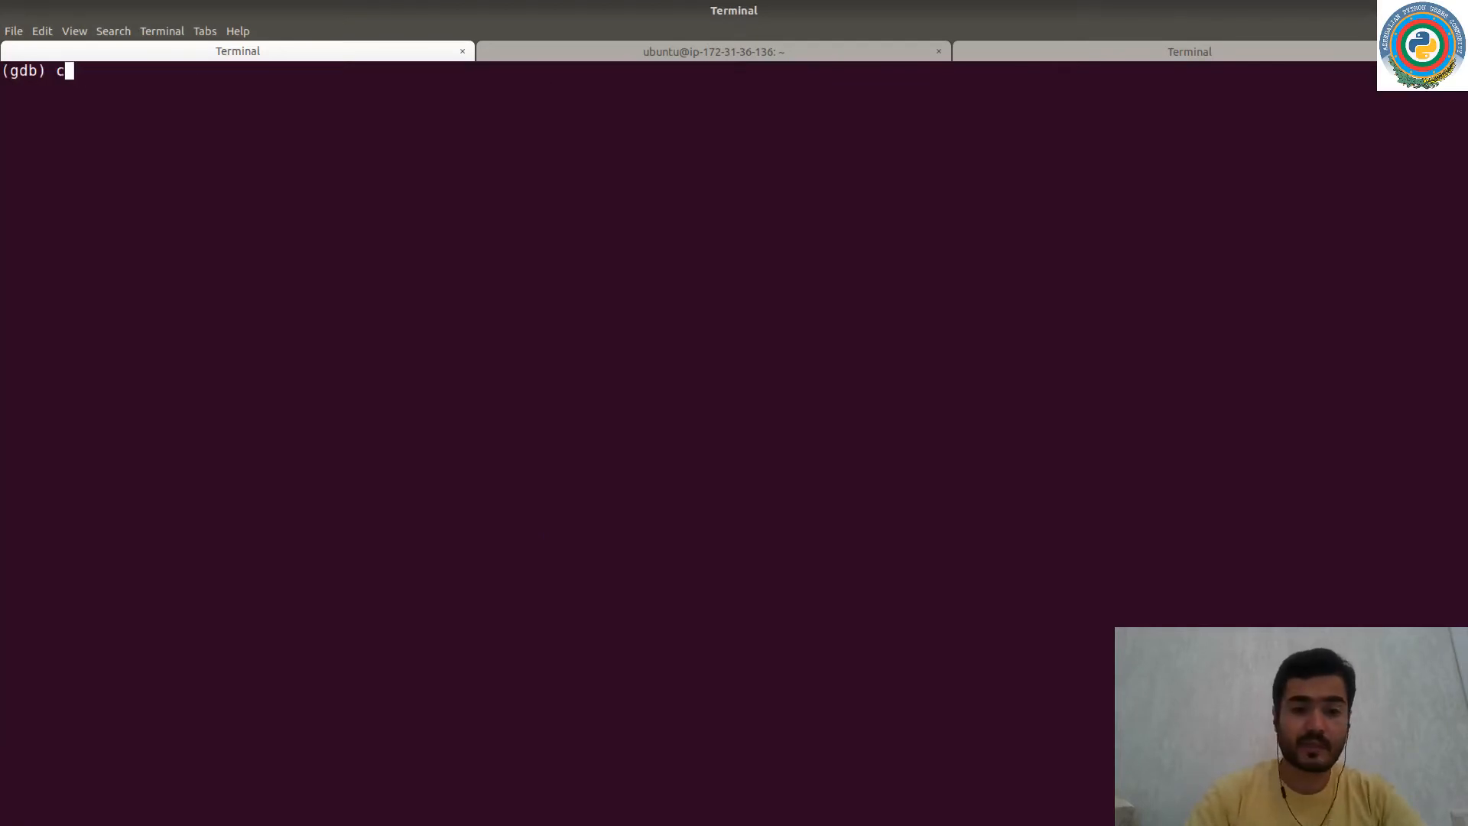
Call PyLong_FromLong(11111) in gdb to create an int object stored as $1.
text(all PyLogn)
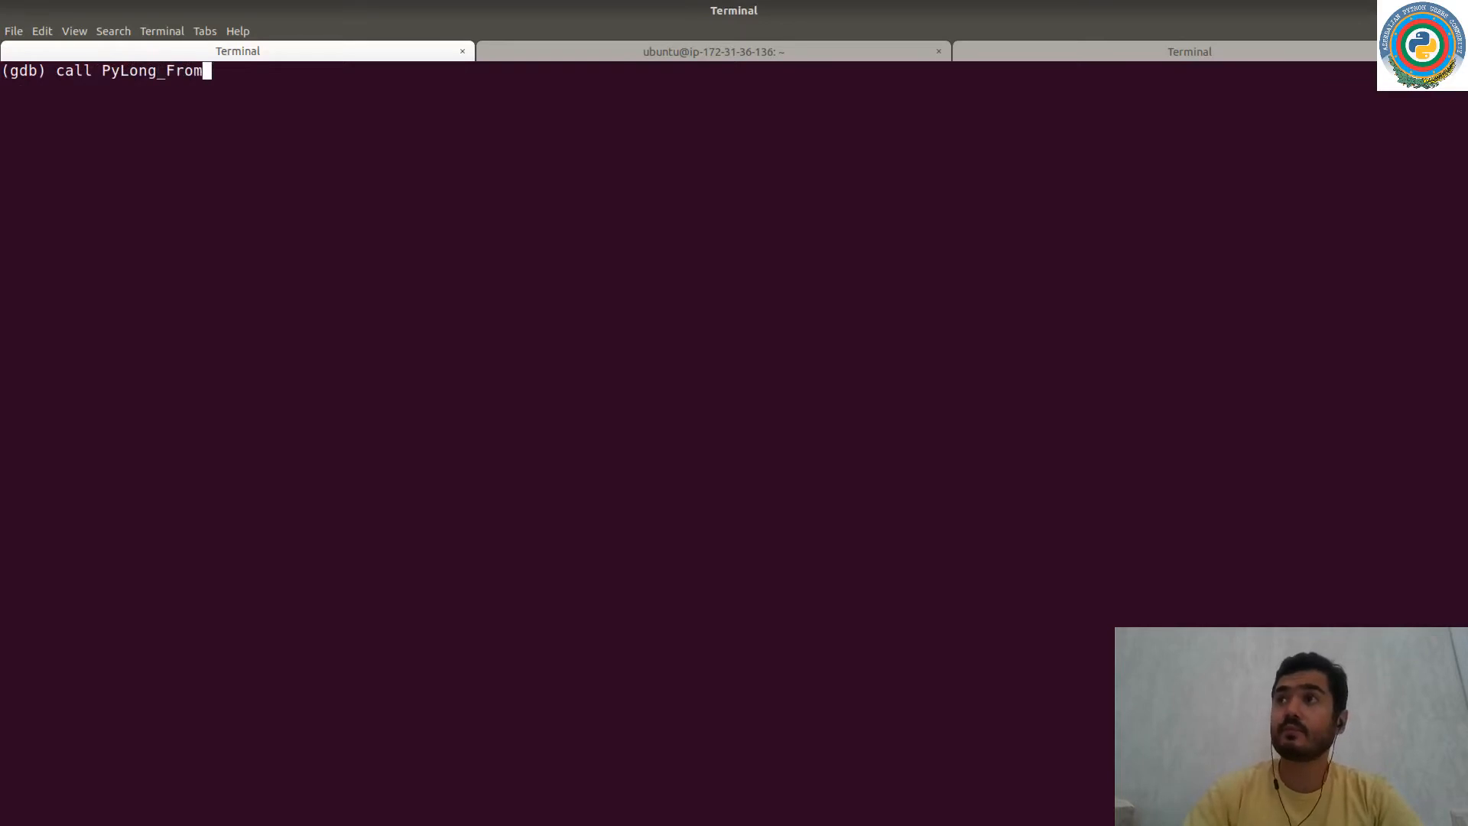
text(Long())
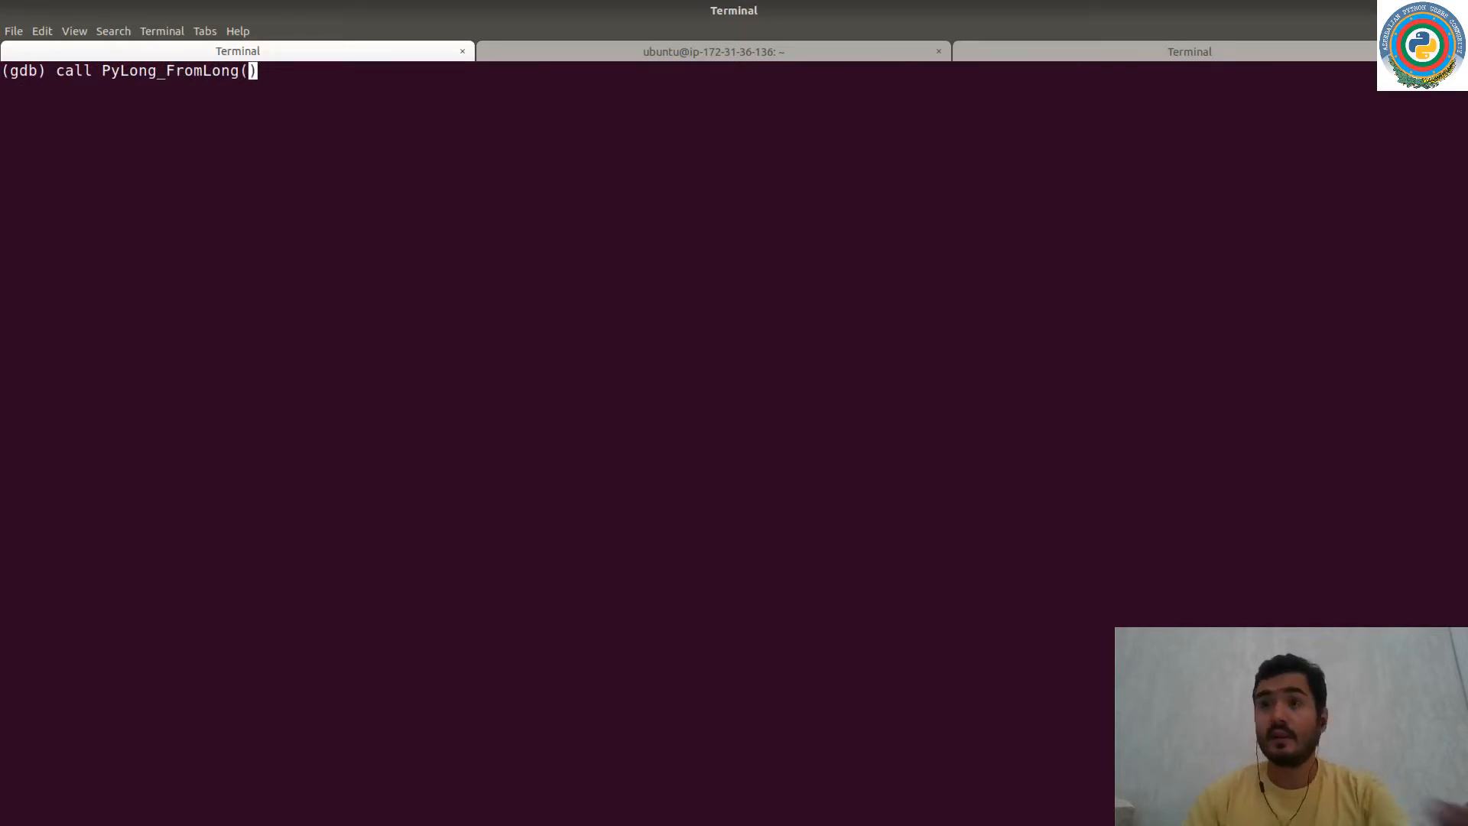
text(11111)
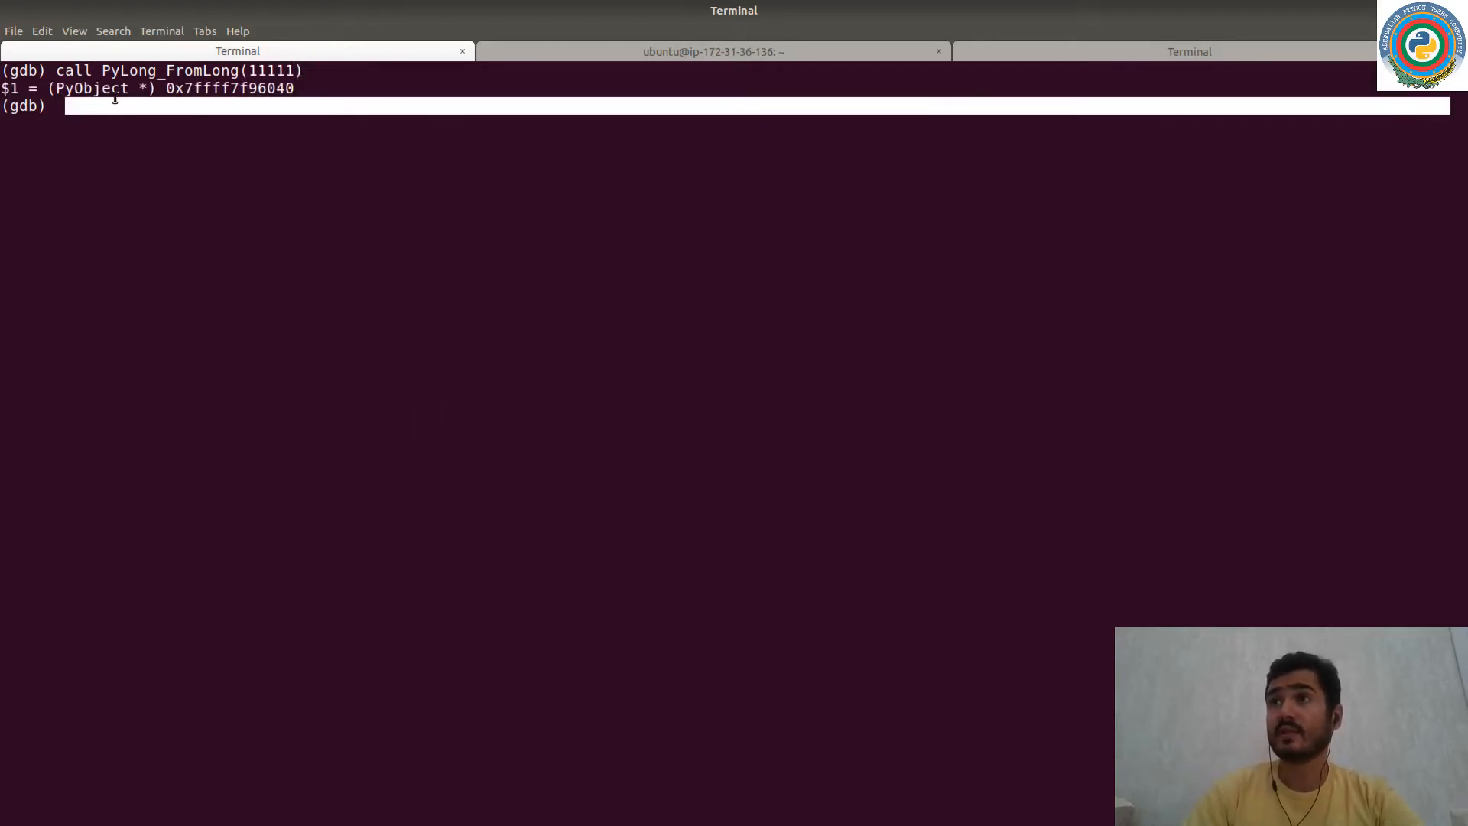
mouse_move(102, 117)
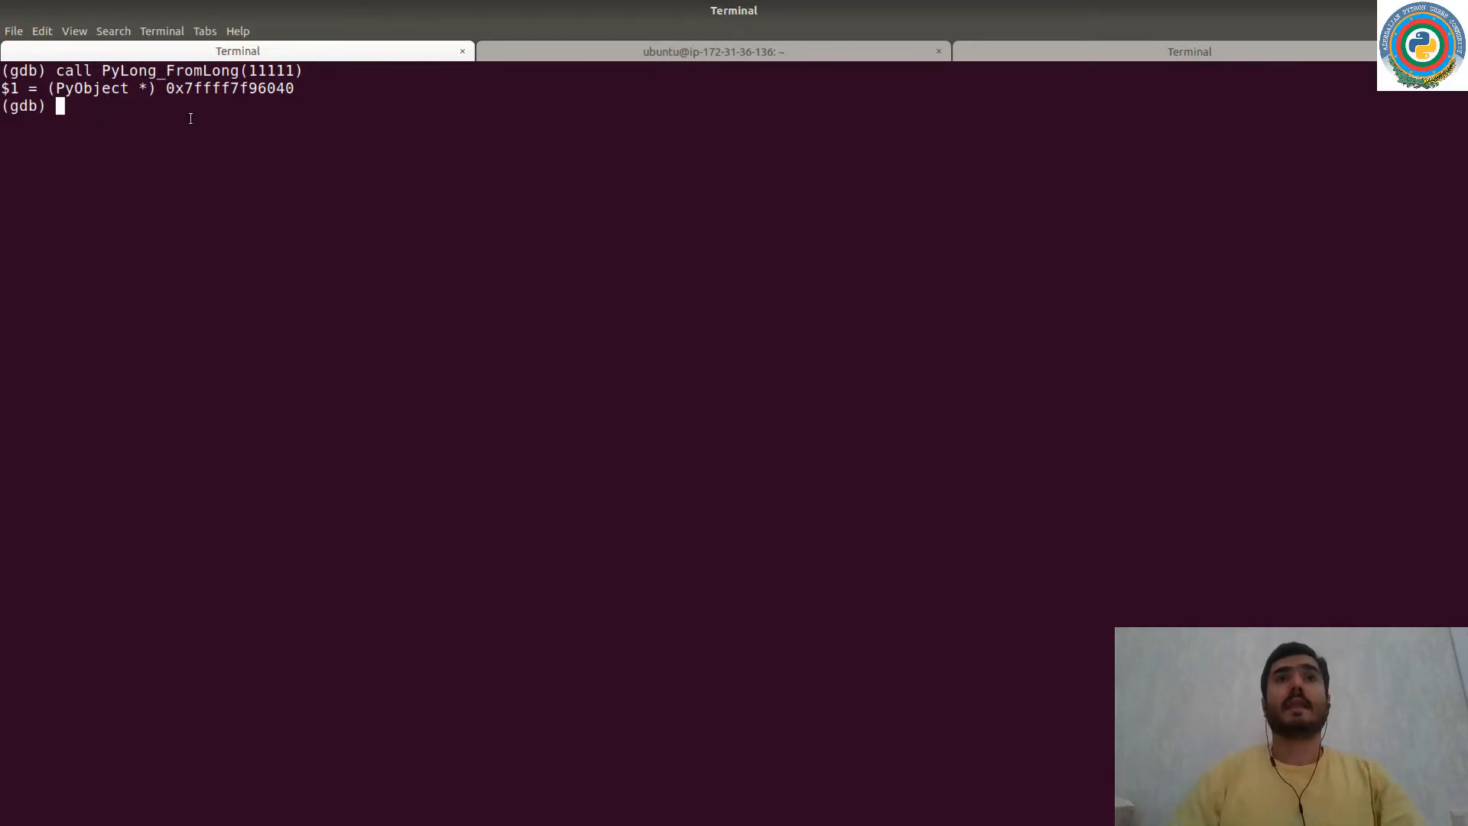
mouse_move(232, 110)
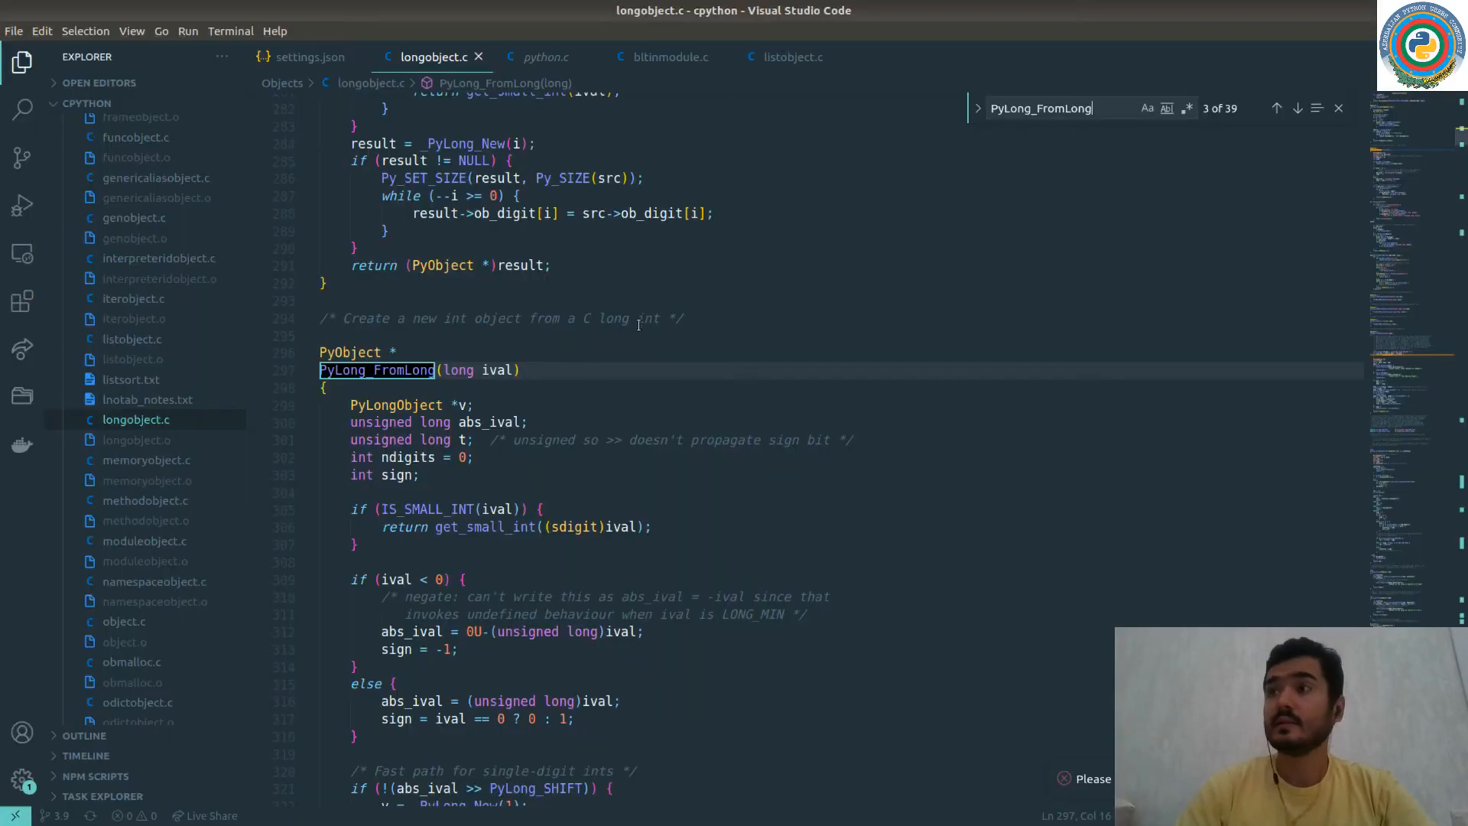
Read through PyLong_FromLong in longobject.c and search for _PyLong_New.
scroll(down, 3)
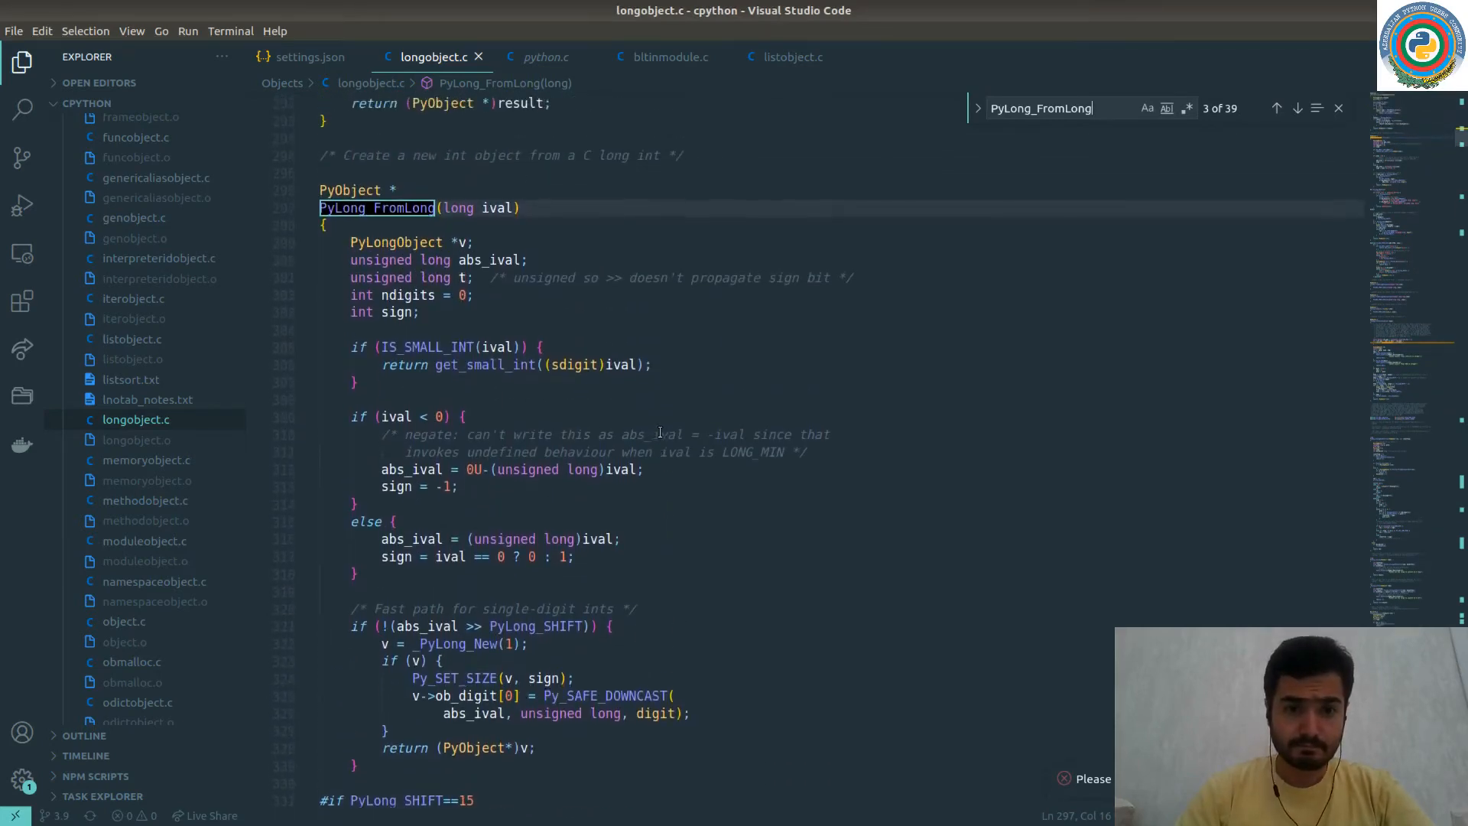
scroll(down, 3)
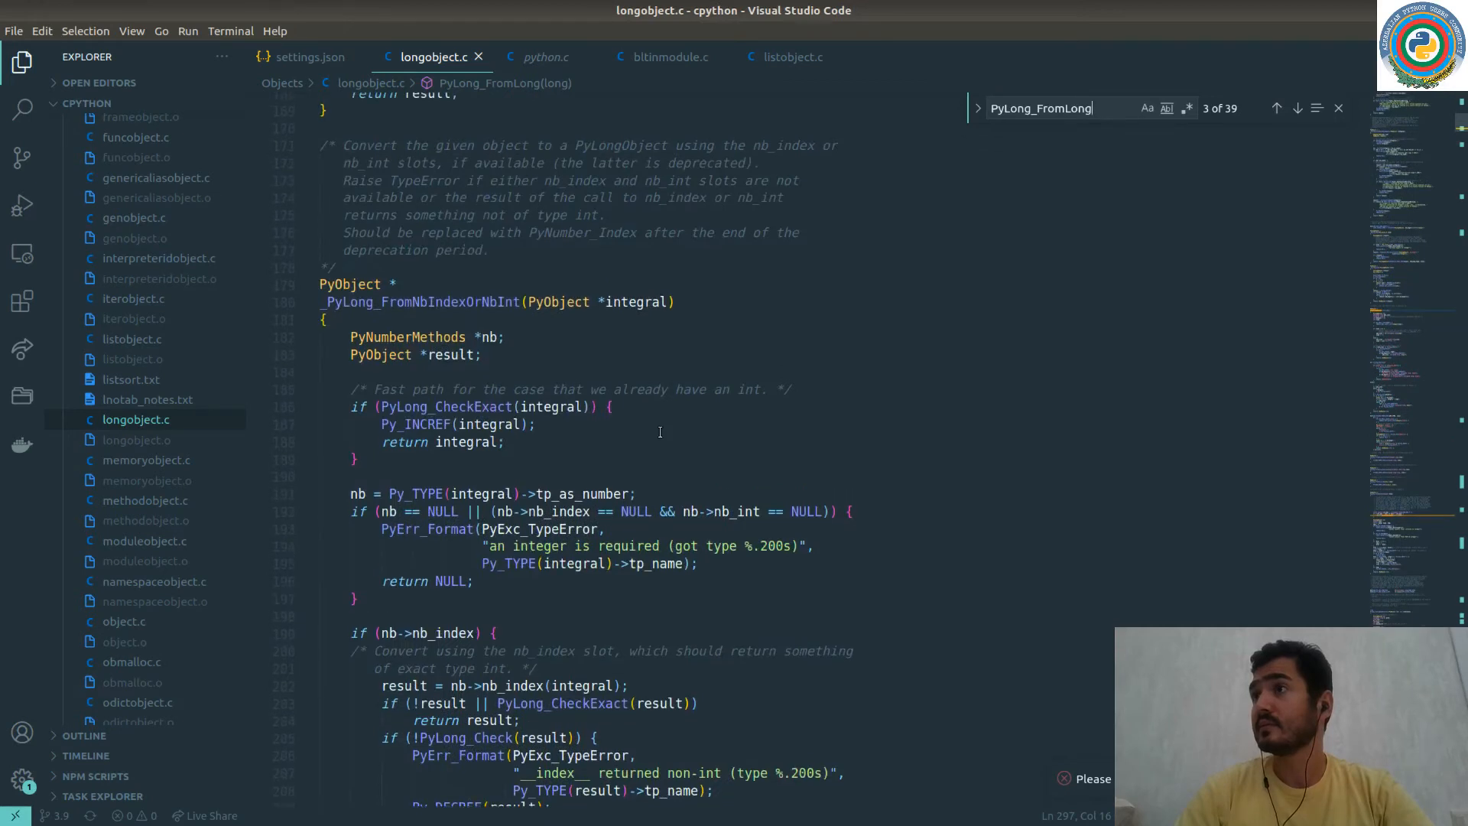
scroll(down, 3)
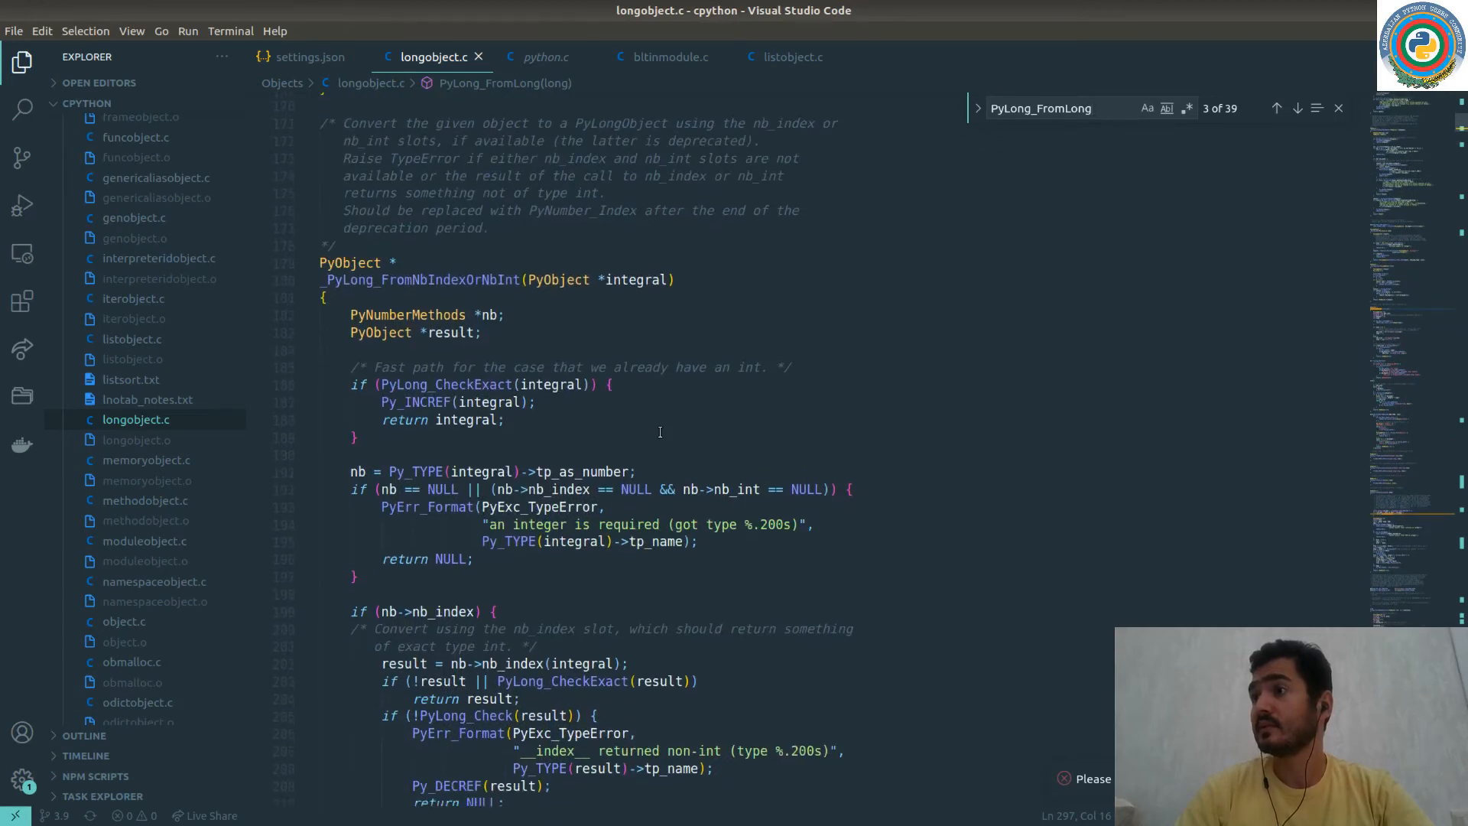
scroll(down, 3)
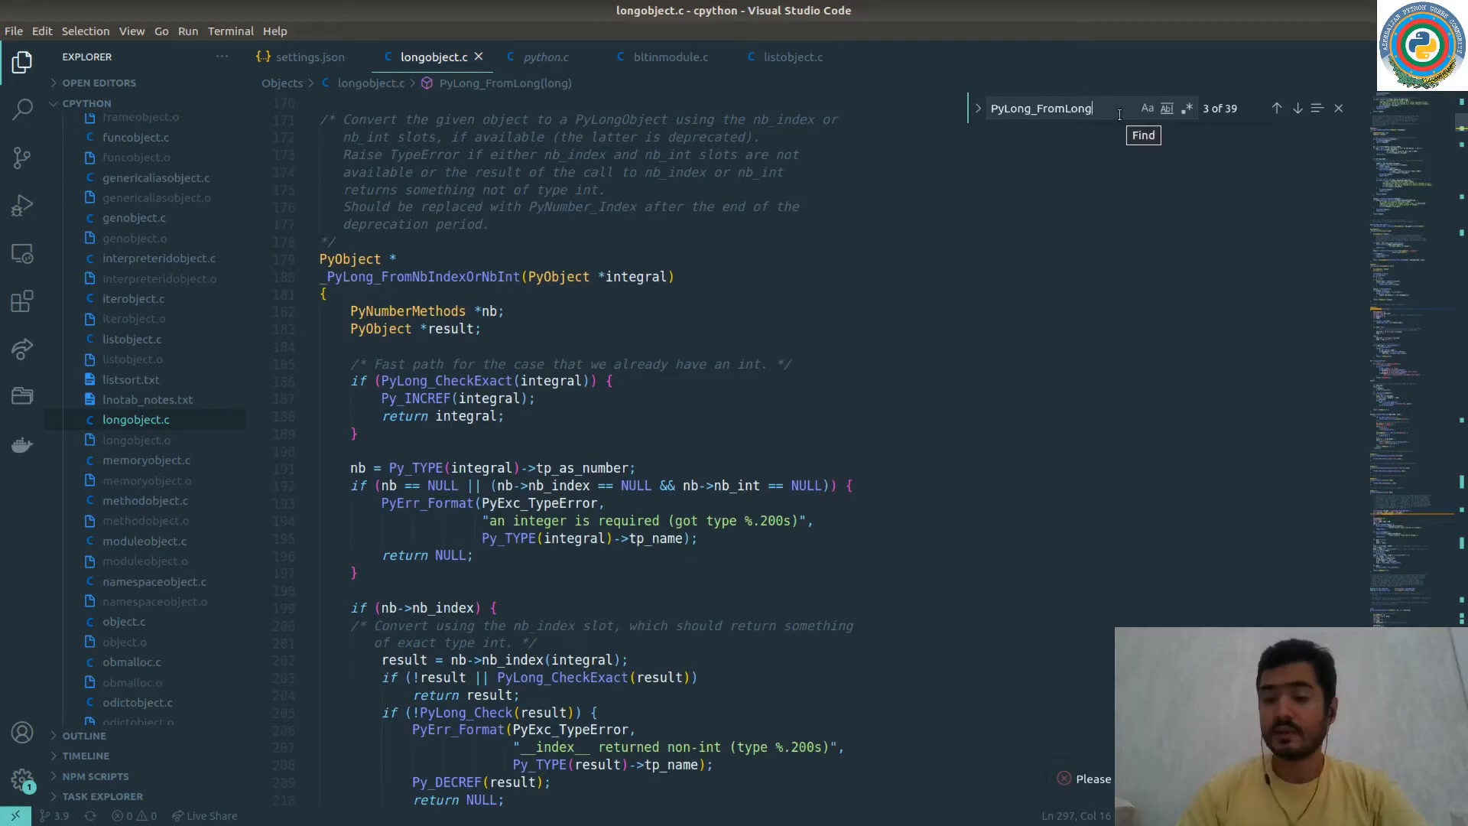
text(PyLong_New)
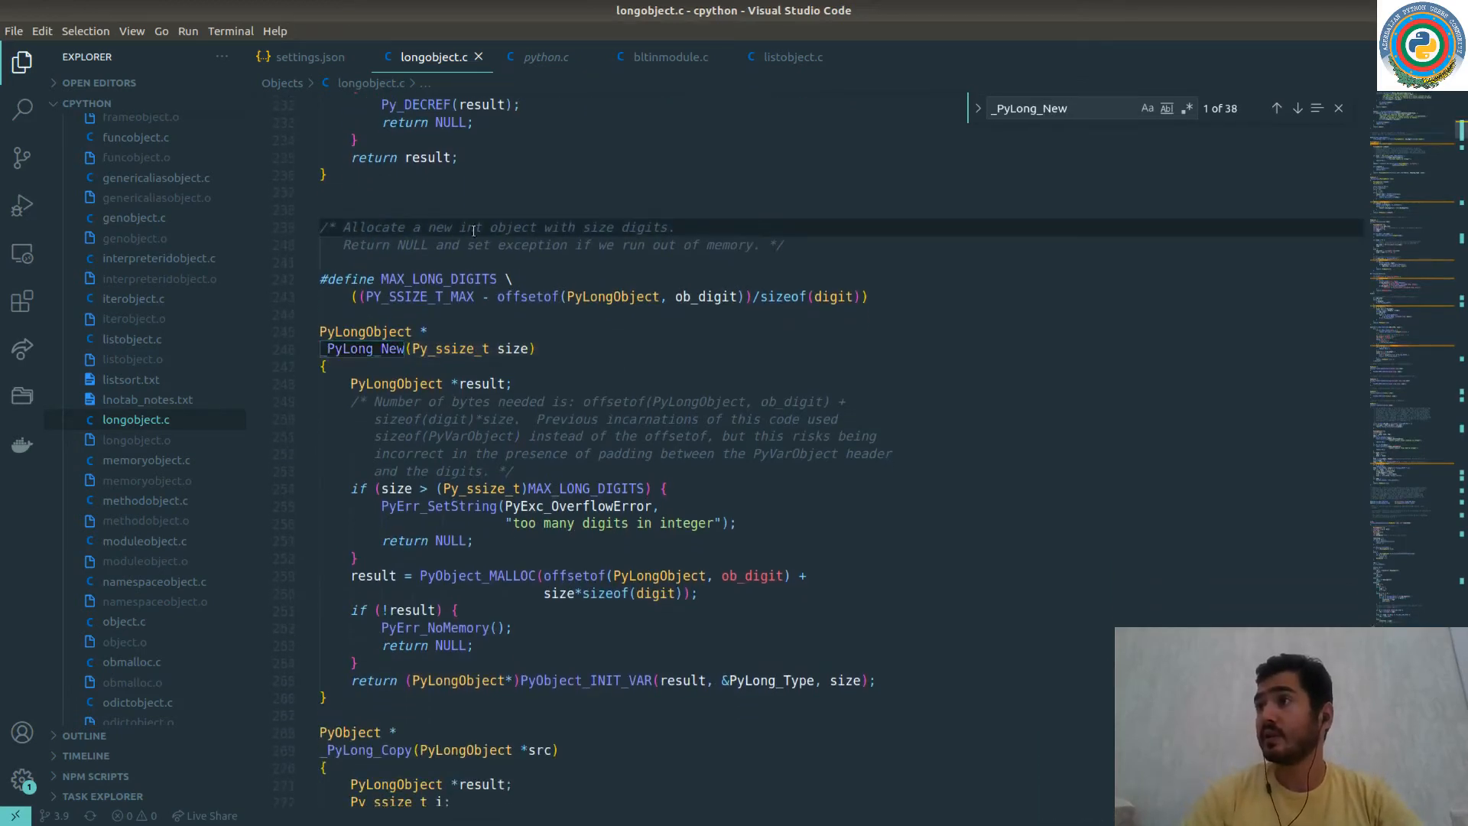
mouse_move(629, 226)
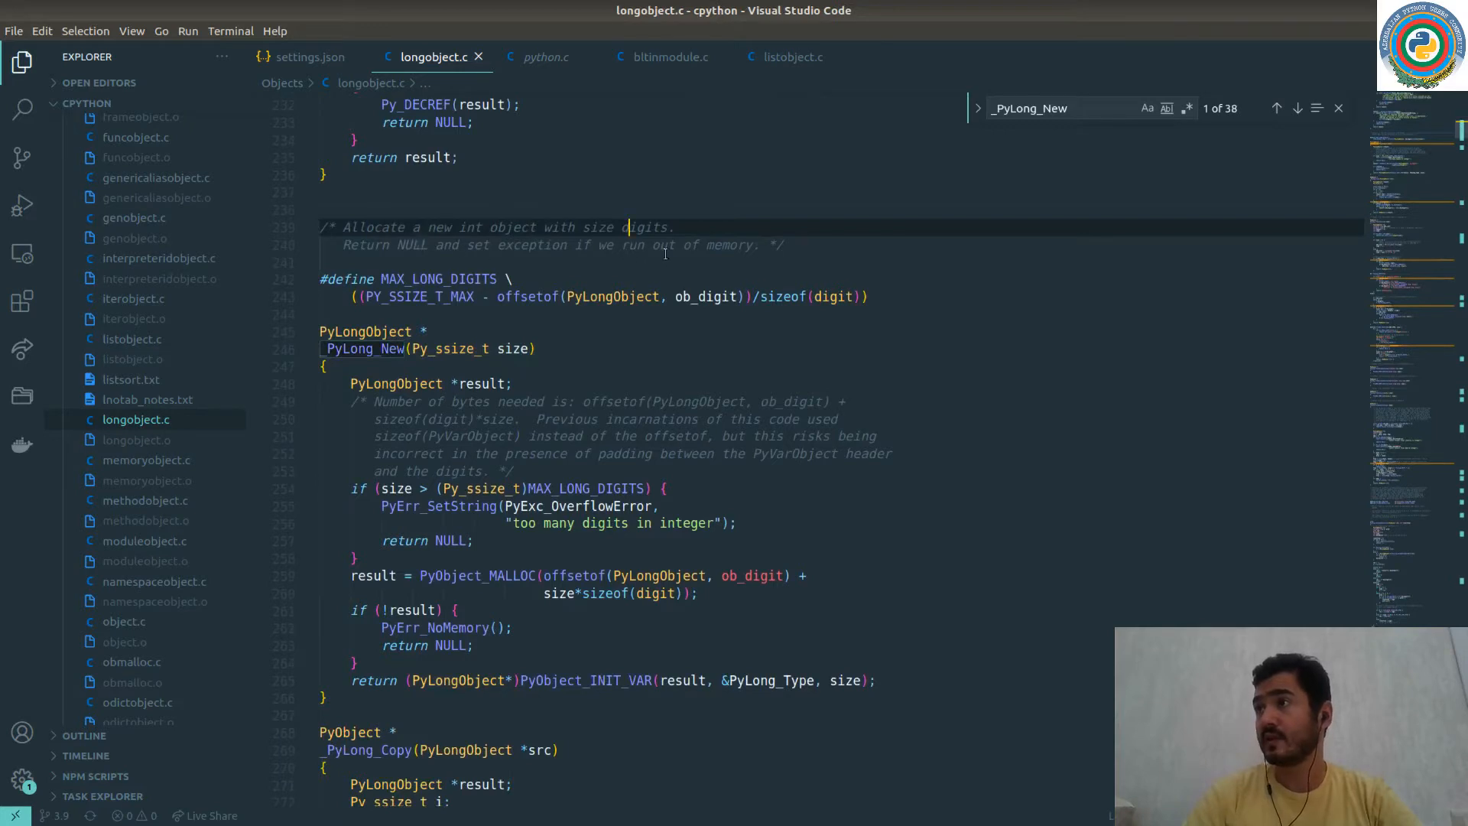
mouse_move(669, 297)
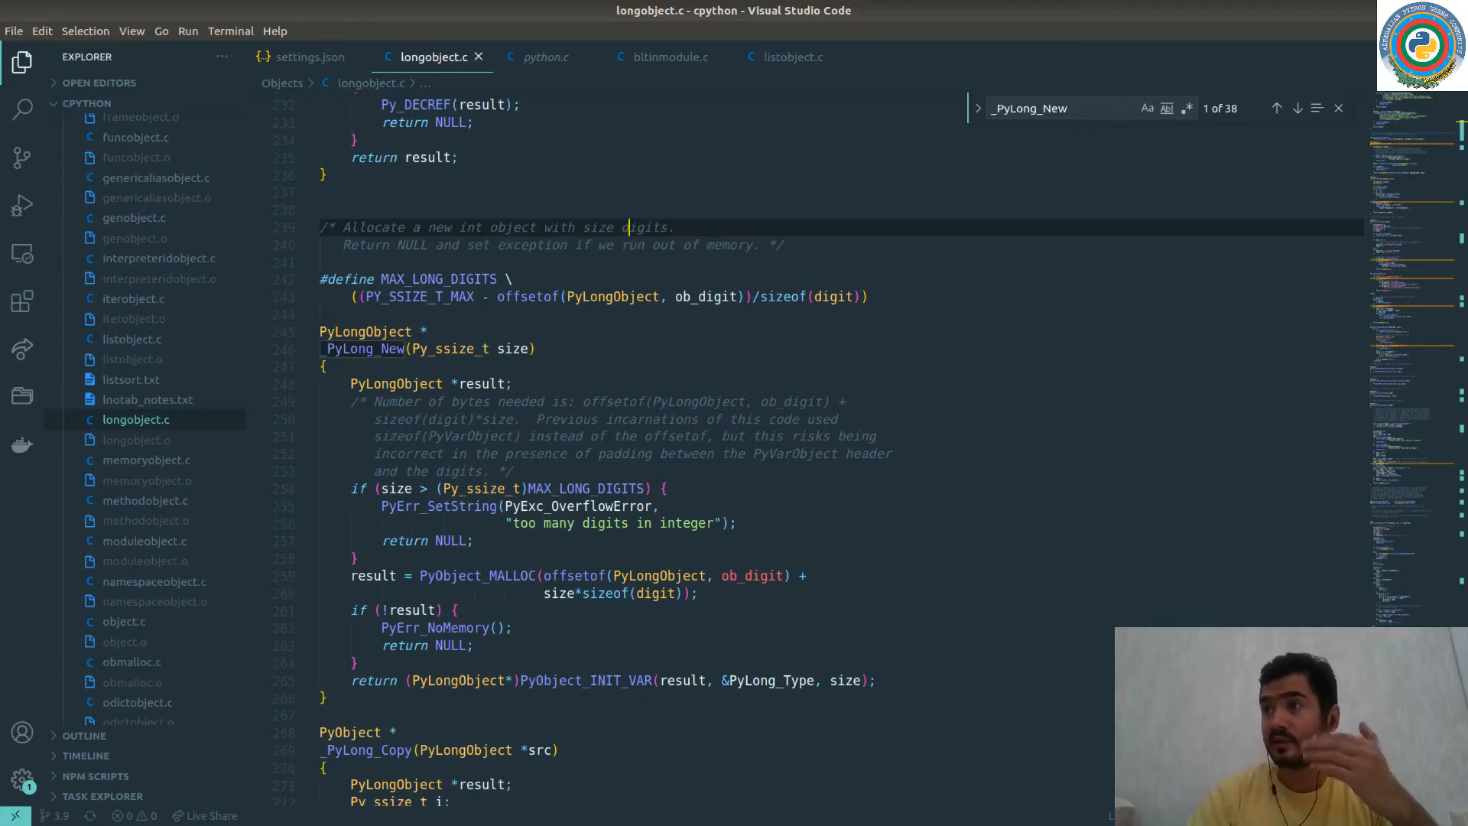
mouse_move(54, 605)
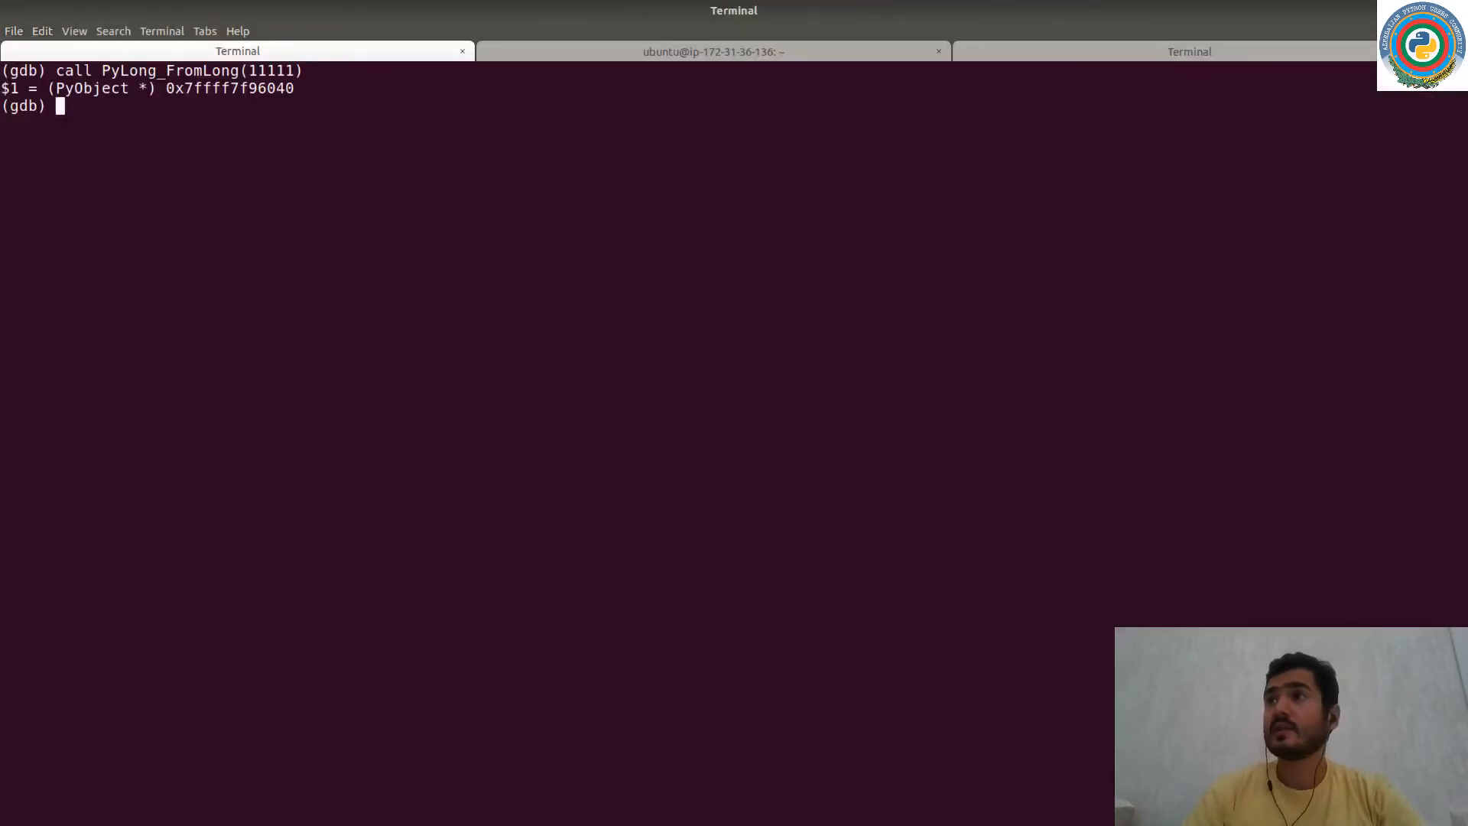
Create a second int object with PyLong_FromLong as $2, print *$2 and highlight ob_refcnt.
text(call PyLong_FromLong(222))
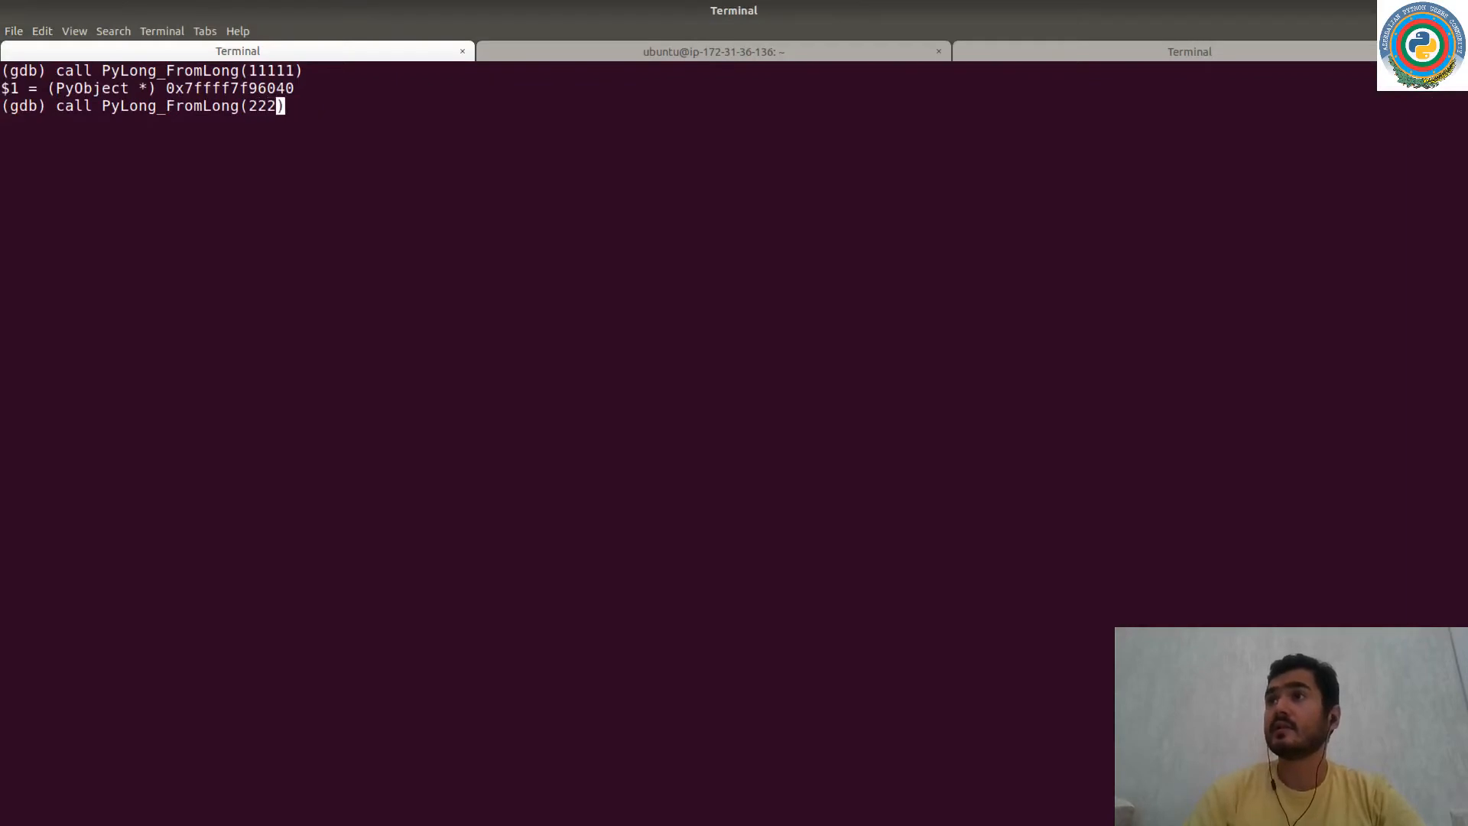
text(22)
key(Return)
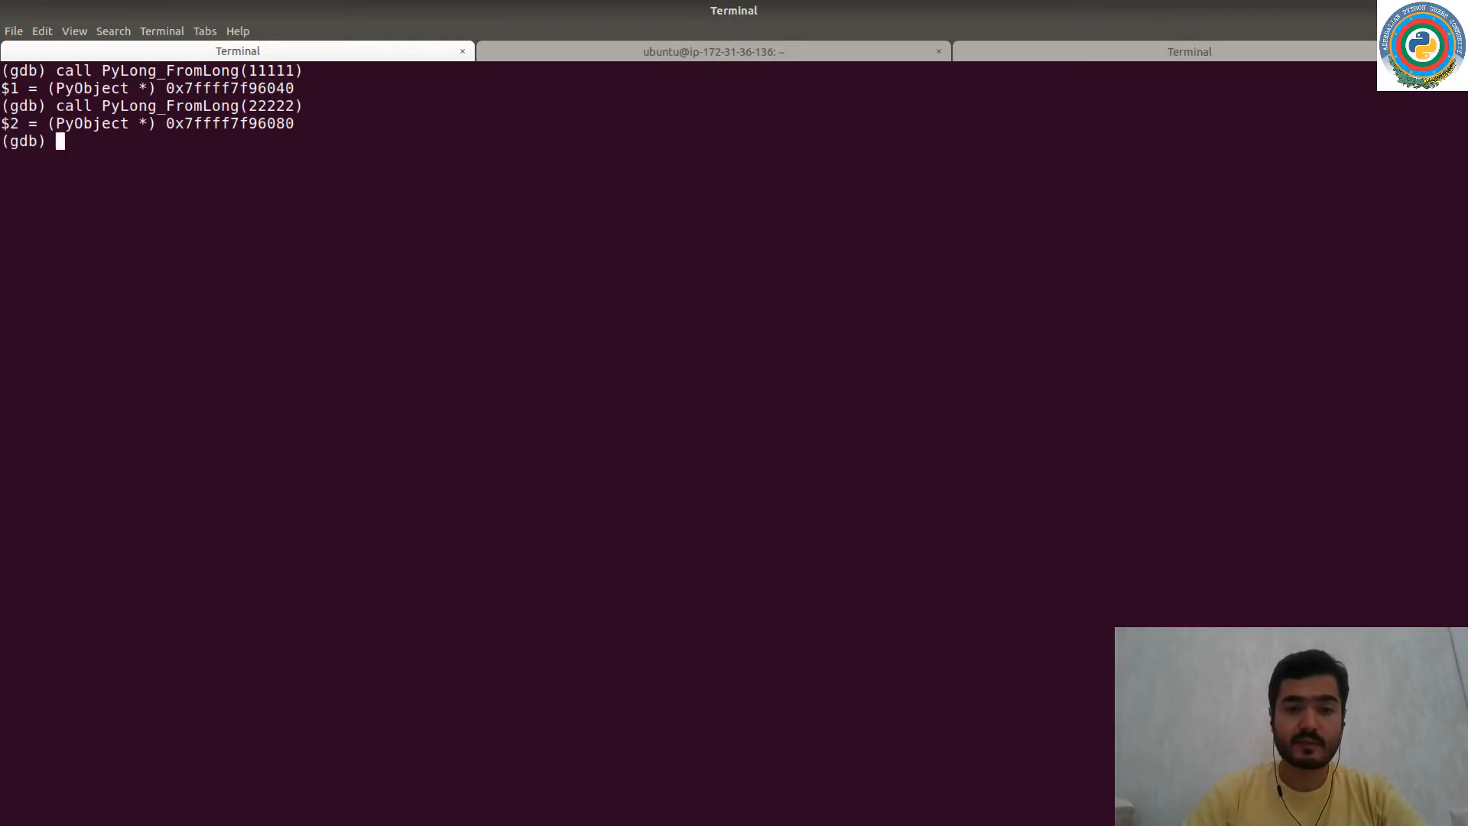
text(p)
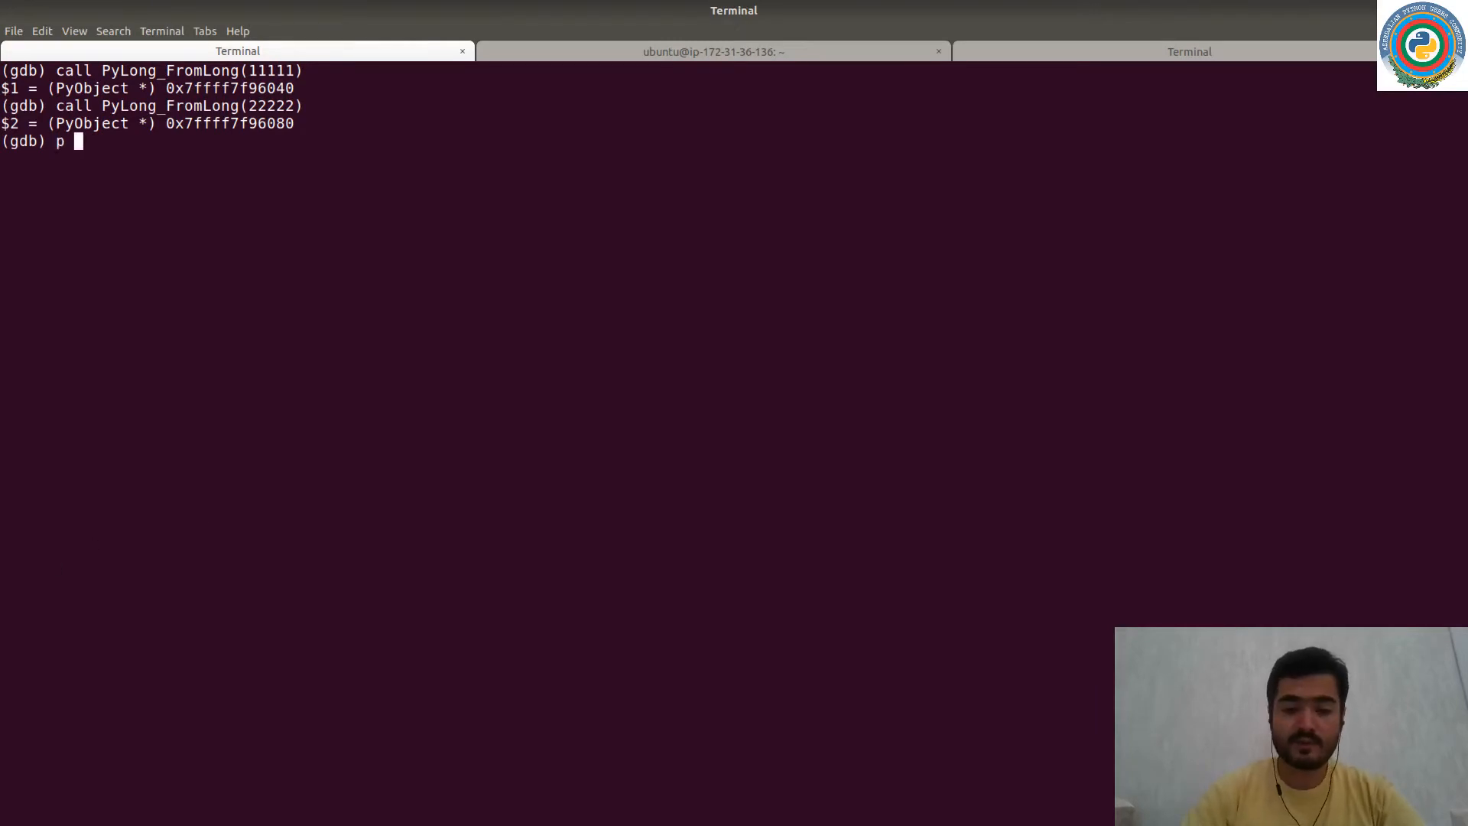
text(*$2)
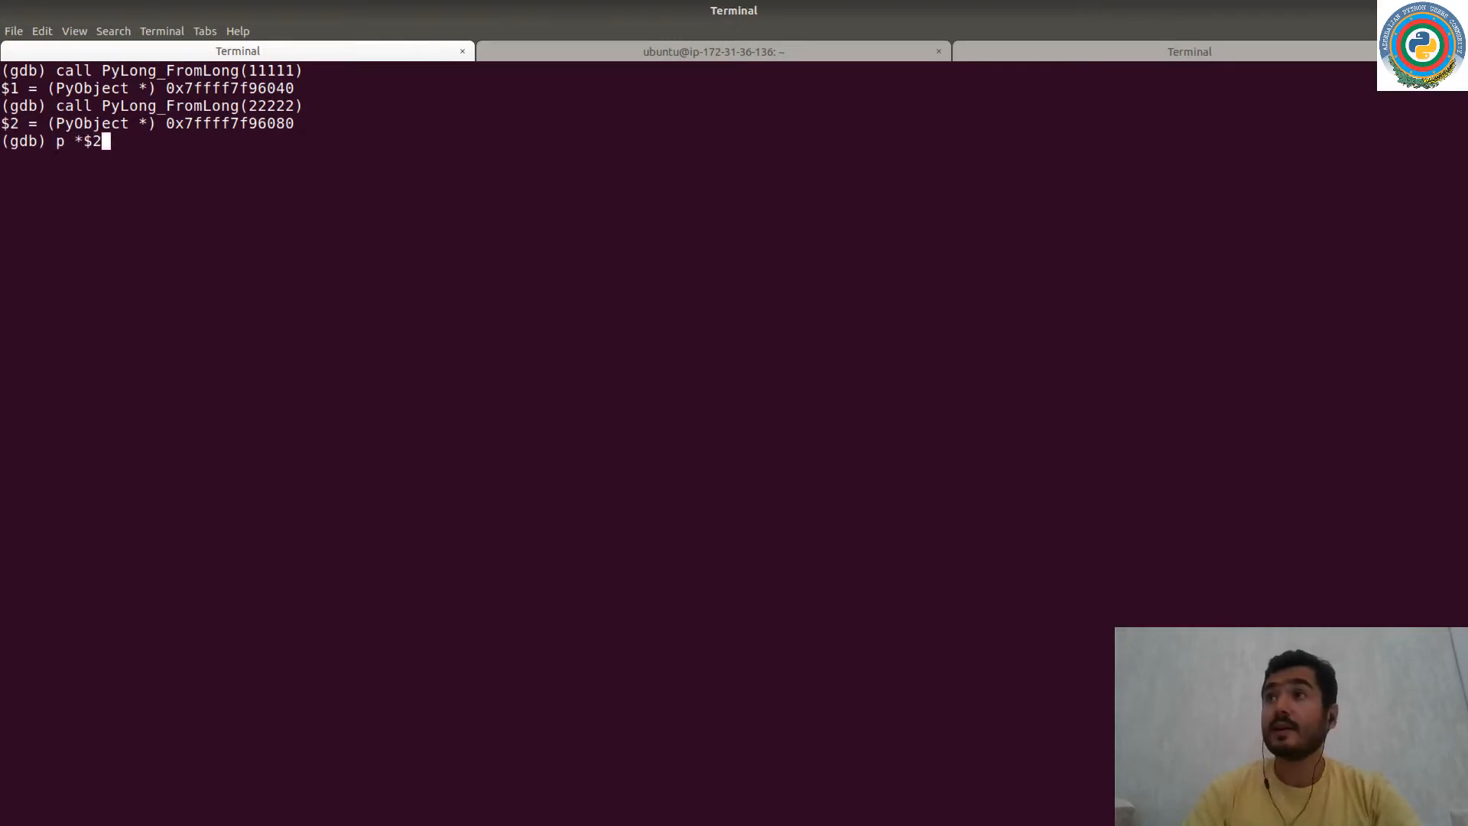
key(Return)
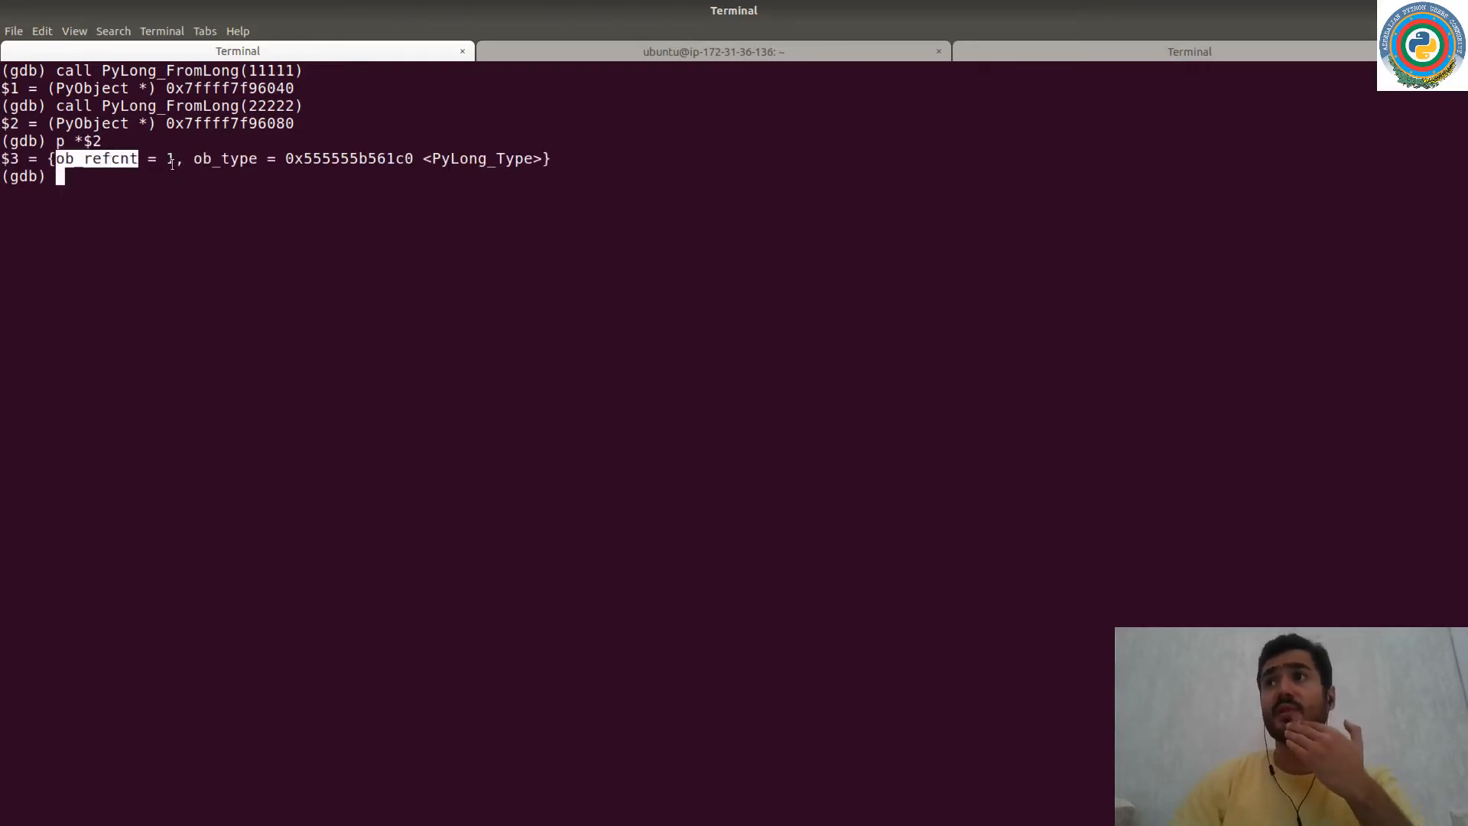
double_click(225, 159)
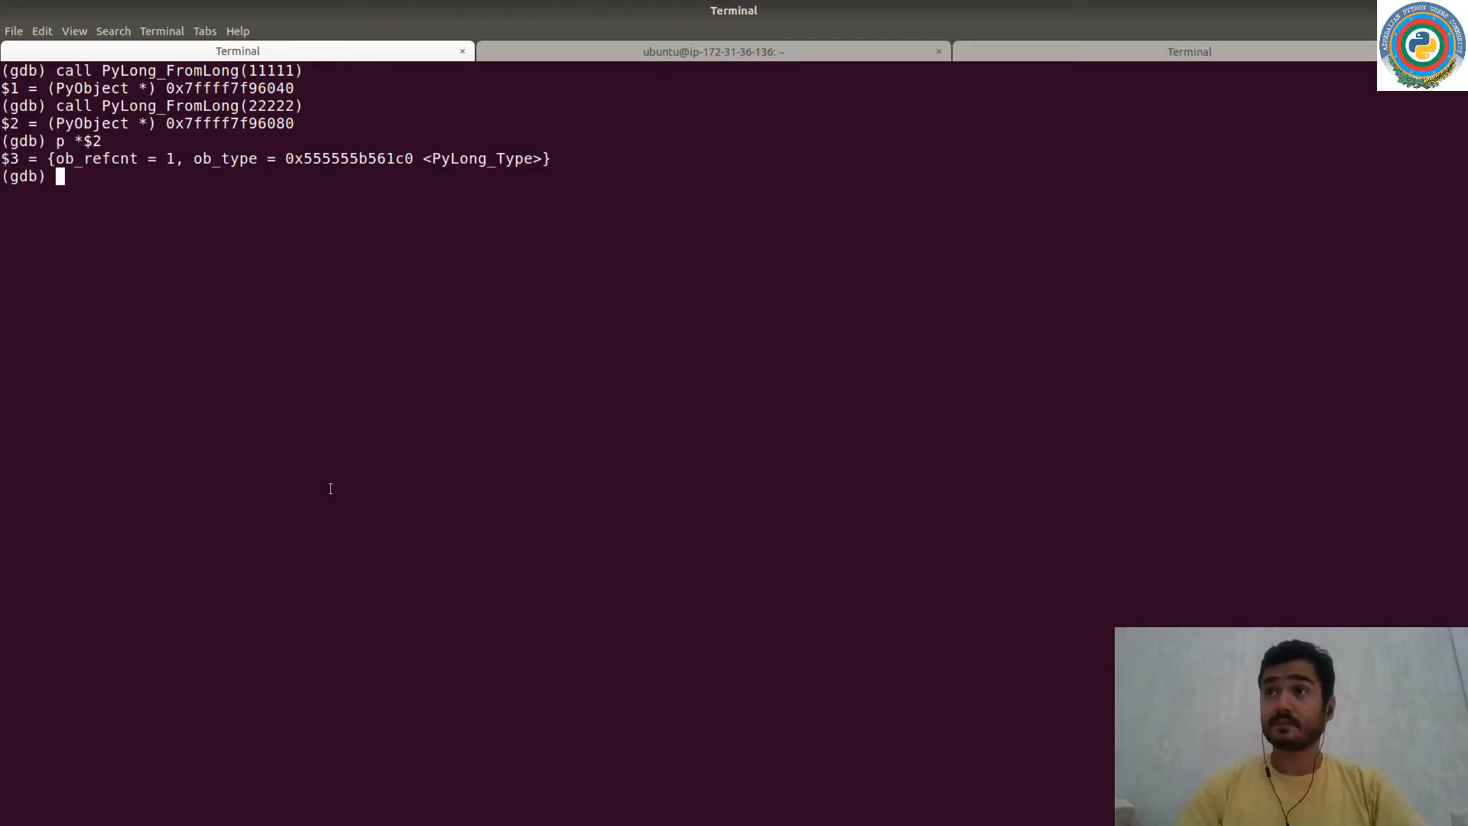
Dump *$2->ob_type to show the int type structure and highlight PyType_Type.
text(p *$2-)
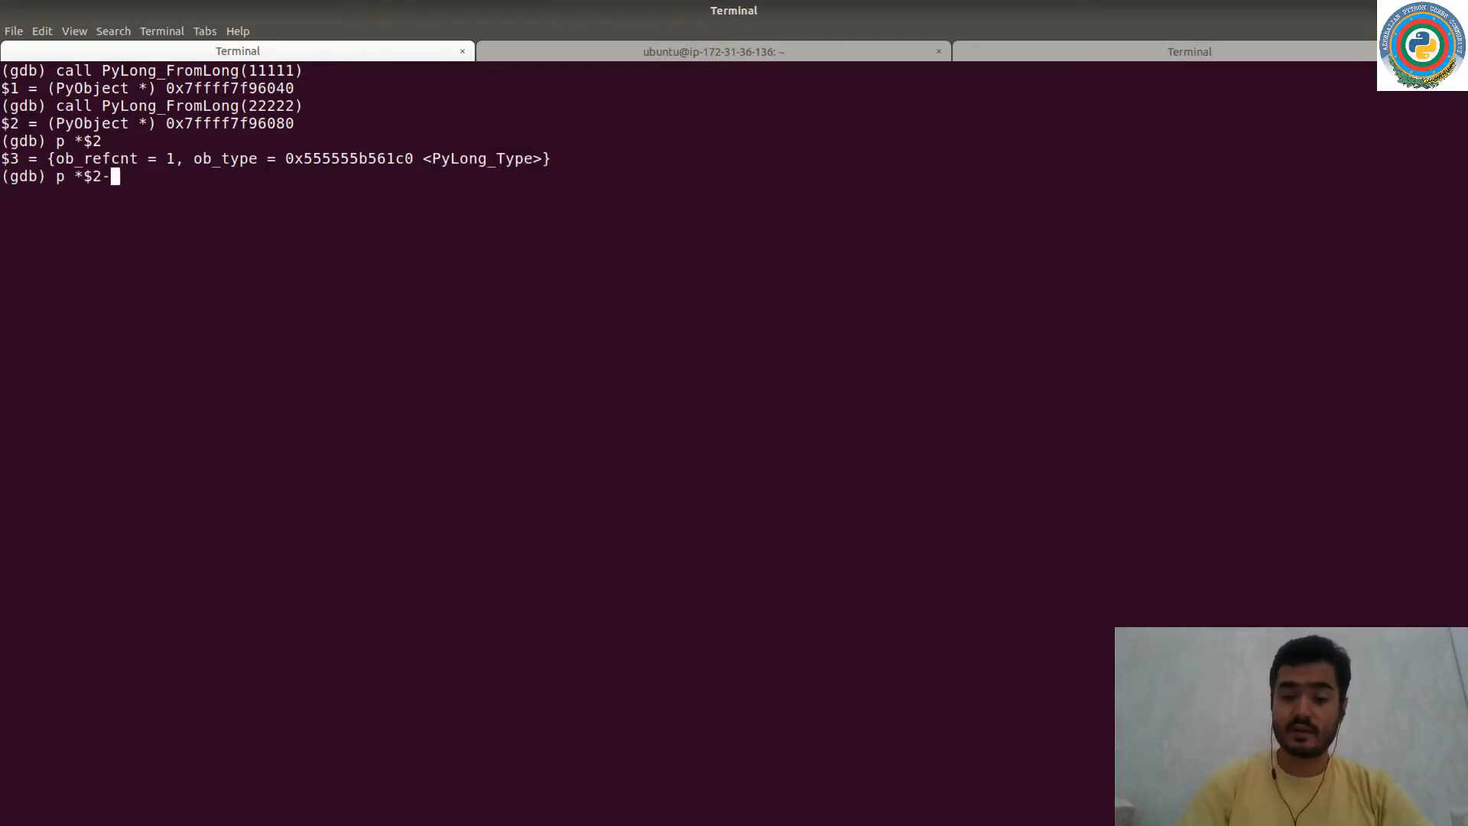
text(>pb)
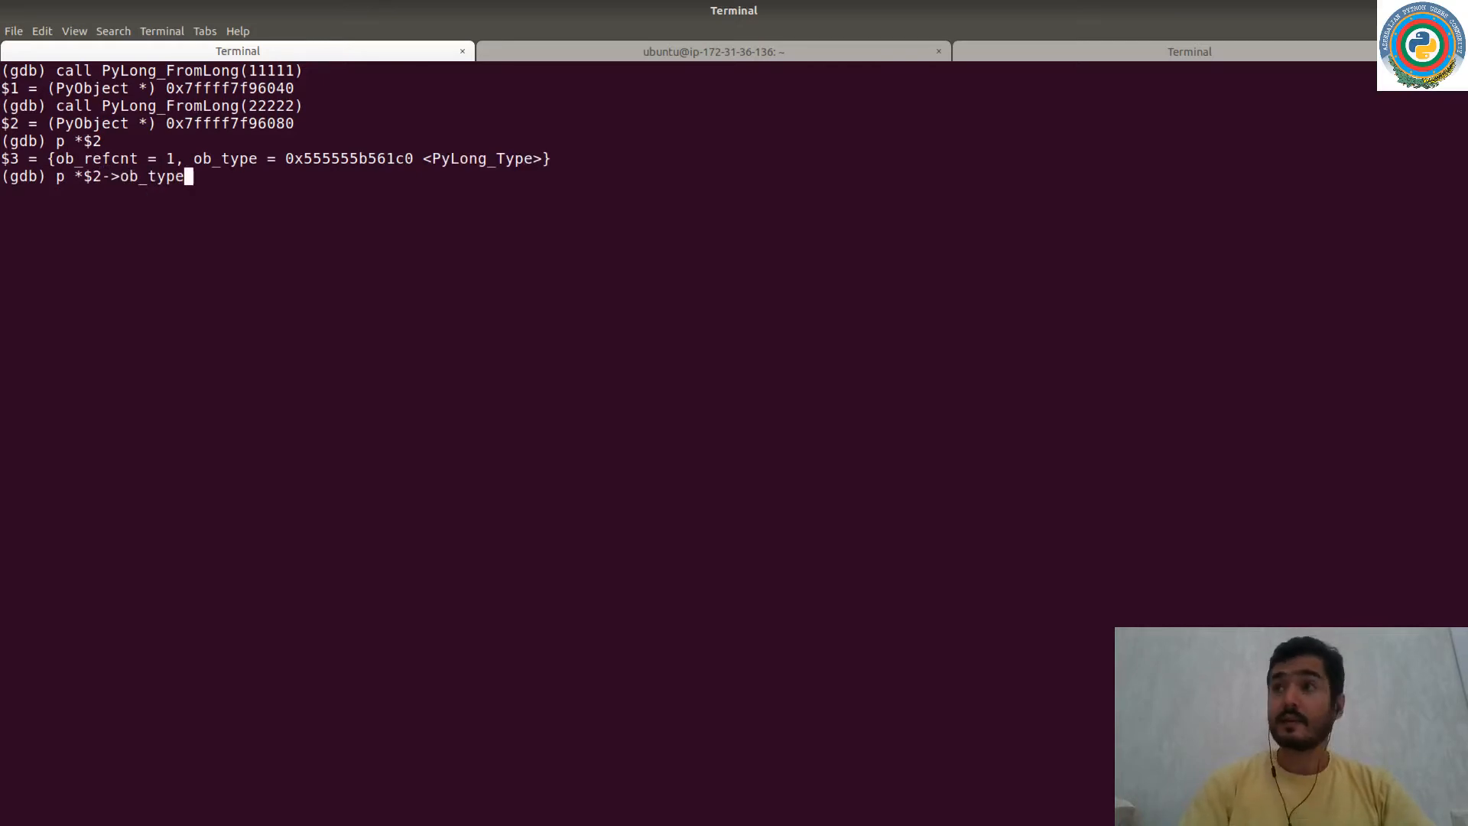
key(Return)
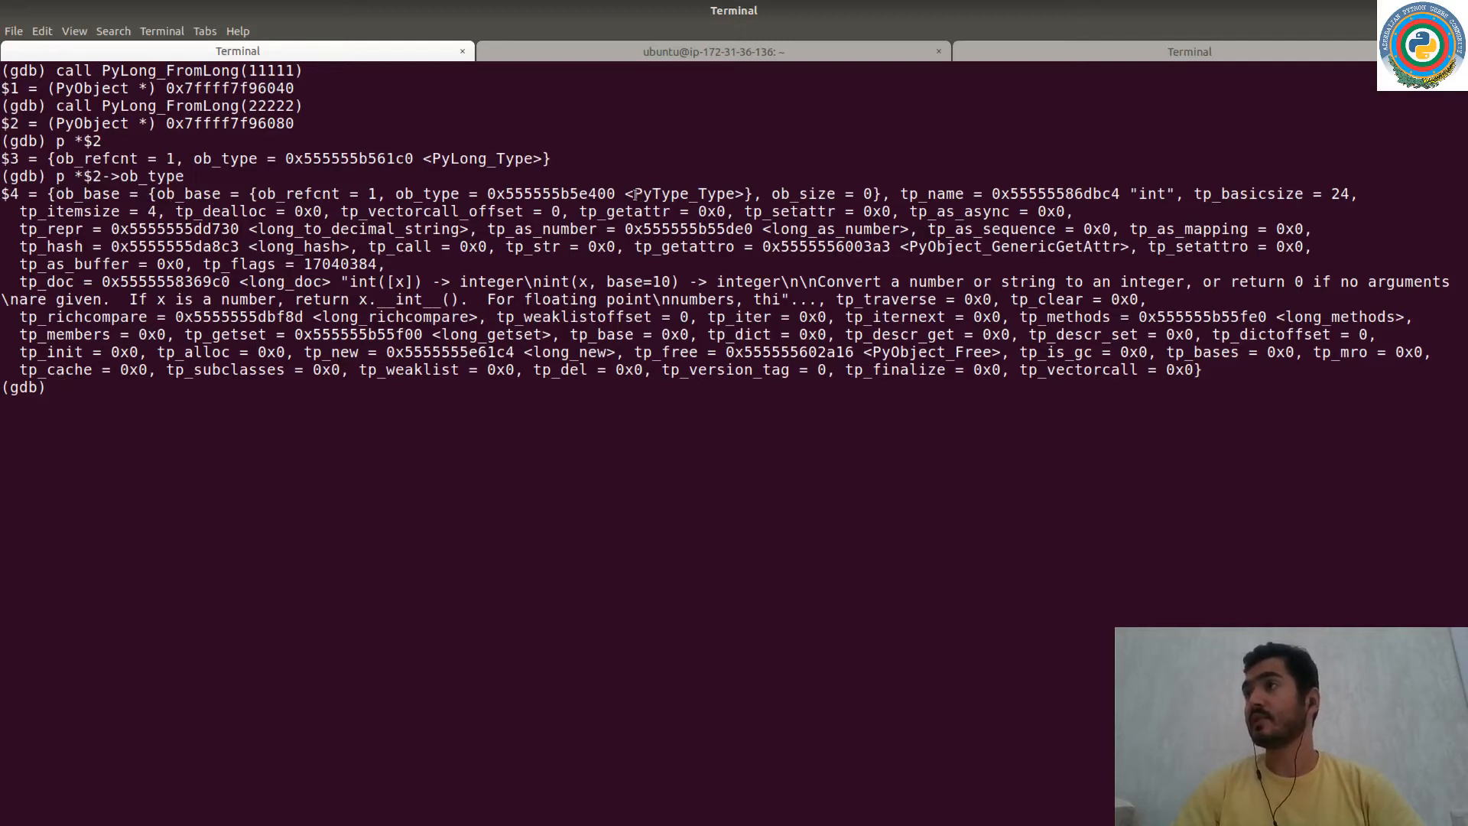
double_click(682, 194)
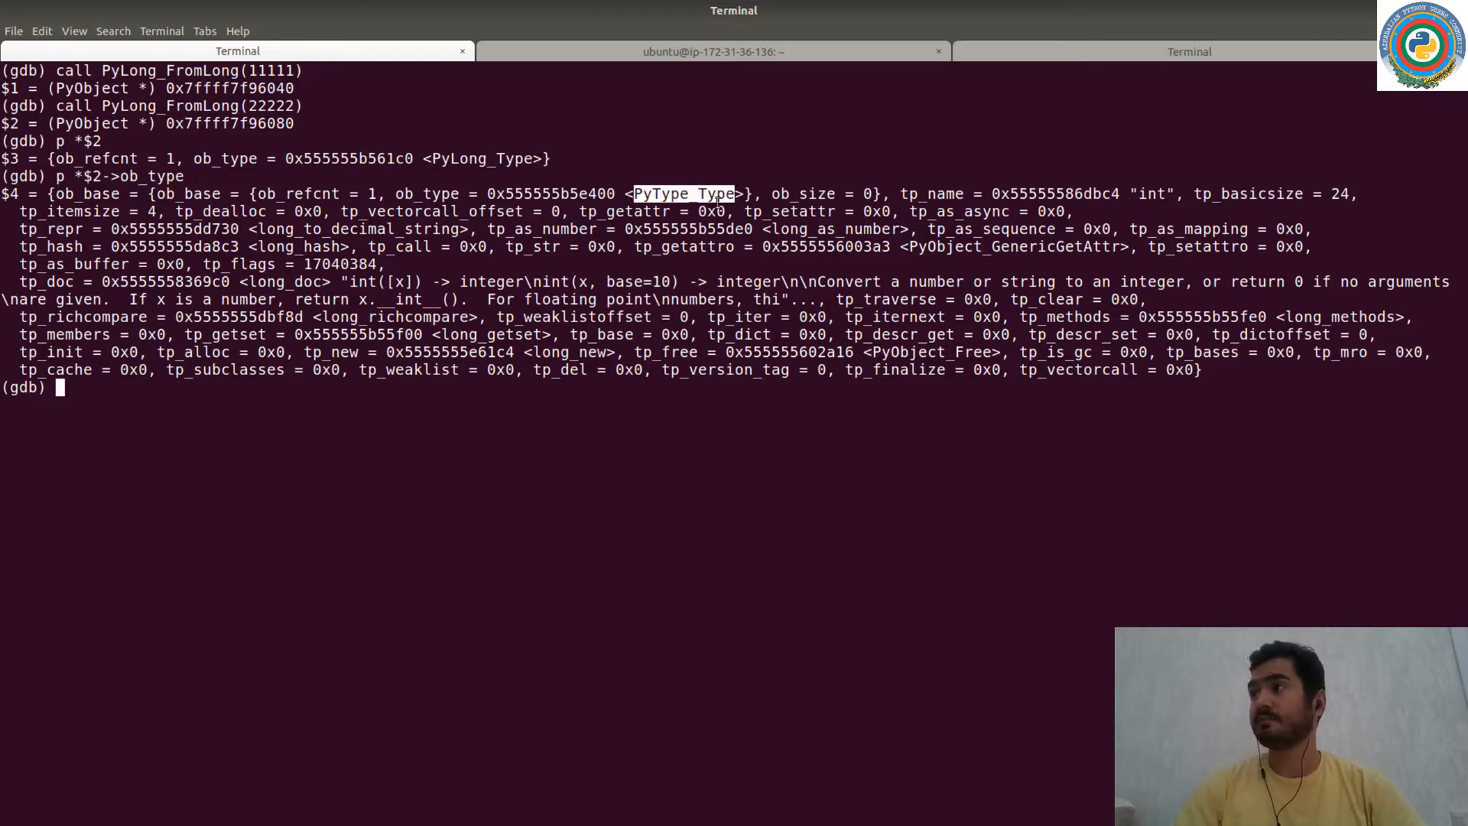
double_click(931, 194)
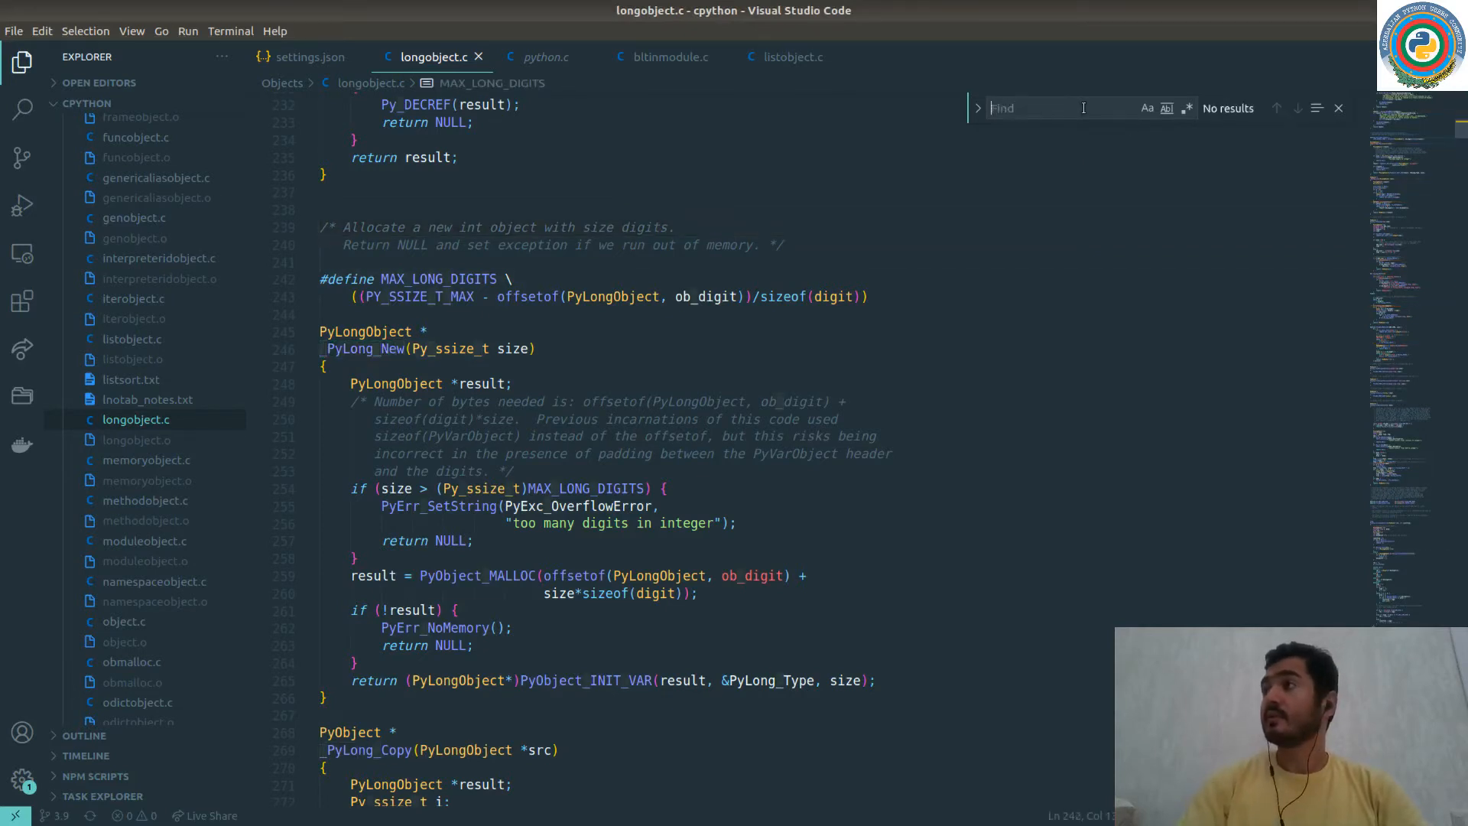
Search longobject.c for PyLong_Type and jump to its use in _PyLong_New's return.
text(PyLong_Type)
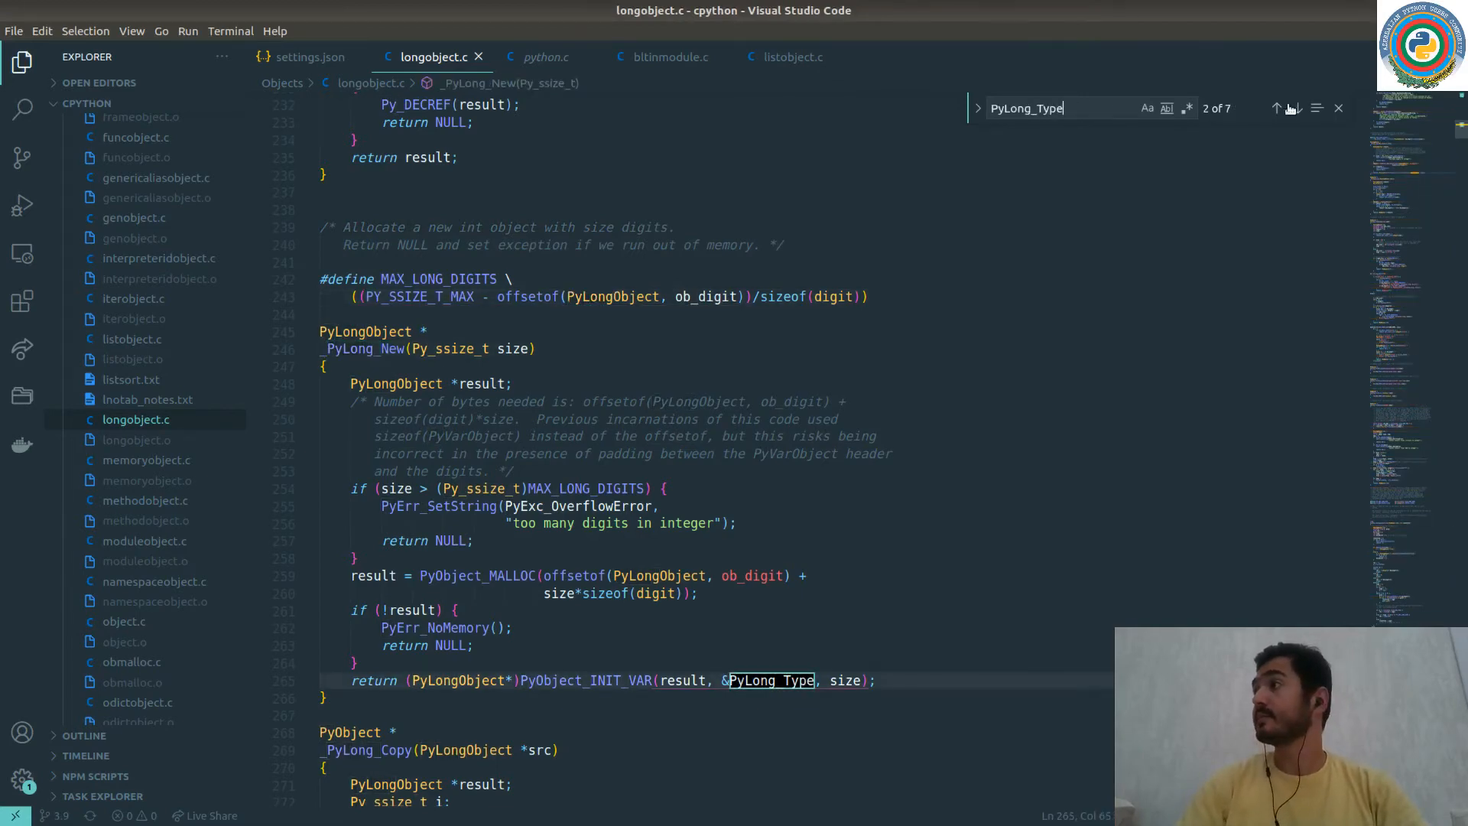
click(1297, 107)
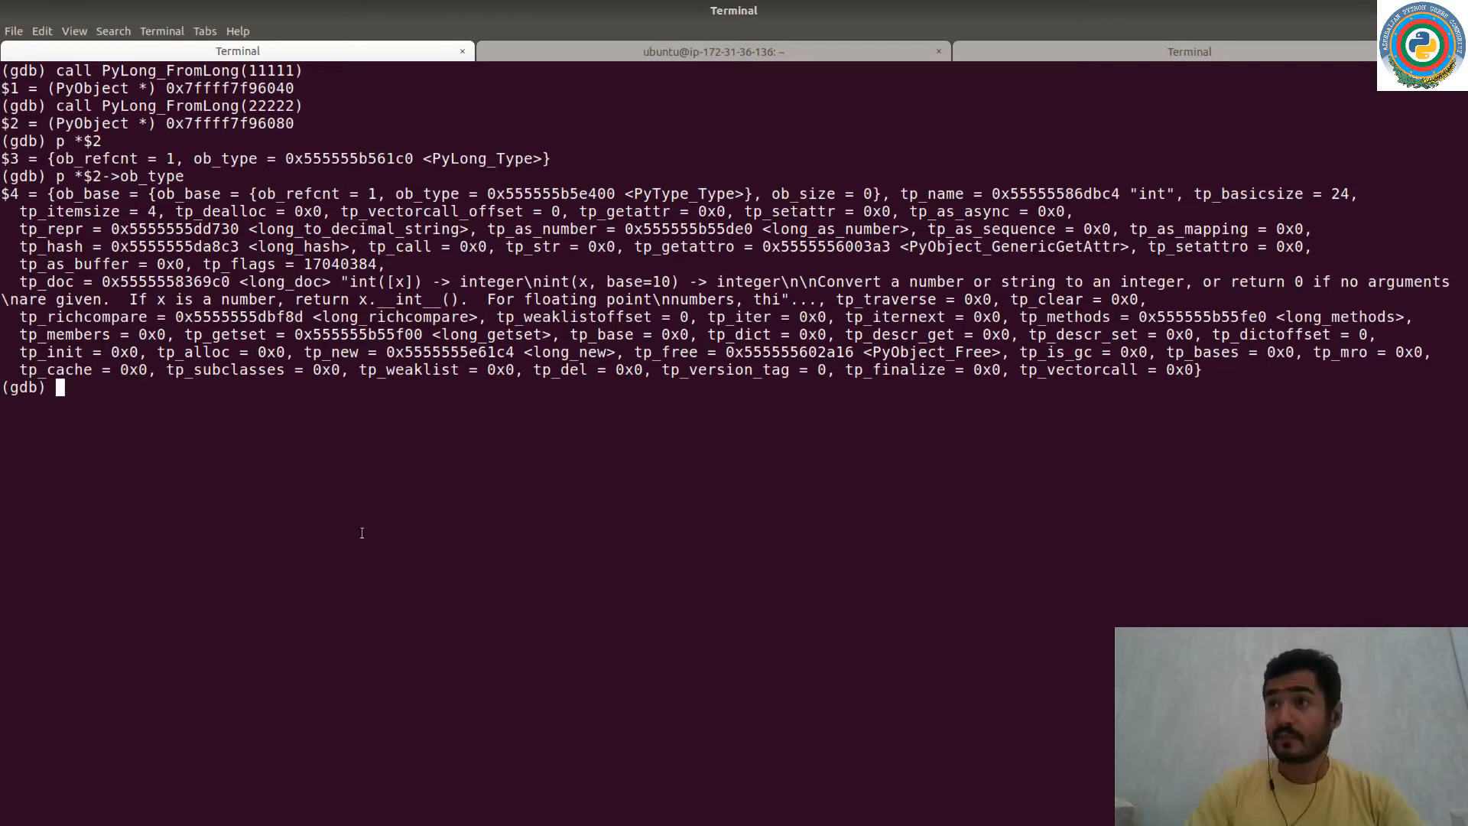
Print PyLong_Type in gdb as $5, matching the type structure seen via ob_type.
text(p P)
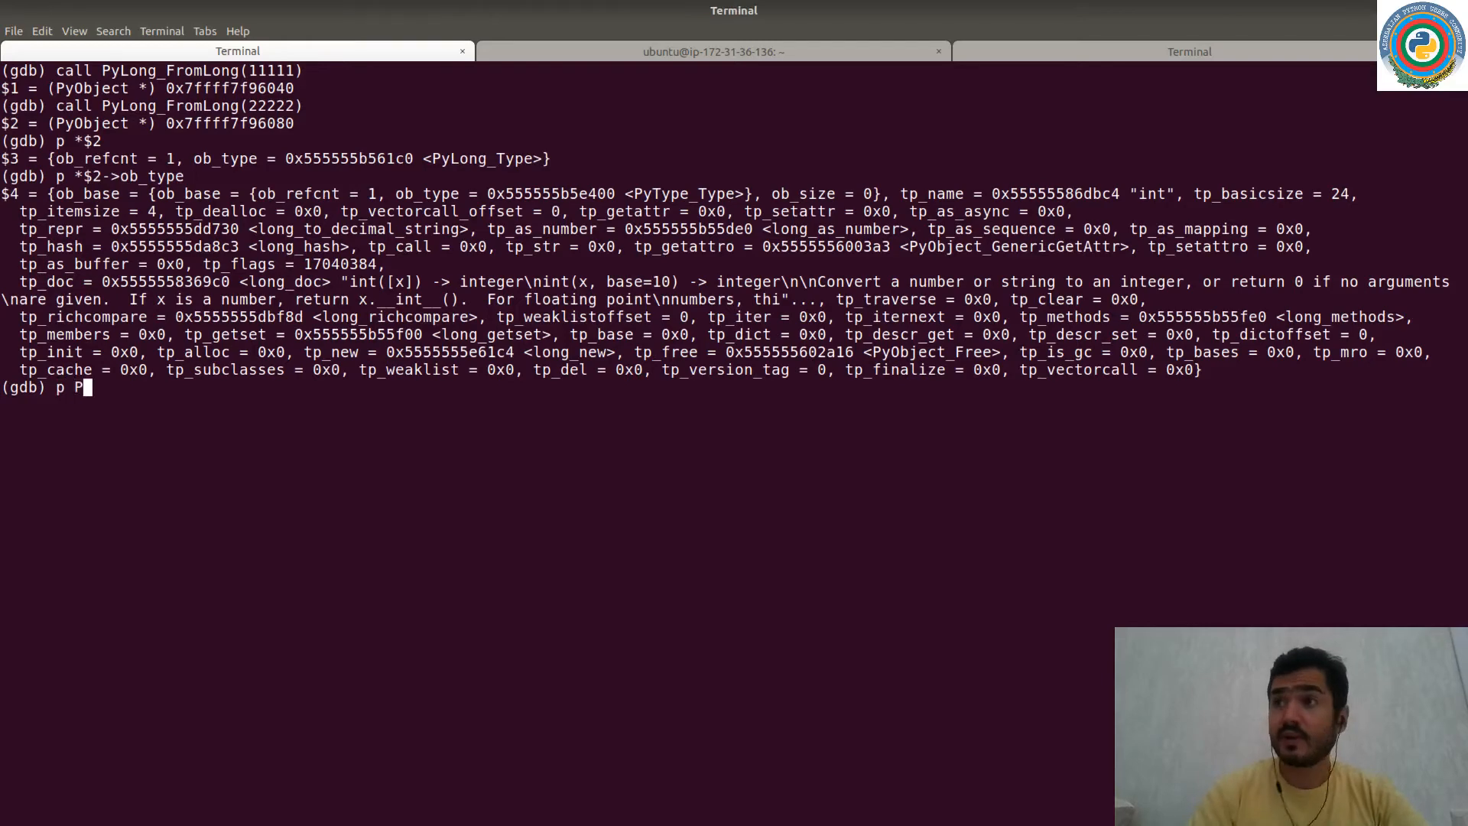
text(yLong_Type)
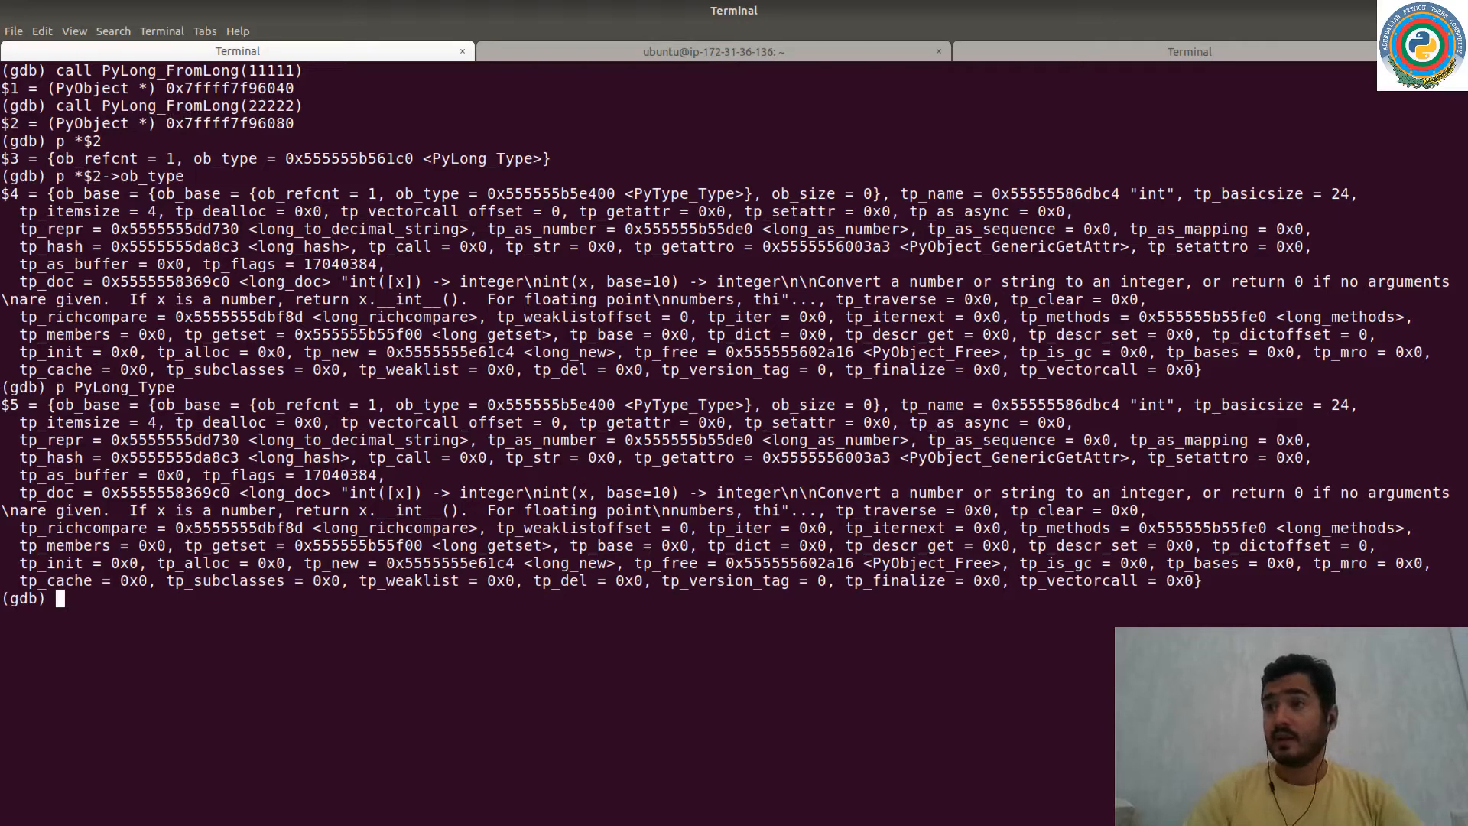
mouse_move(382, 664)
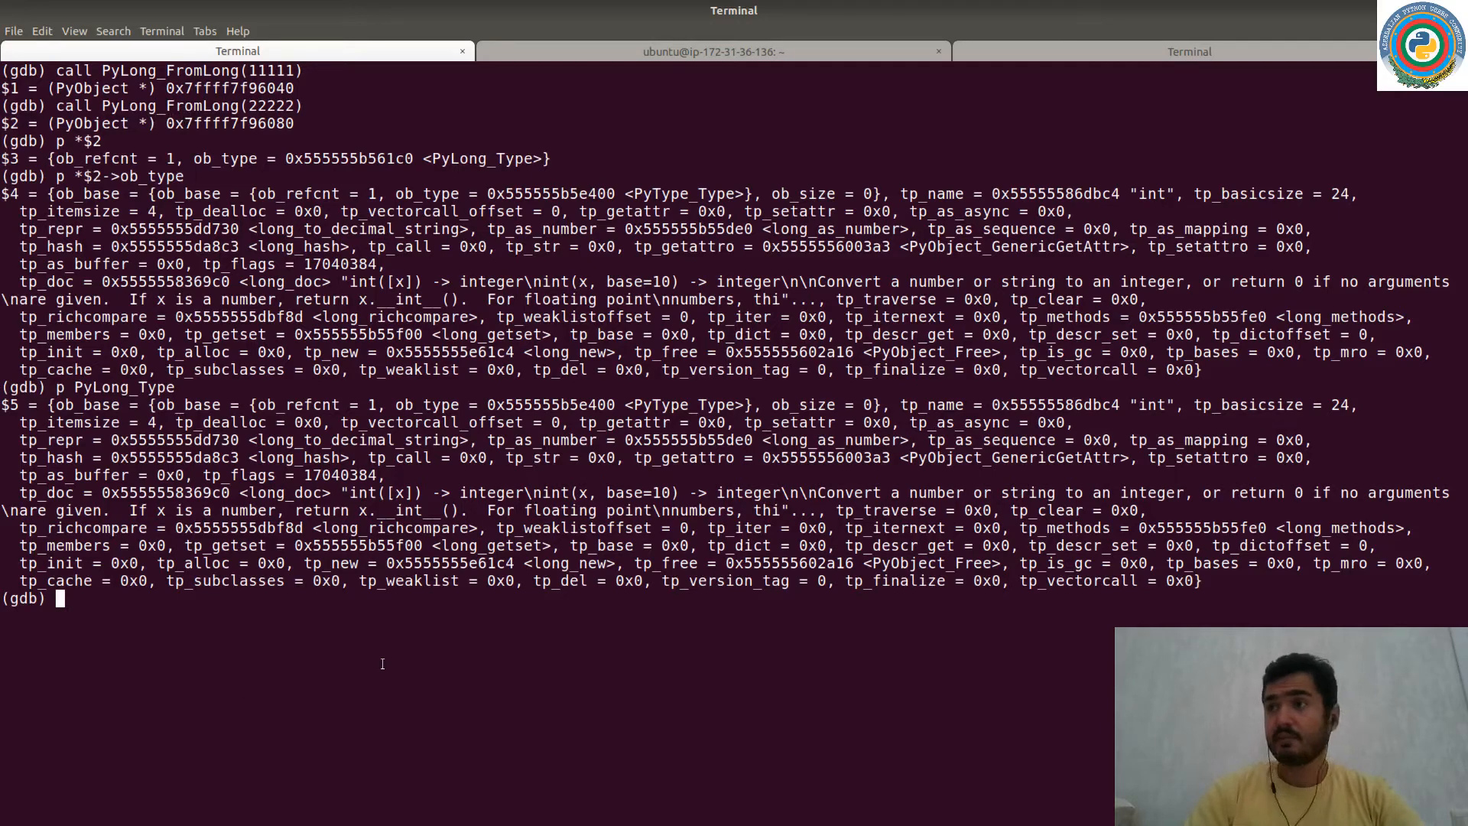
Print *PyLong_Type->tp_as_number as $6, highlighting nb_add mapped to long_add.
text(p PyLong_Type-)
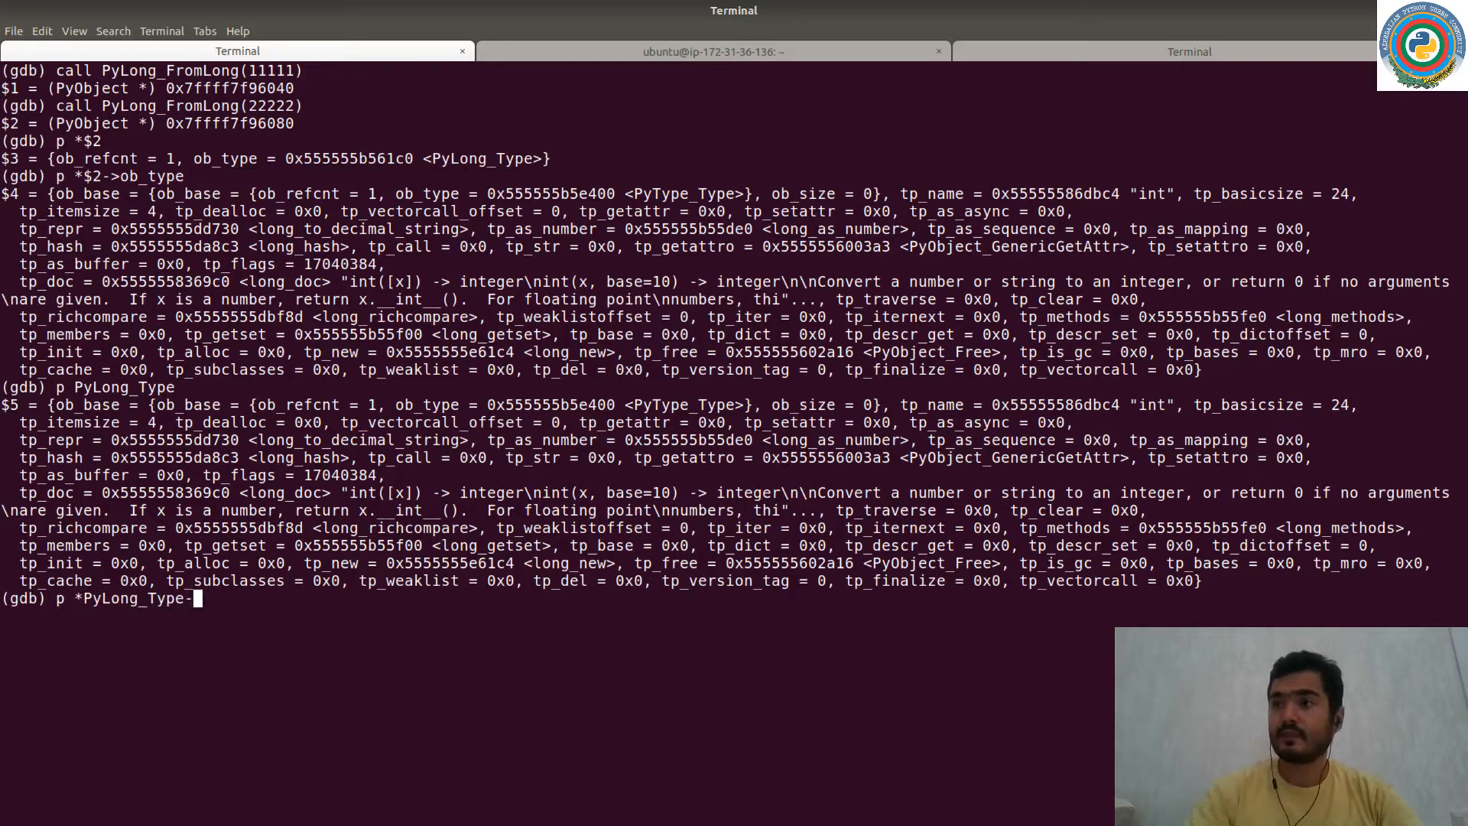
text(>tp_as_)
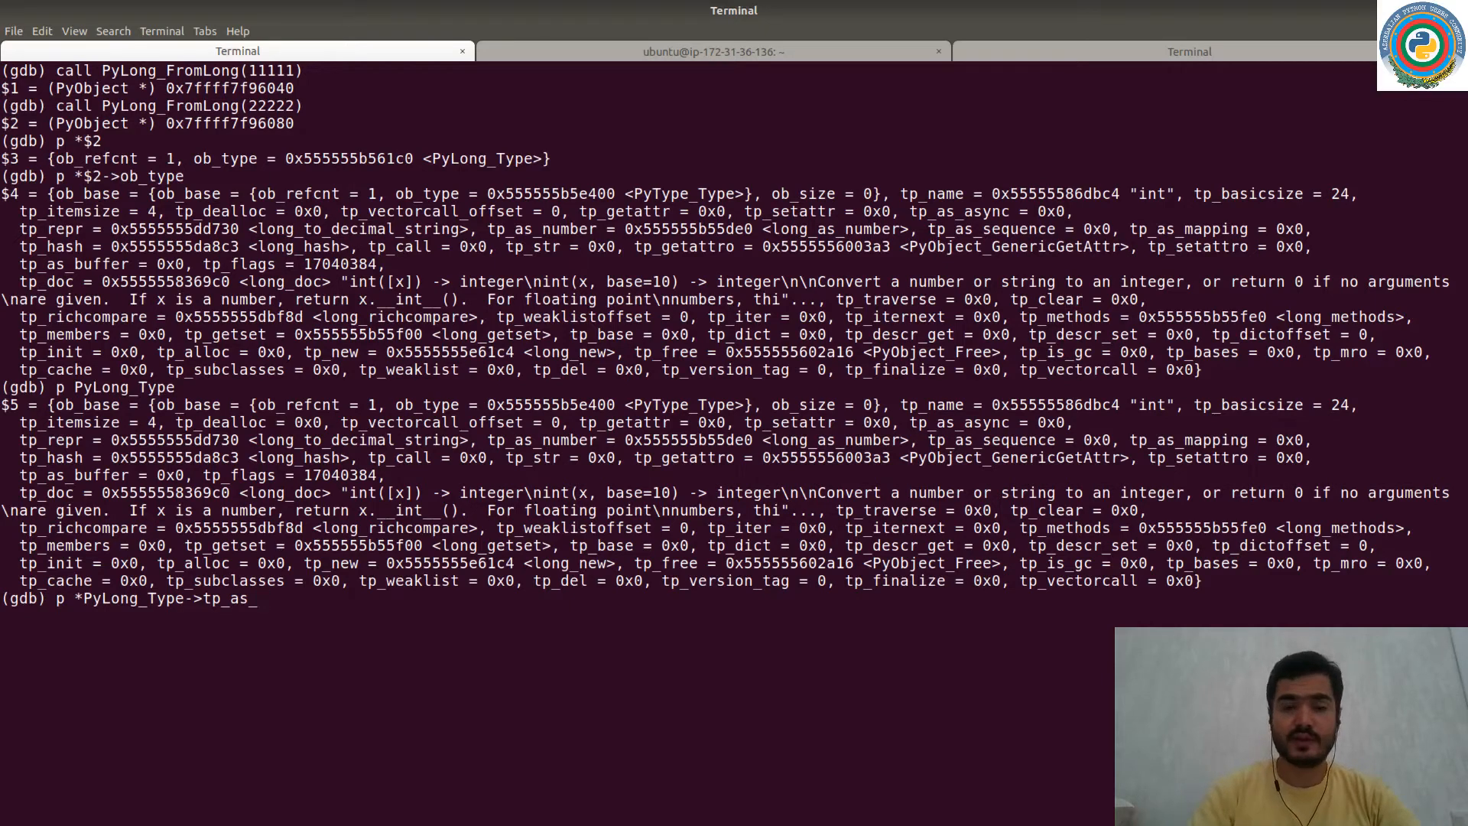
text(number)
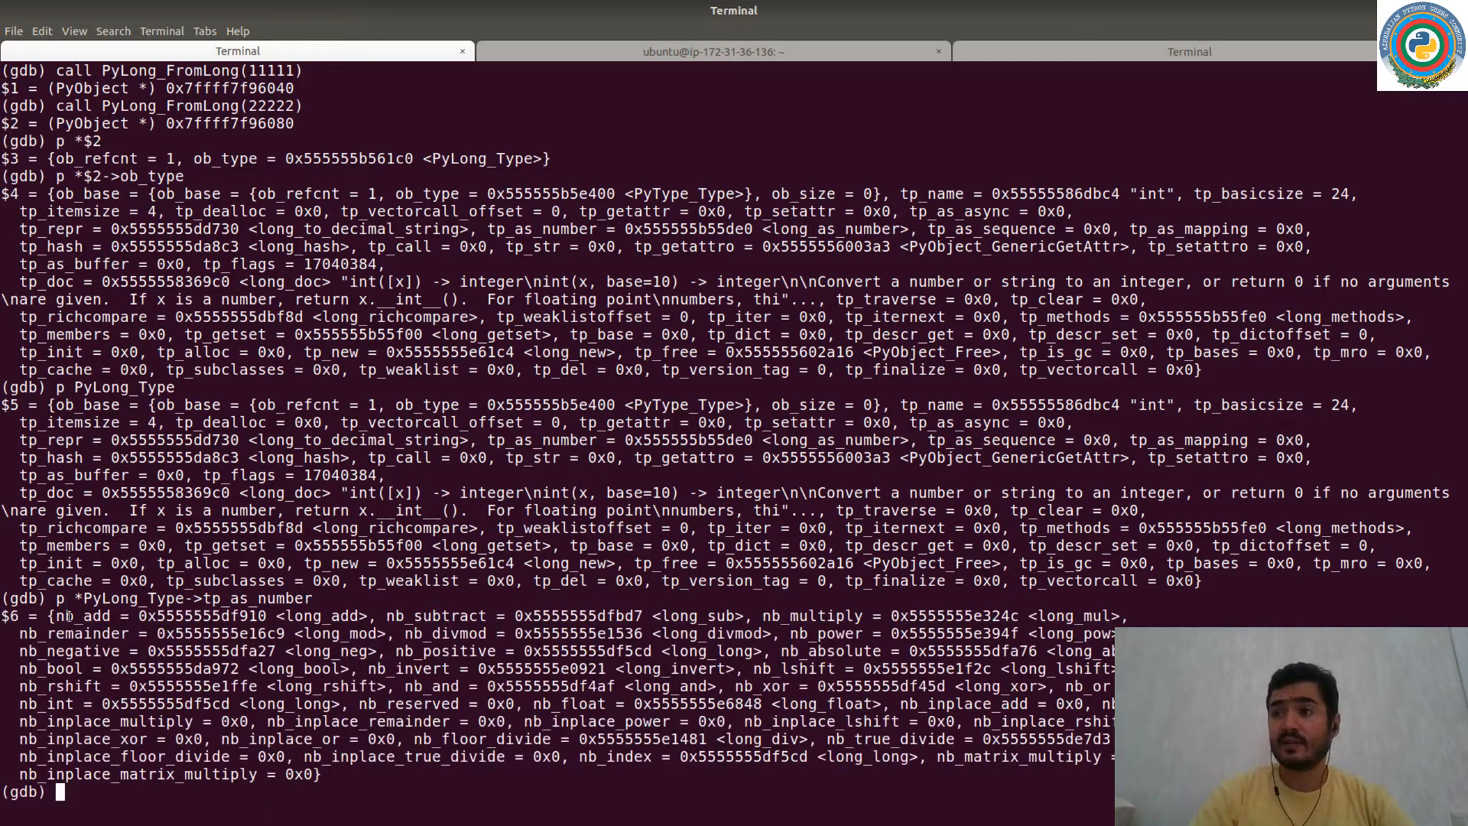
double_click(68, 636)
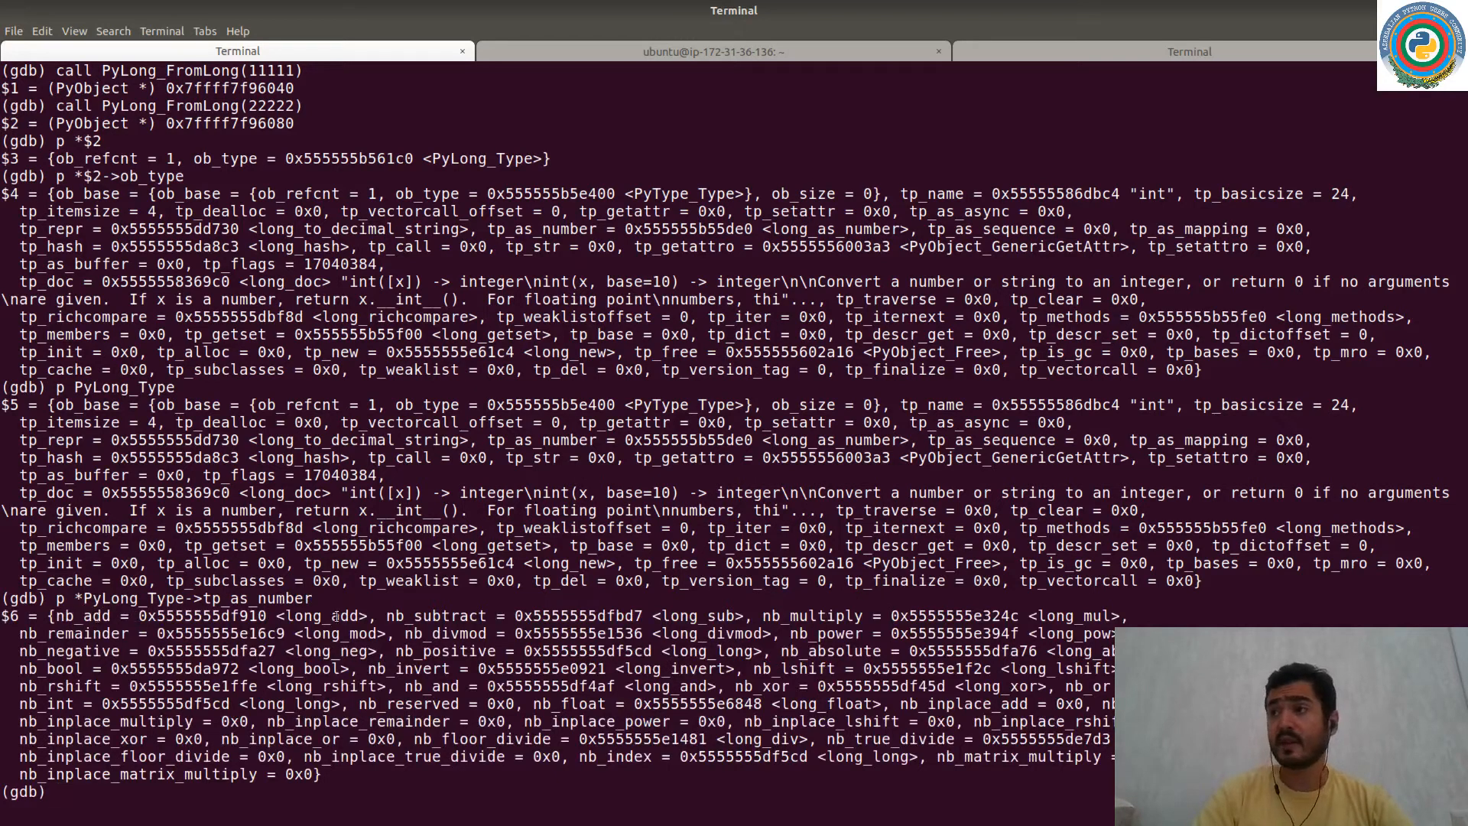
double_click(315, 614)
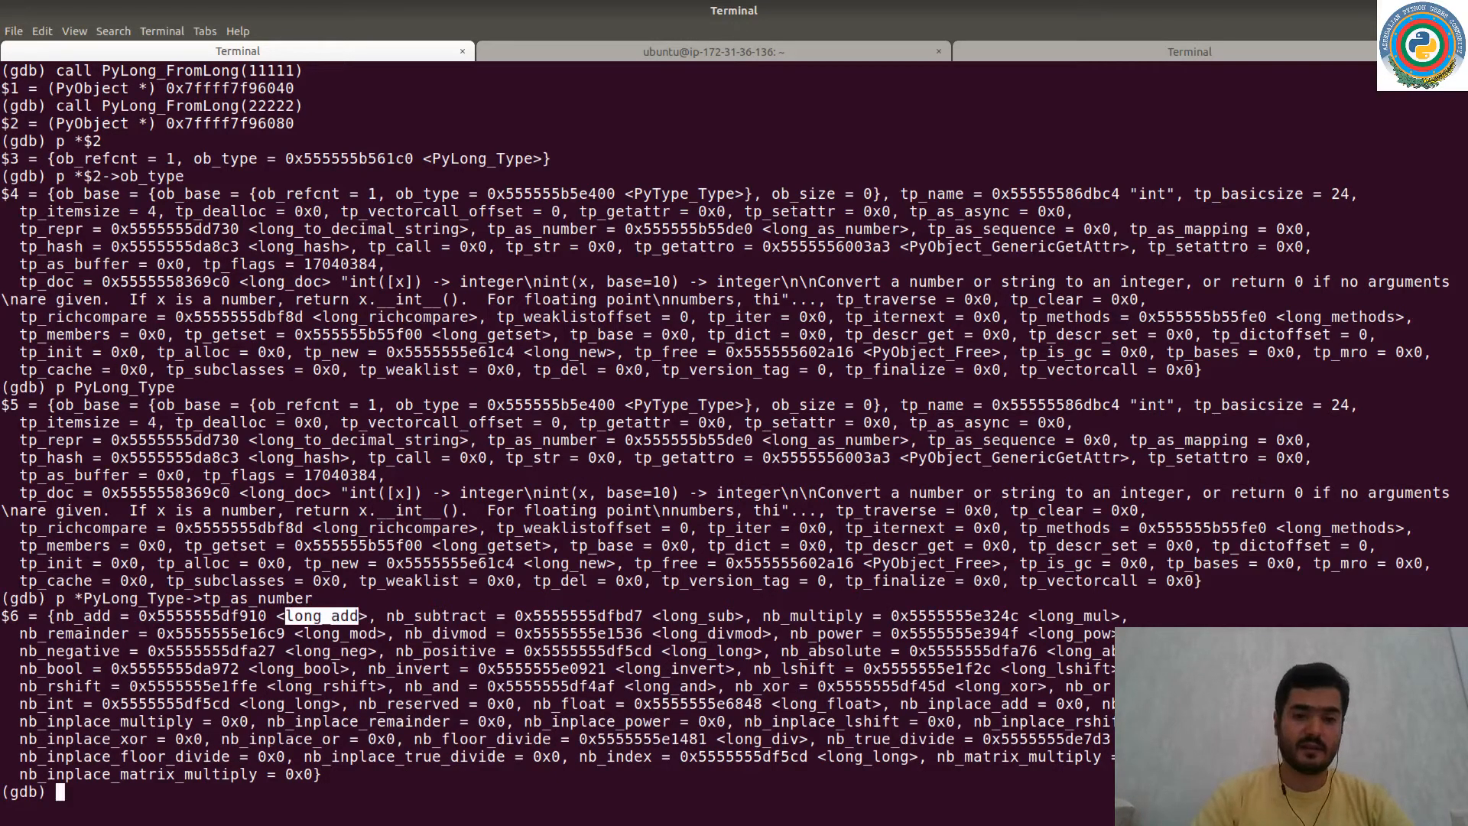
text(p *PyLong_Type->tp_as_number-)
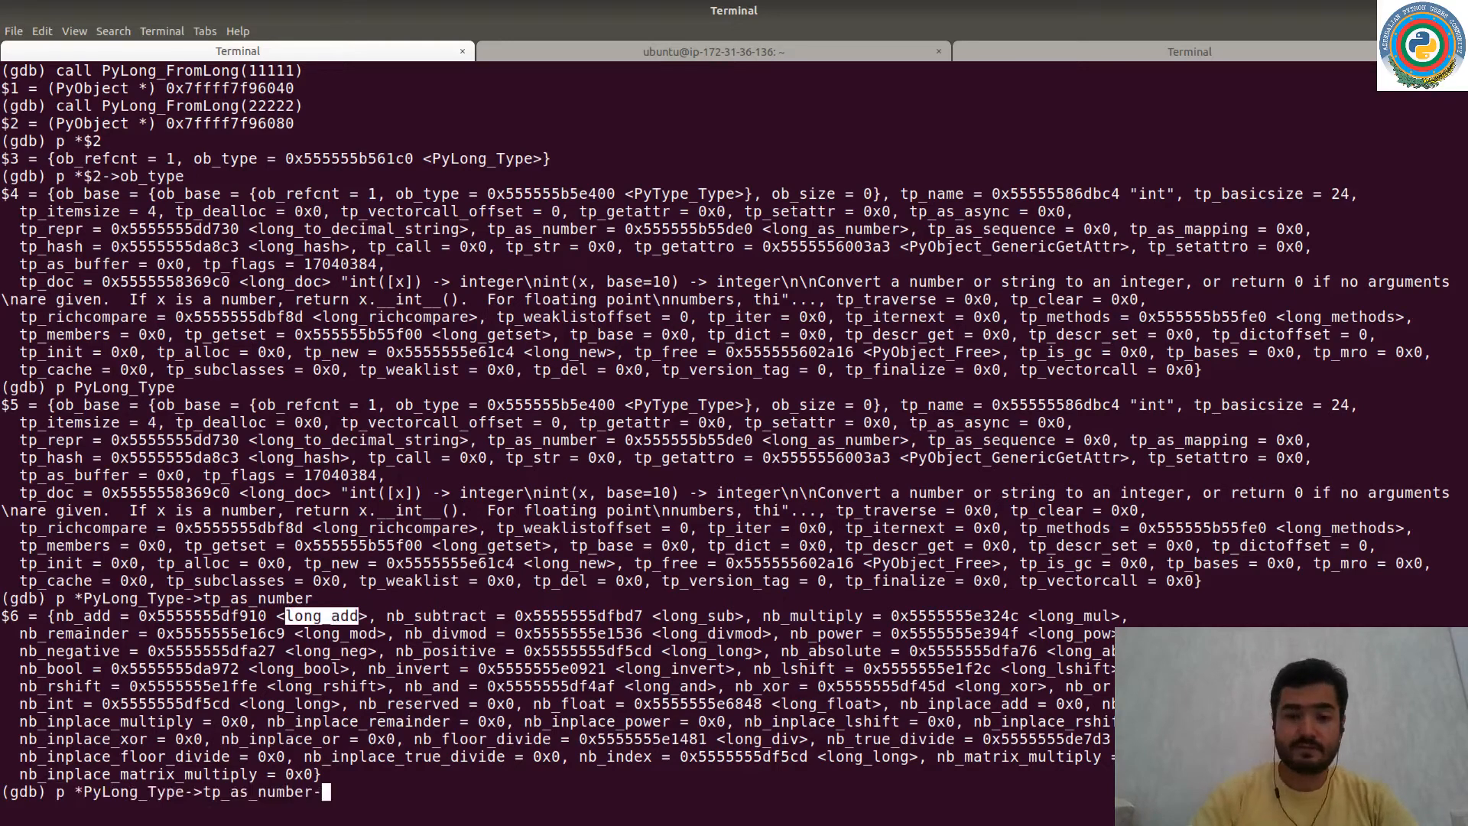
text(n)
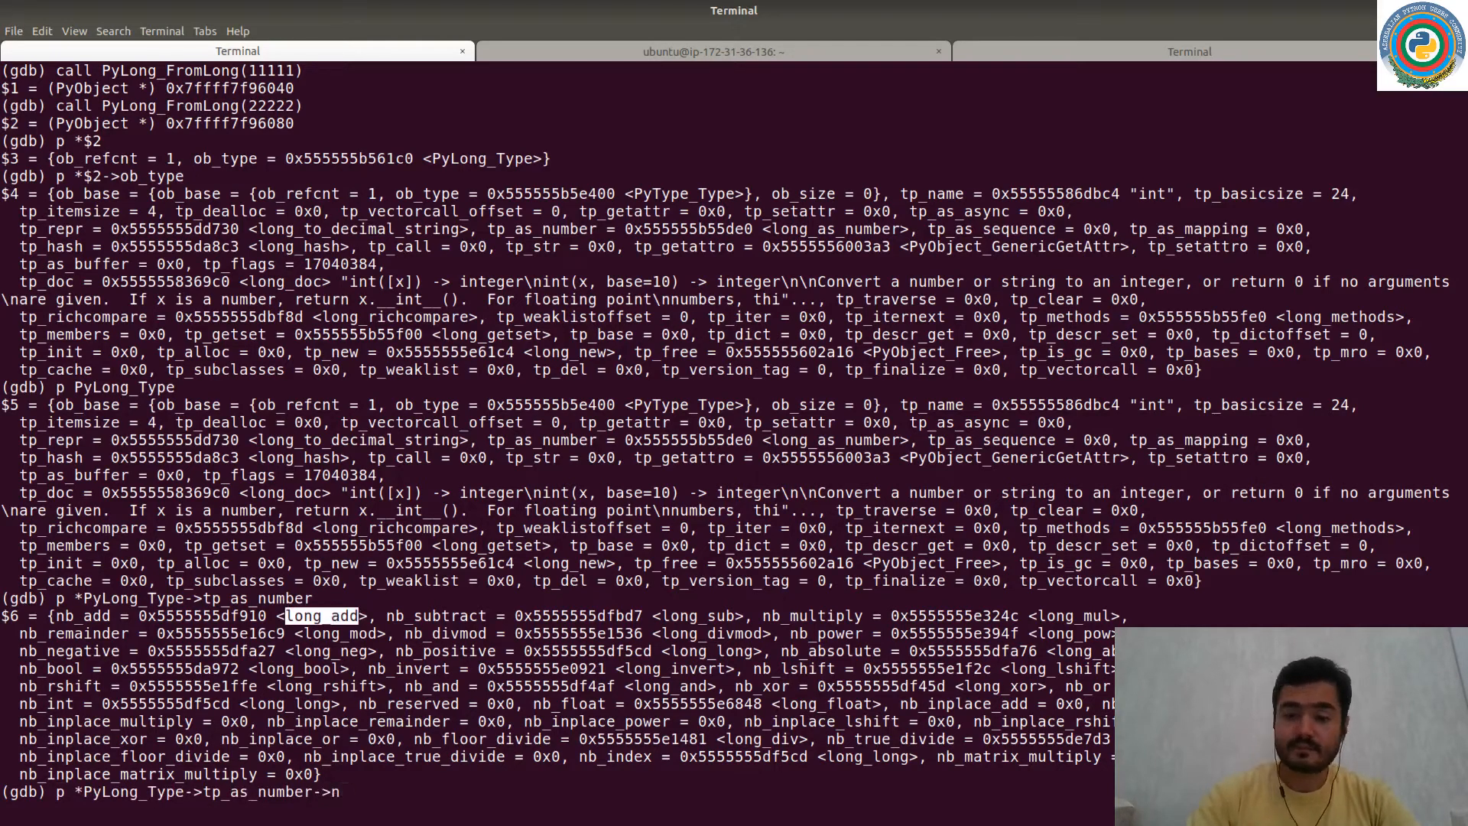
key(Return)
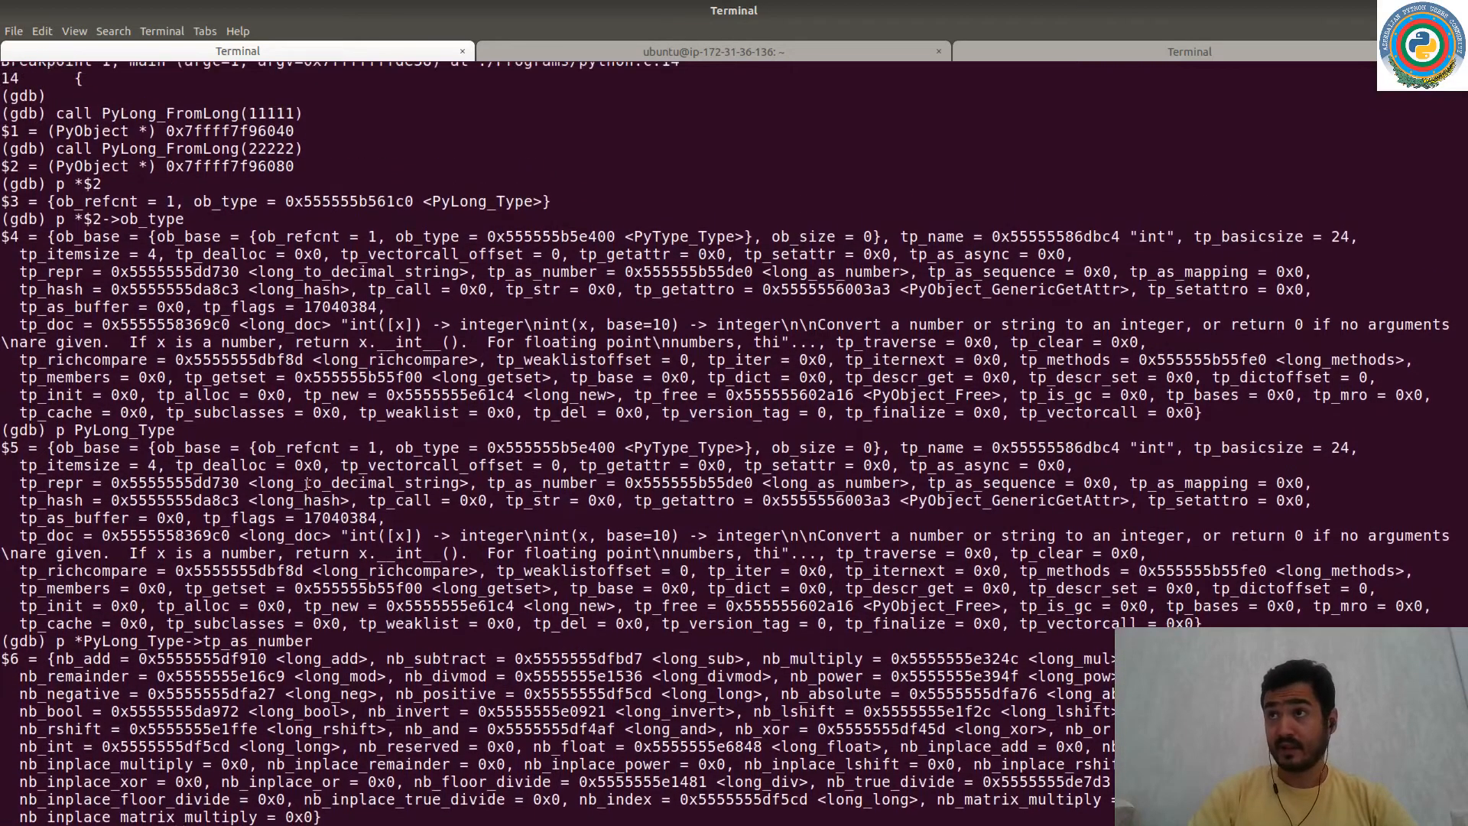
Print *PyLong_Type->tp_as_number->nb_add, revealing the long_add function pointer as $7.
double_click(171, 113)
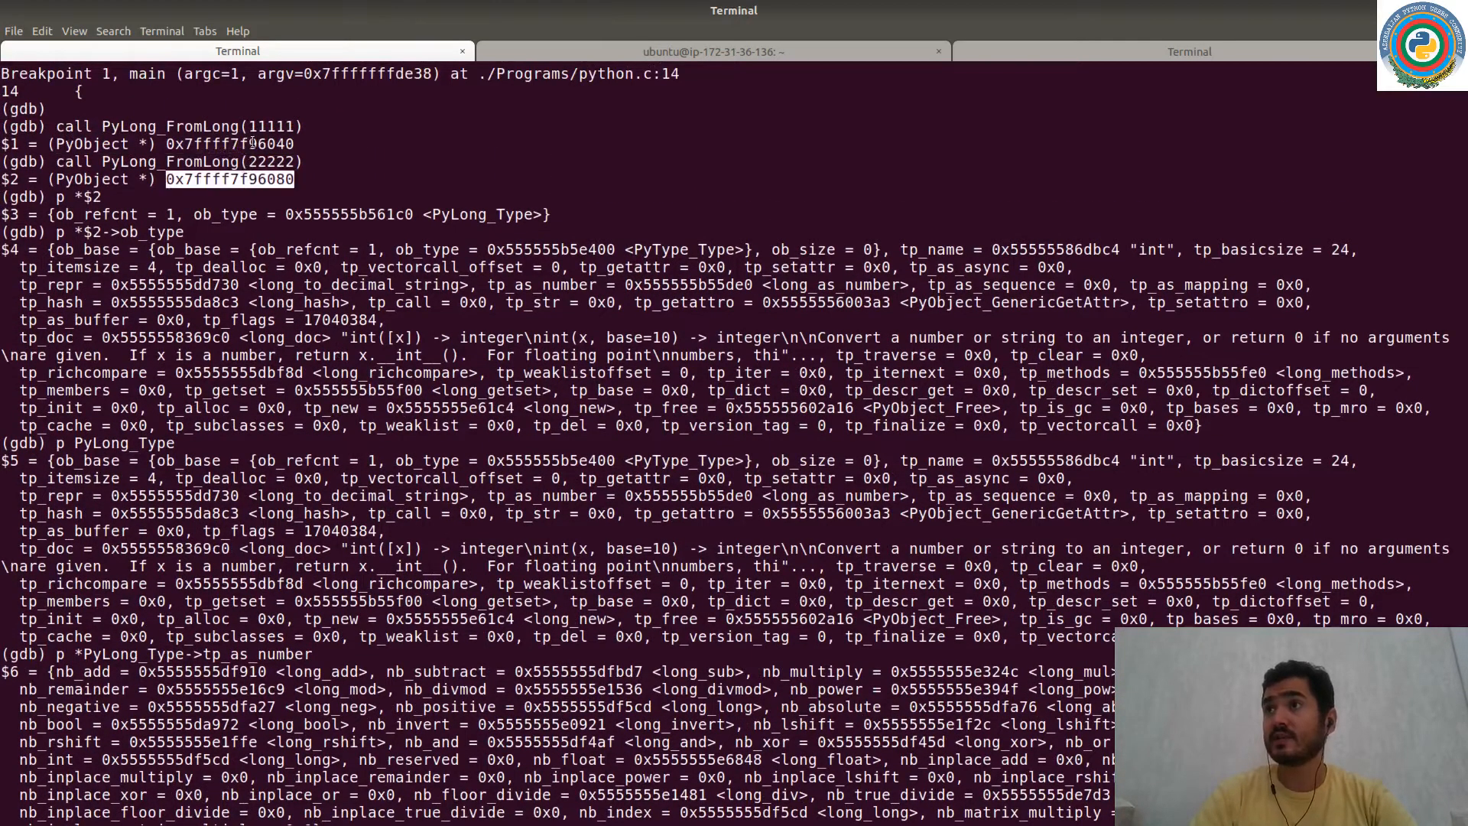
key(Return)
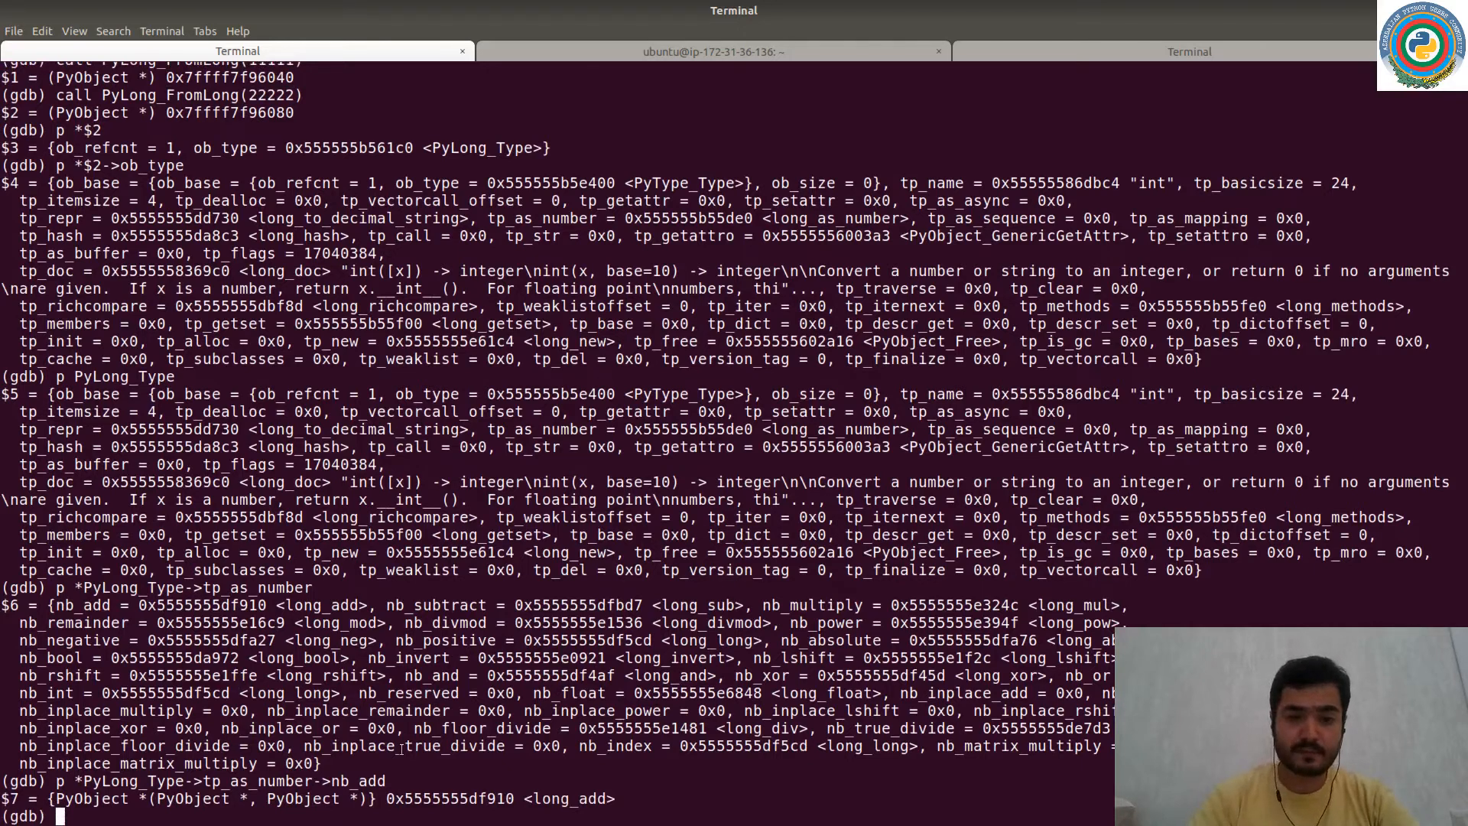
Compose a gdb call to PyLong_Type->tp_as_number->nb_add.
text(call)
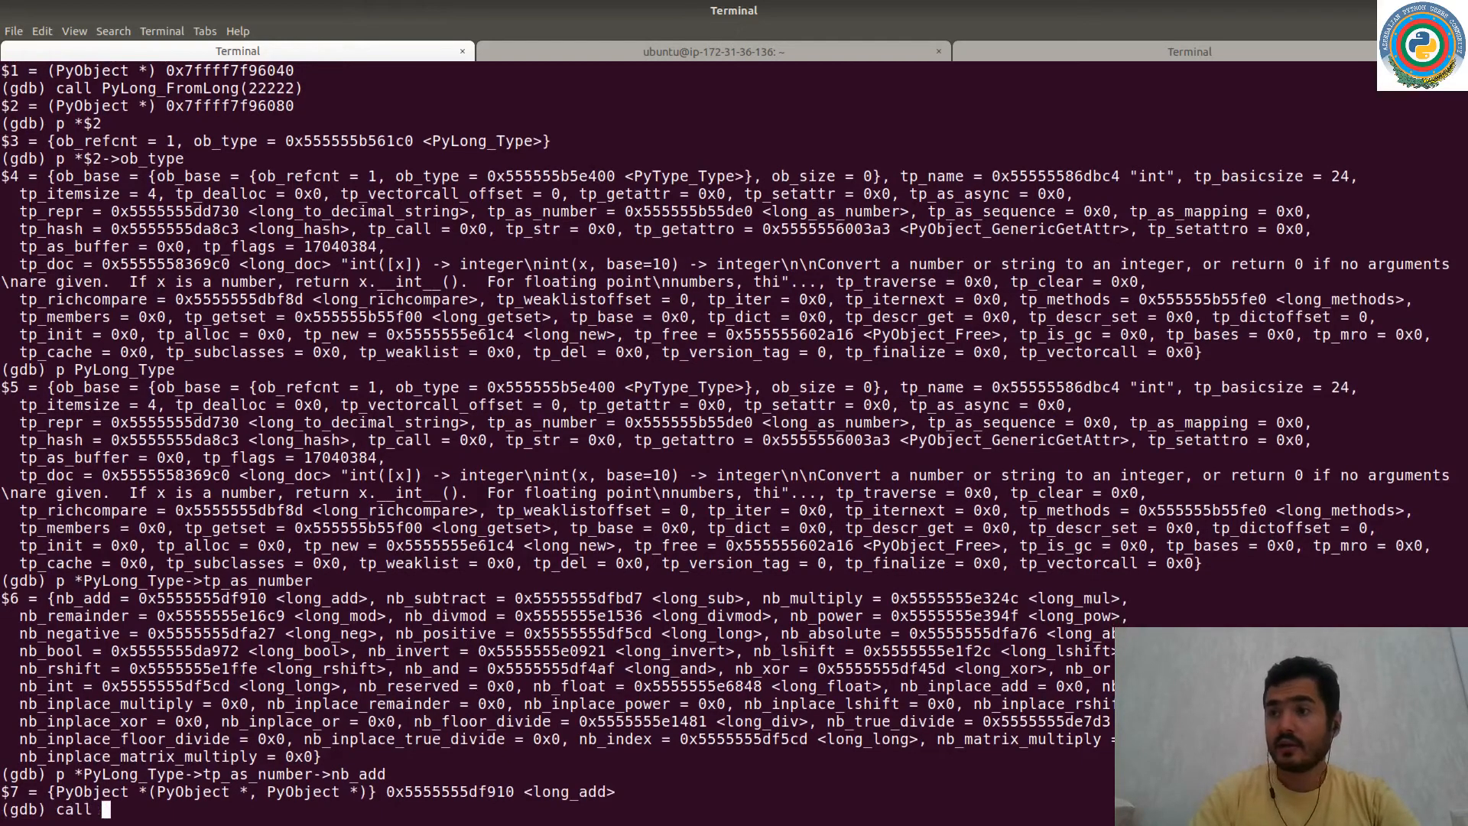
text(Py)
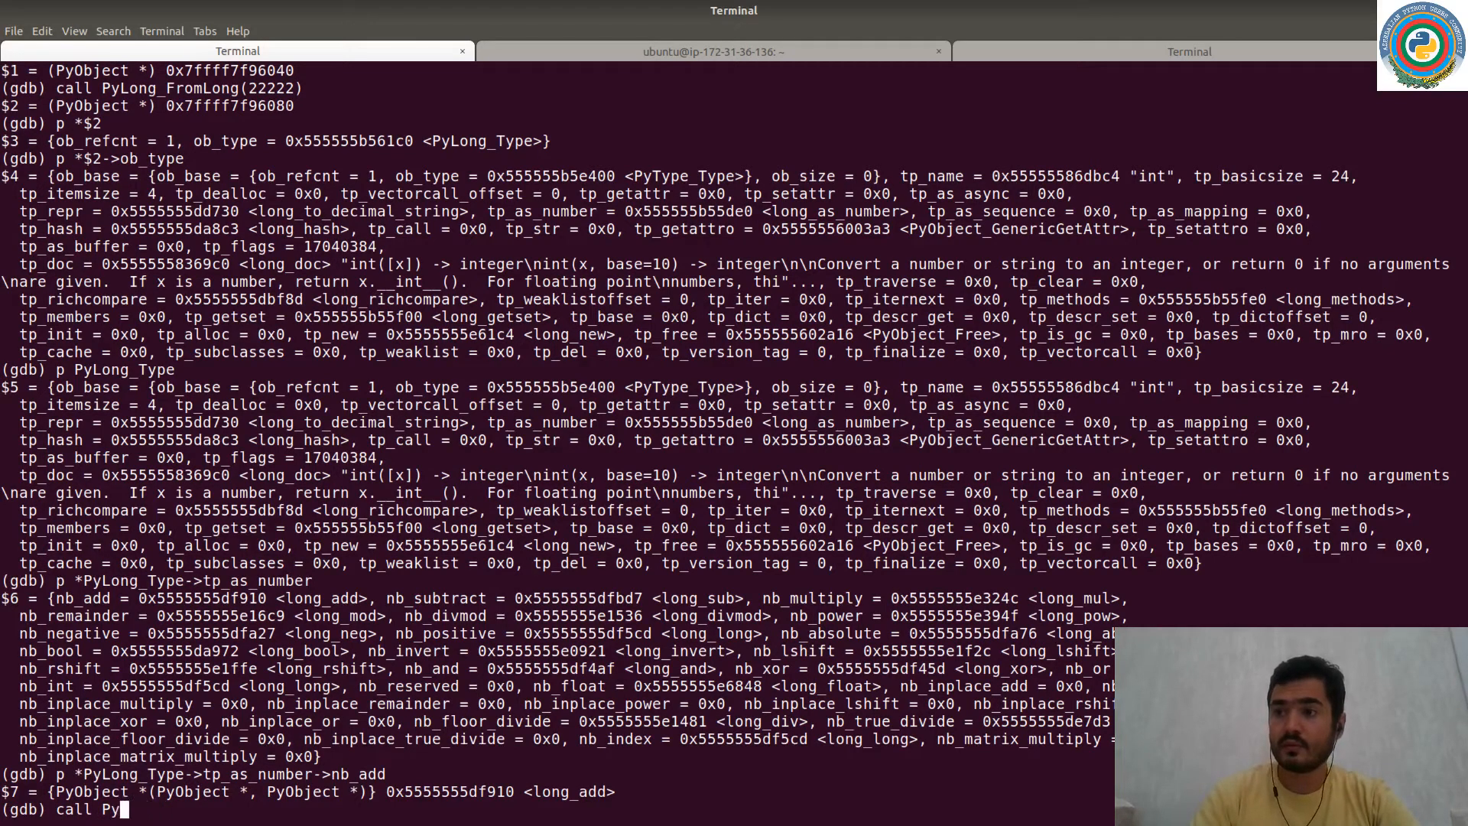
text(Long_)
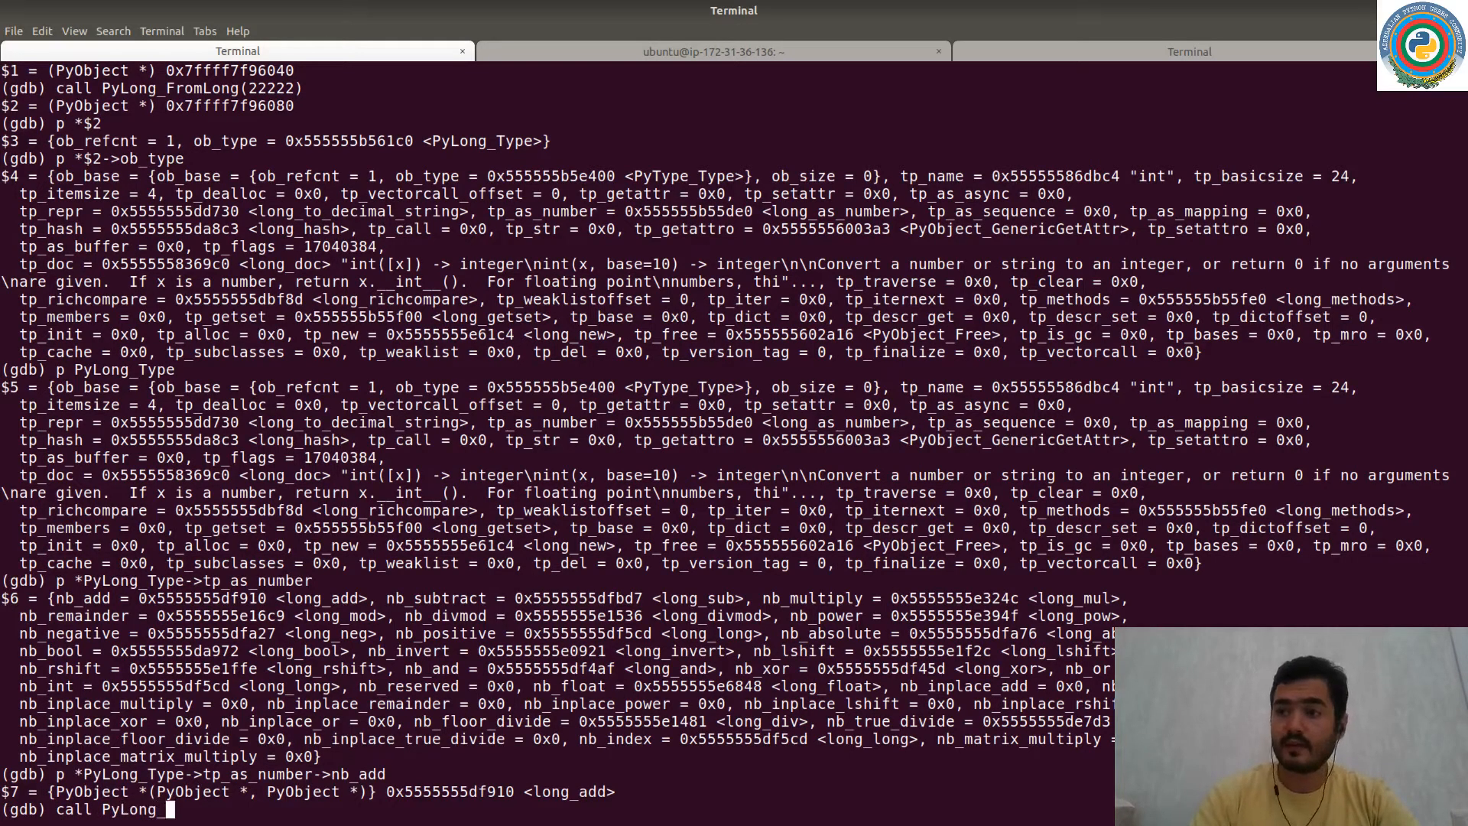
text(T)
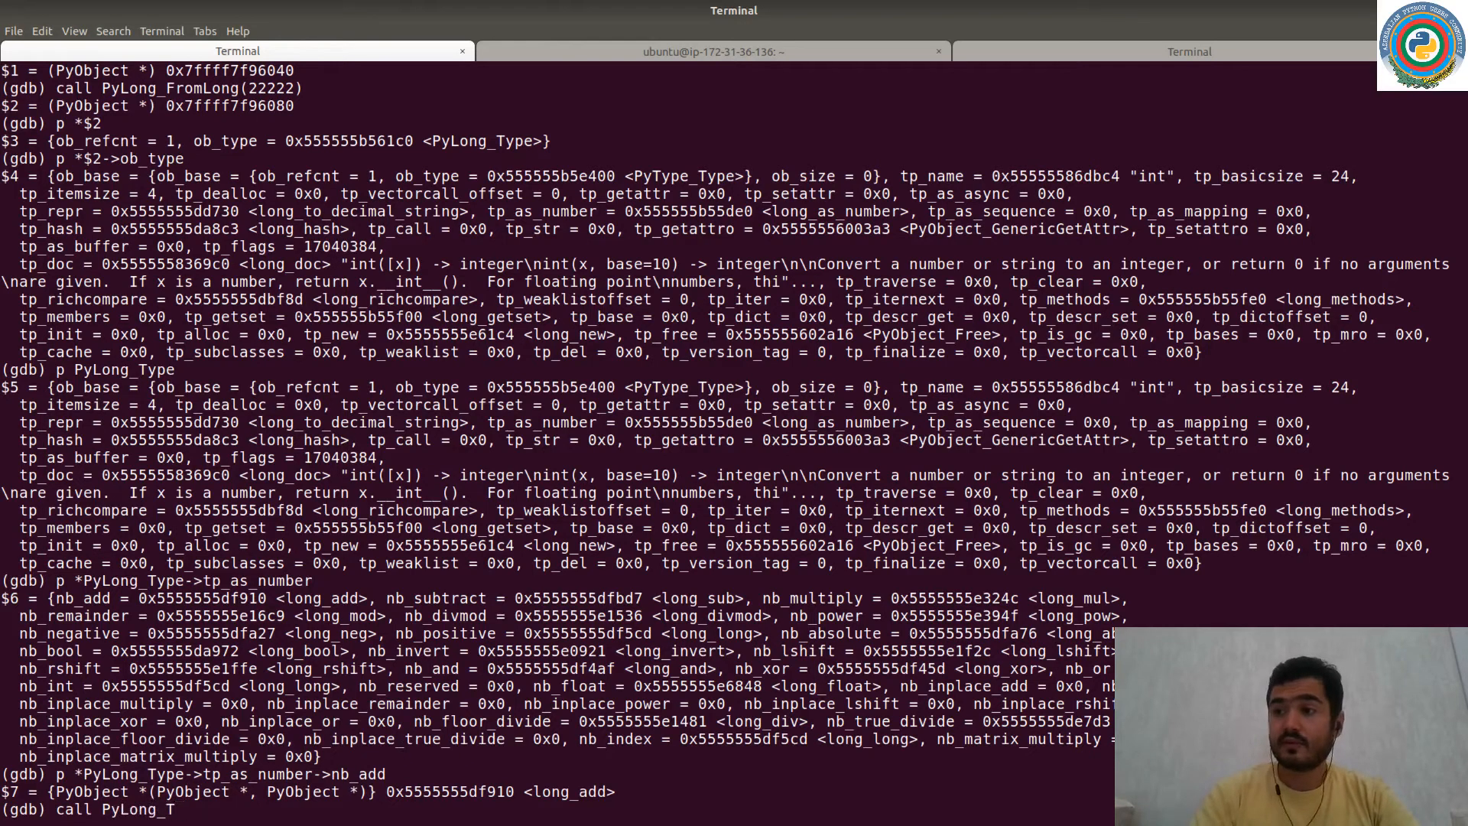
text(e->)
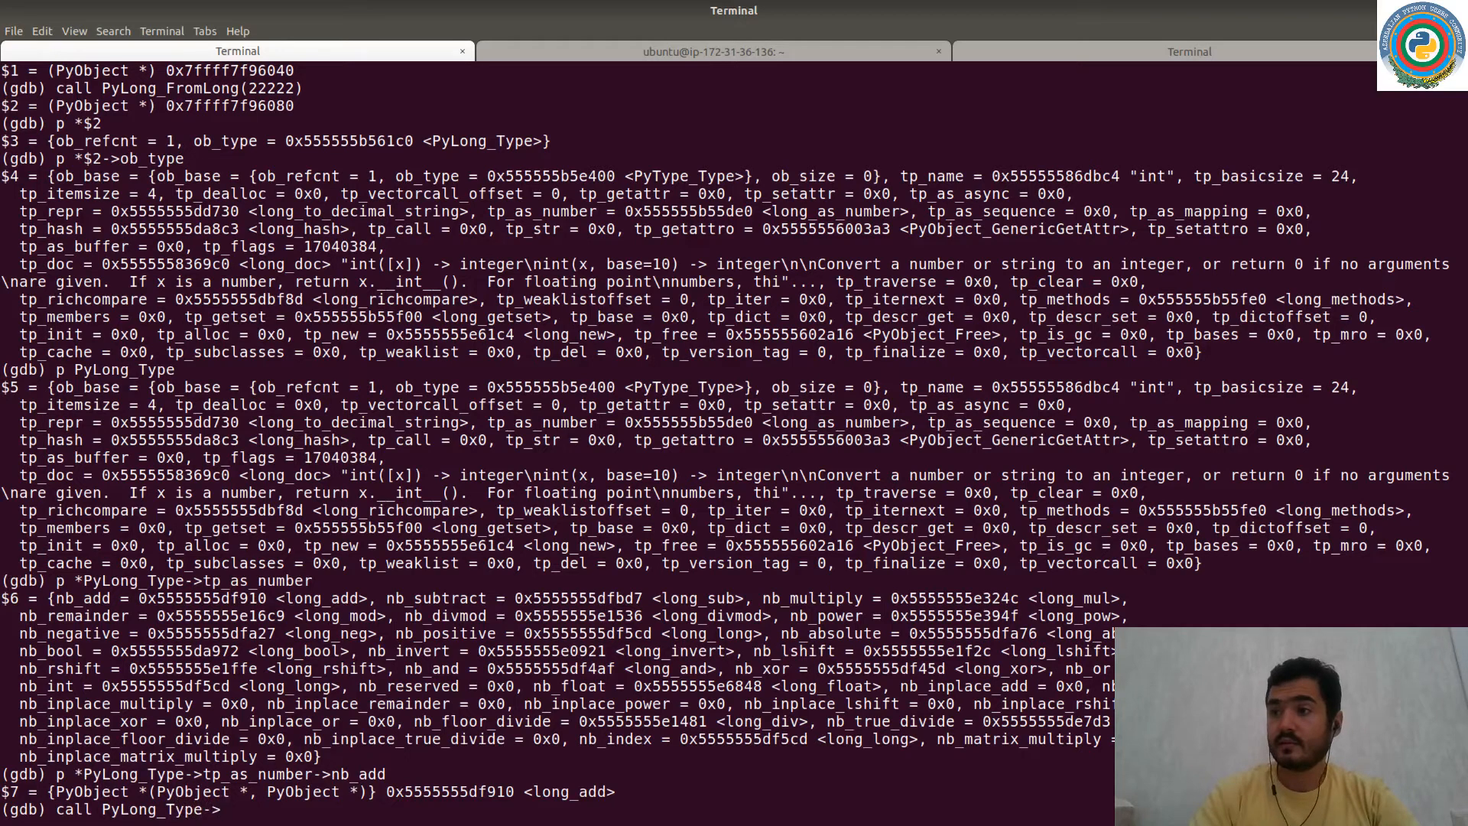
text(tp_as_)
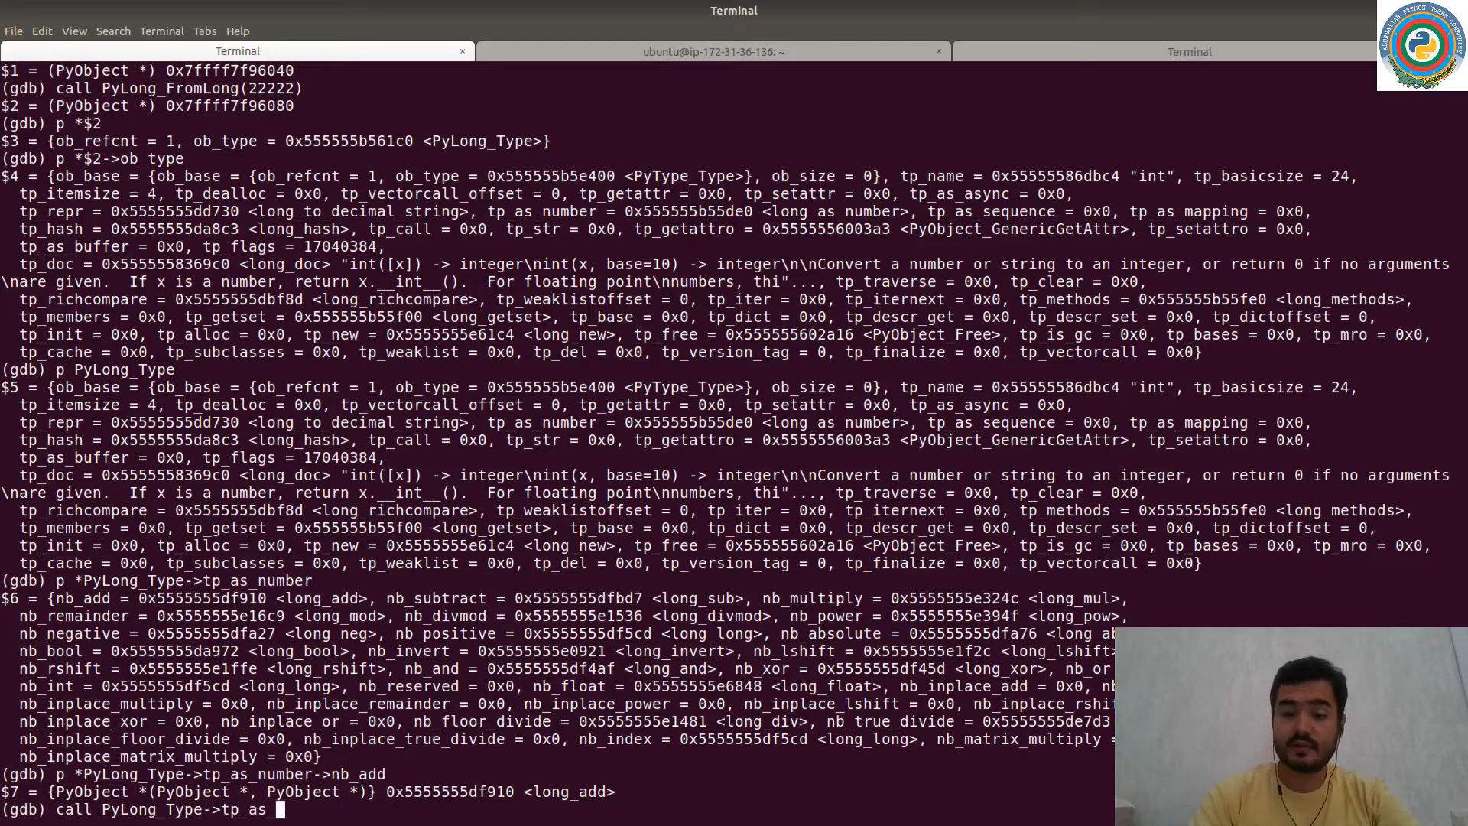
text(number->)
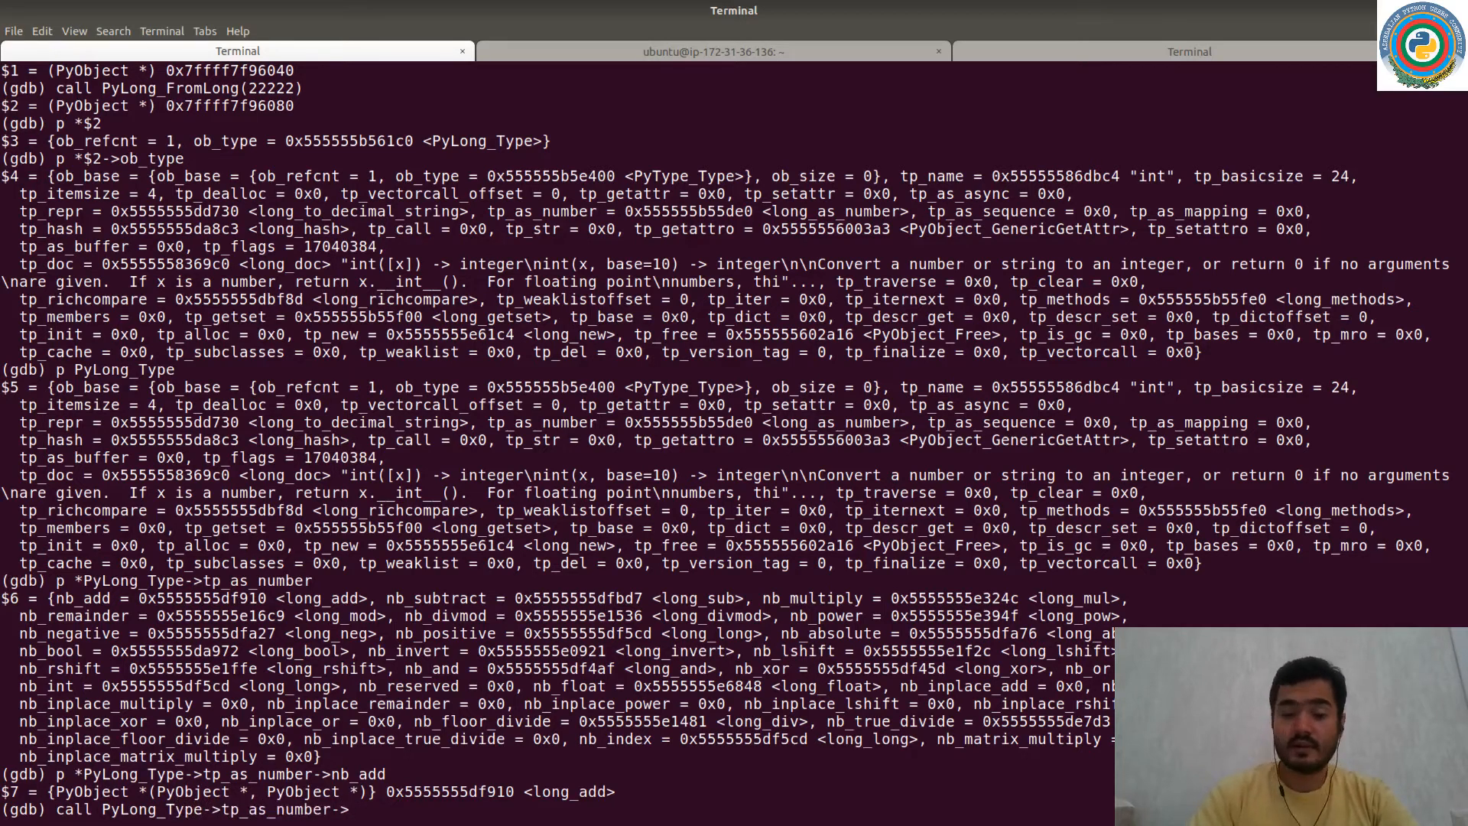
text(nb_add)
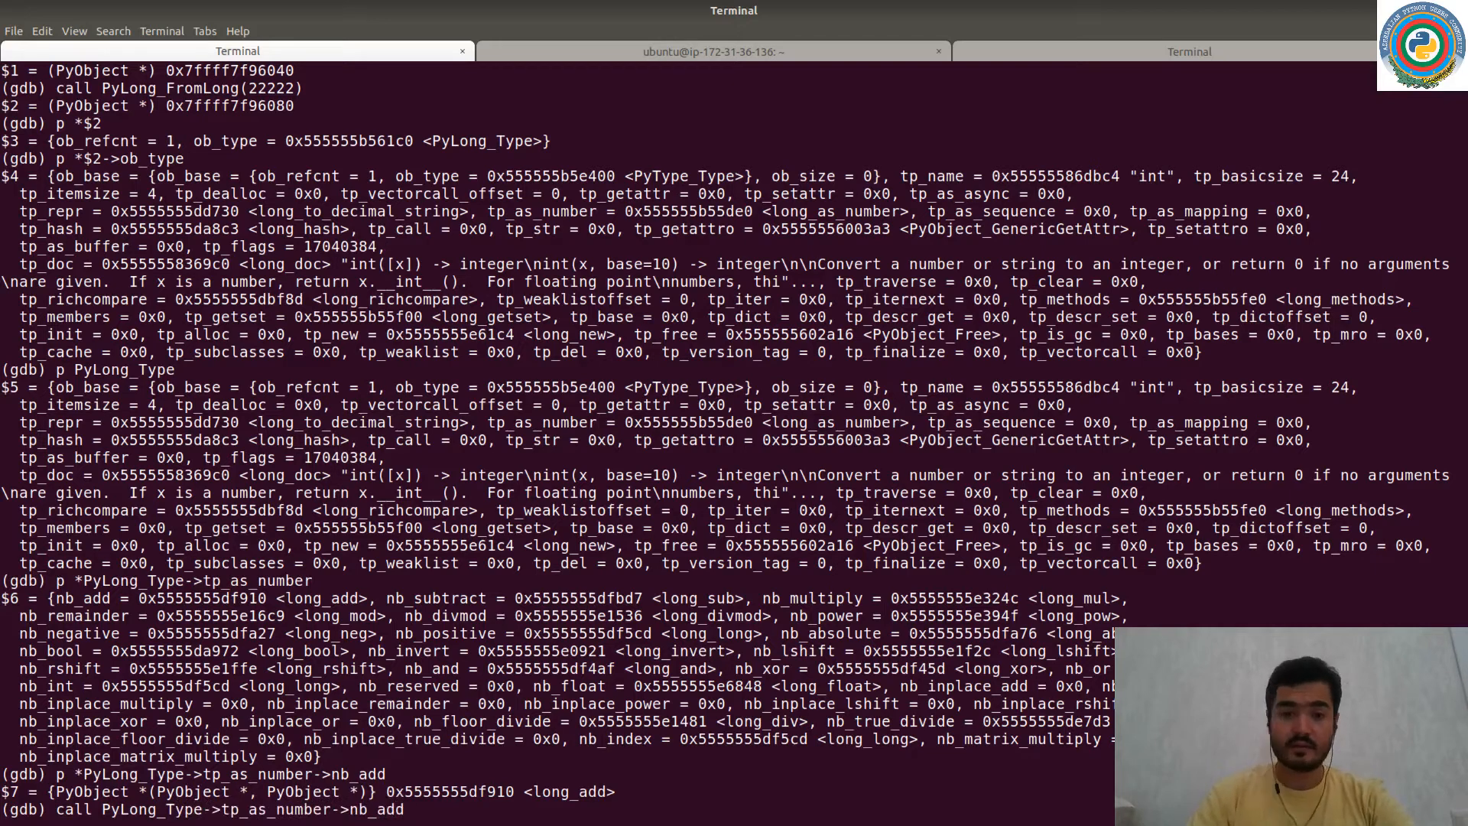
text(())
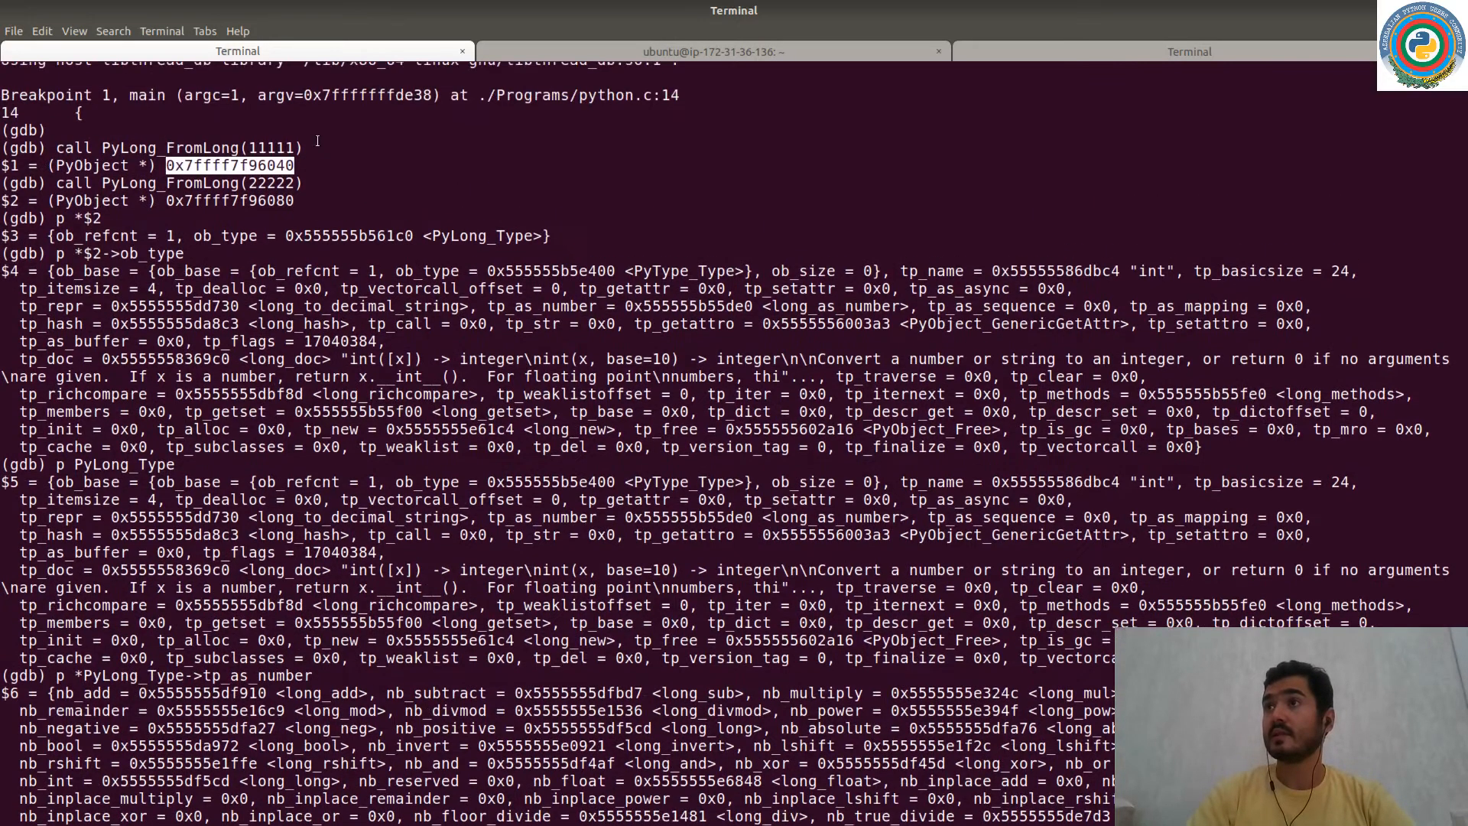
Pass the two int addresses 0x7ffff7f96040 and 0x7ffff7f96080 as arguments, then inspect the result with p *$8.
right_click(230, 165)
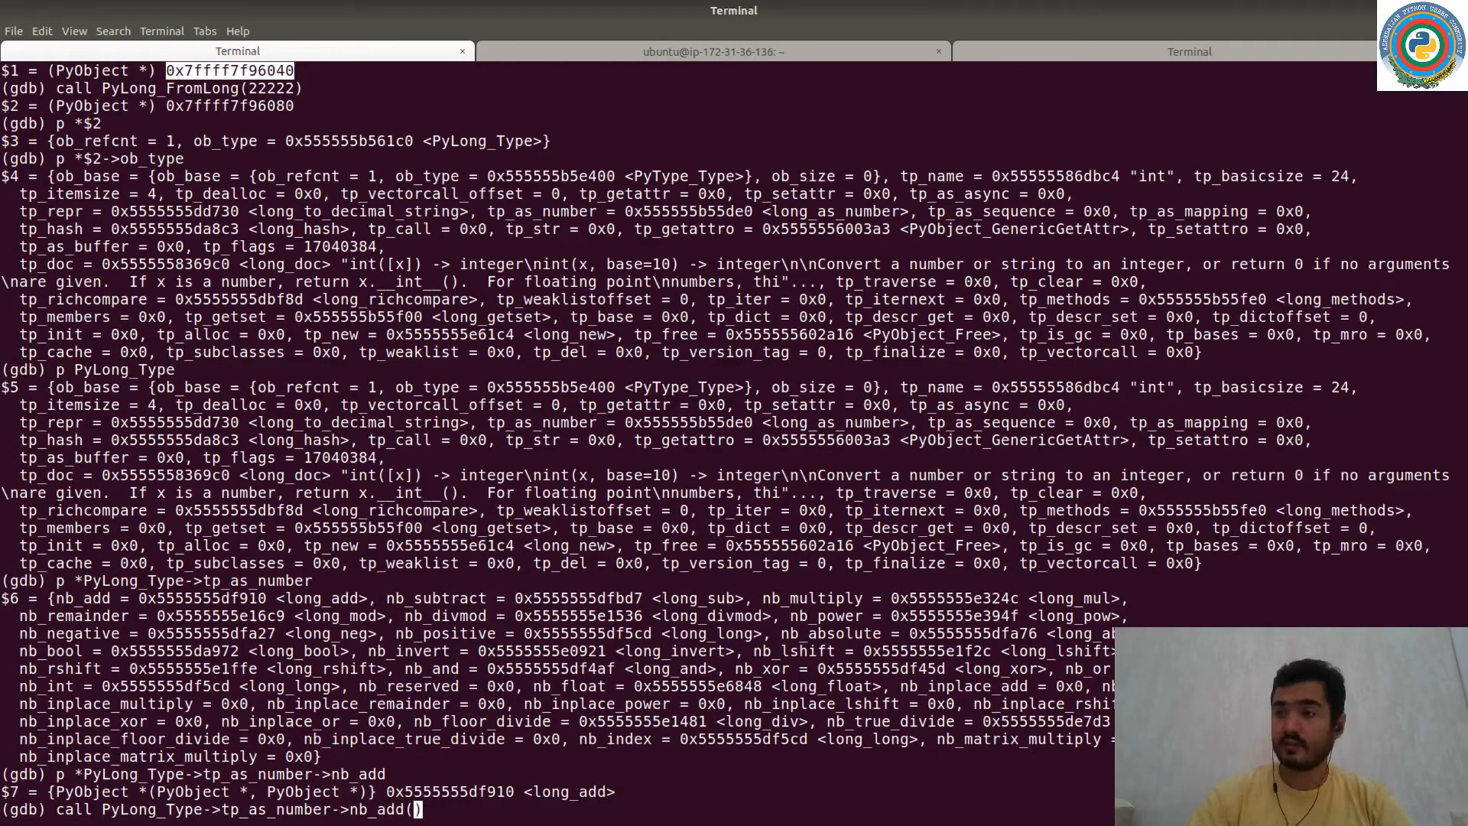
text(0x7ffff7f96040,)
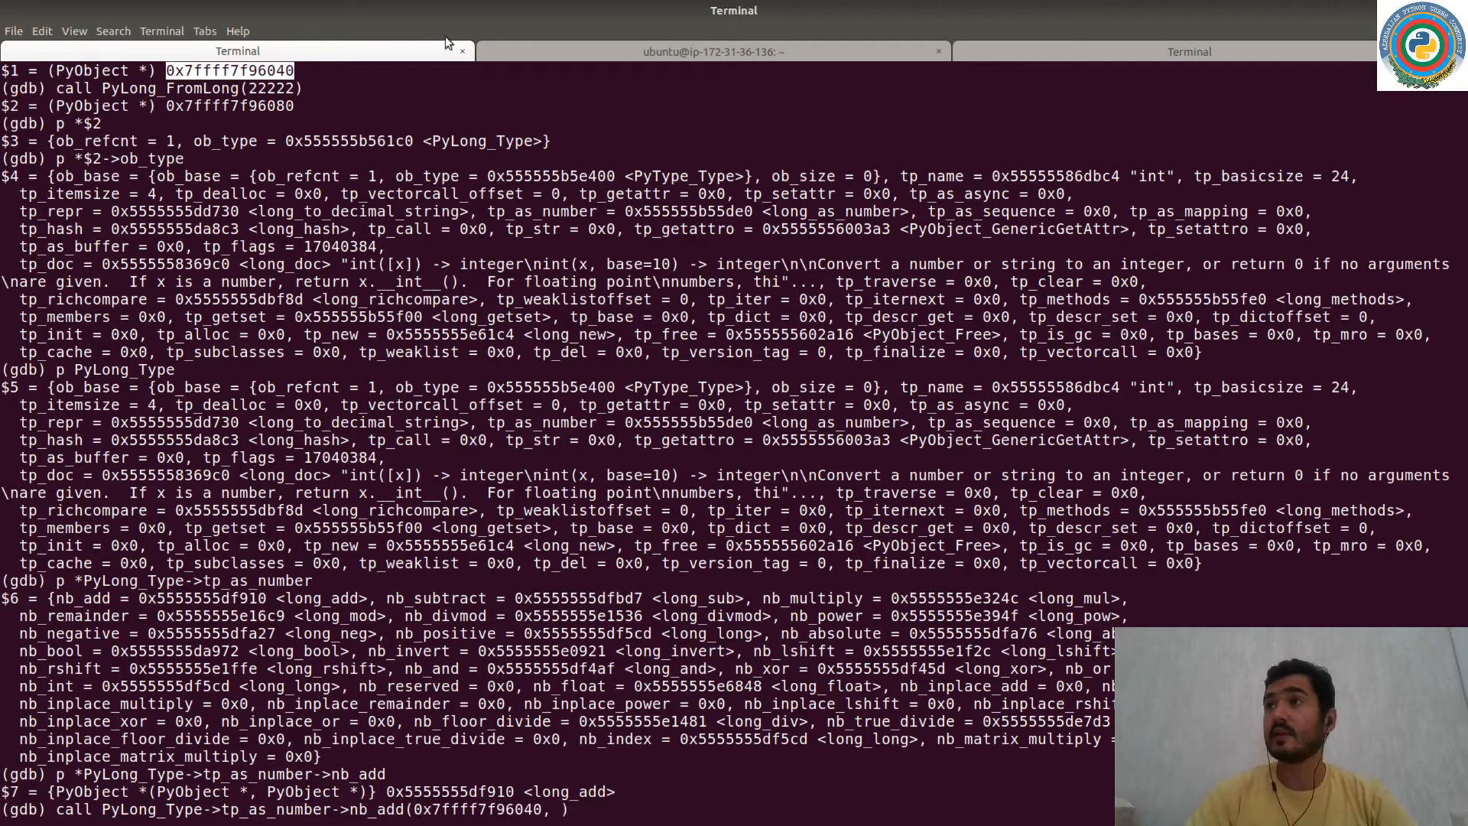
right_click(229, 106)
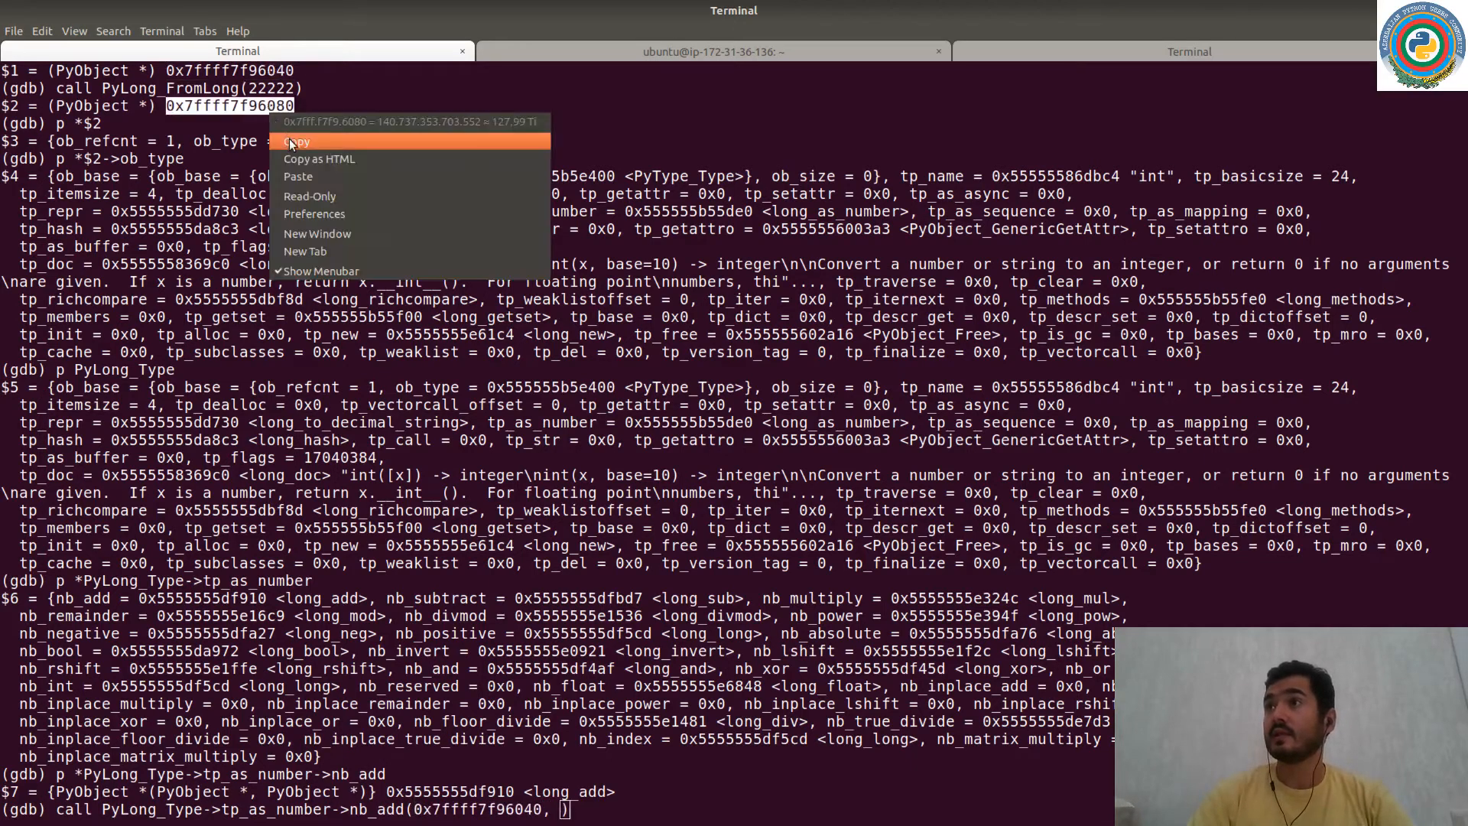
click(293, 140)
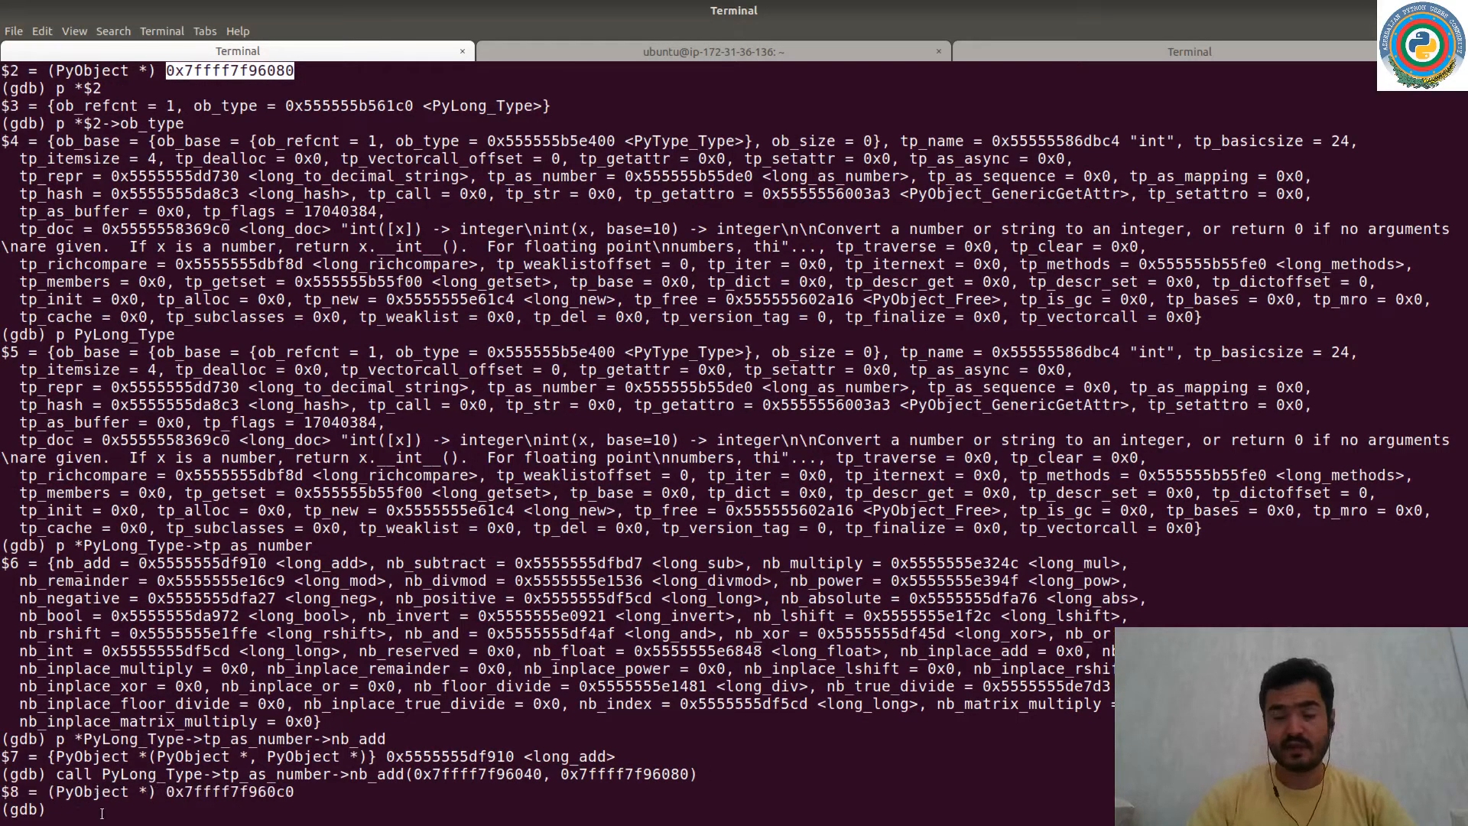
text(p *$8)
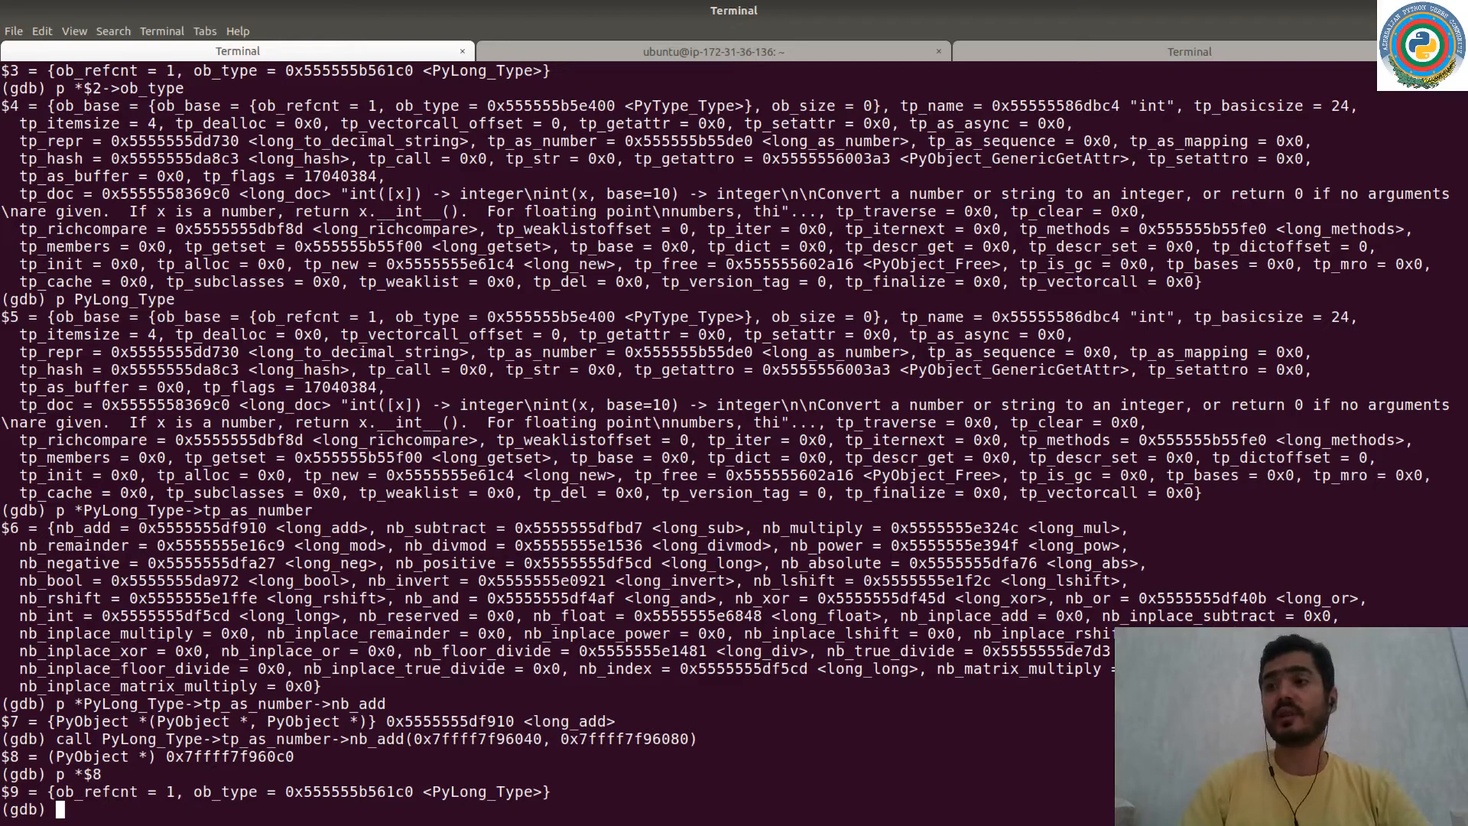
Call PyObject_Print(0x7ffff7f960c0, stderr, 1) on the sum object $8.
text(call)
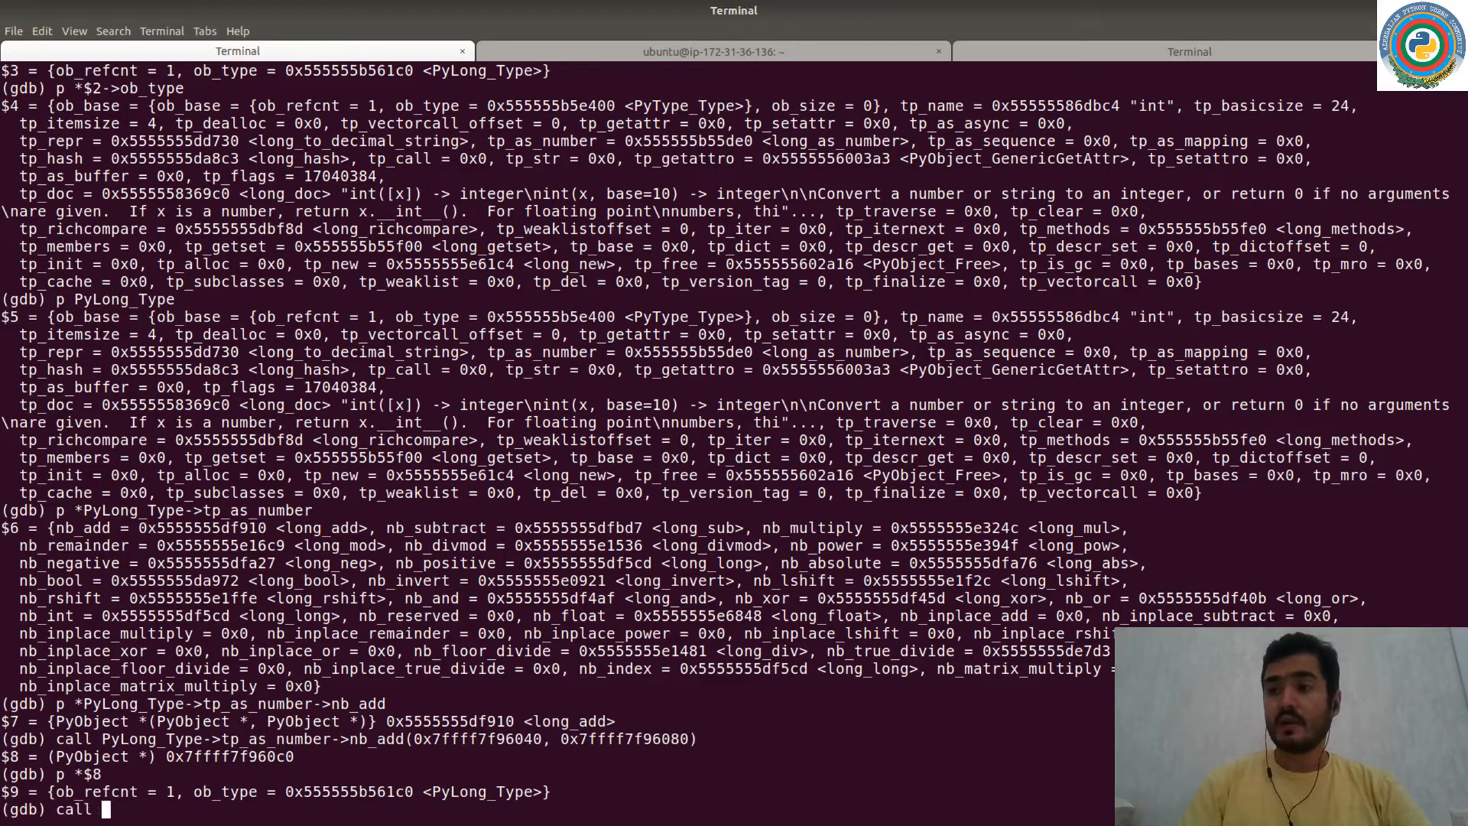
text(PyObject_pr)
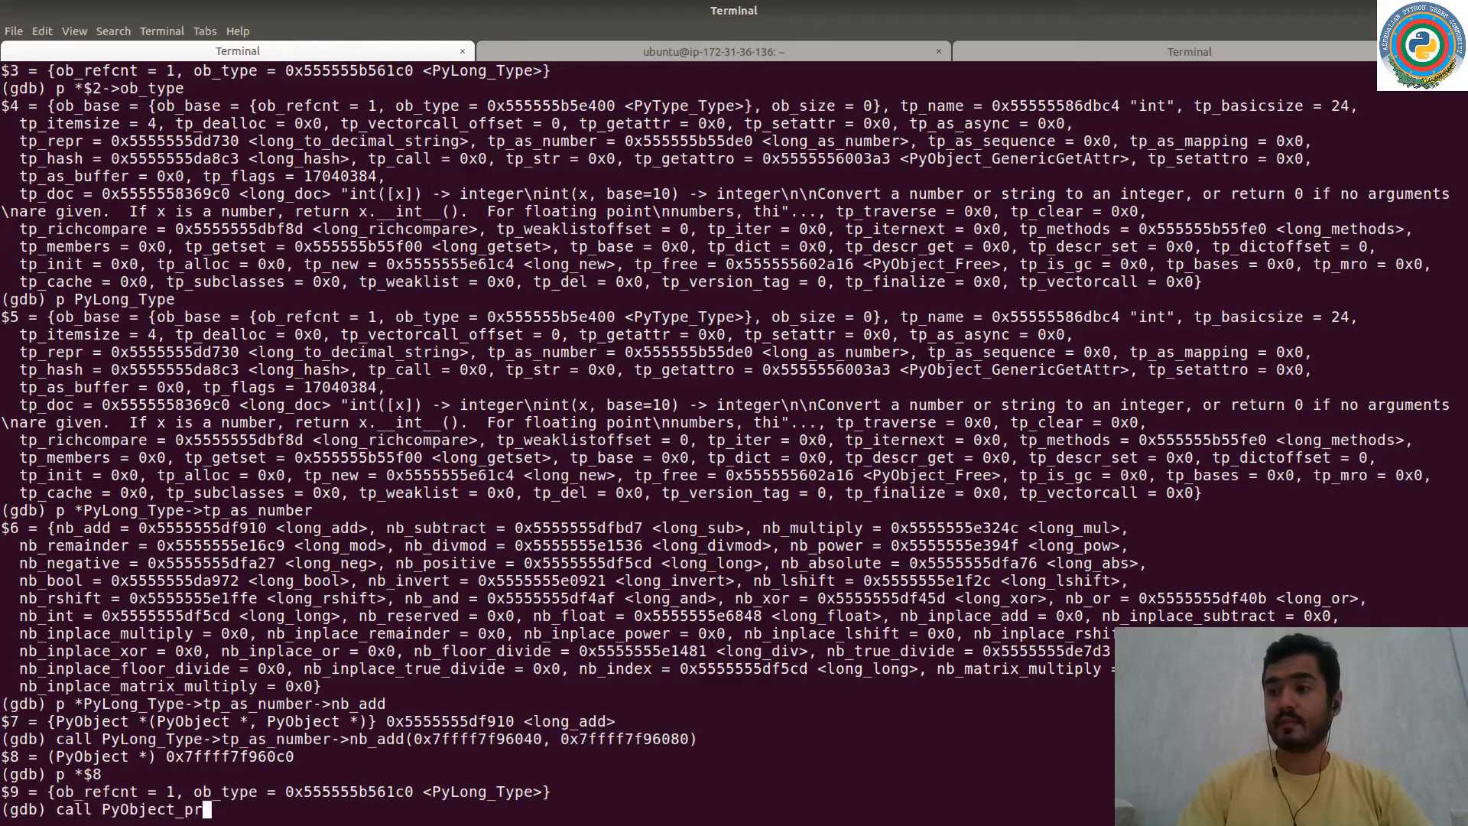
text(int()
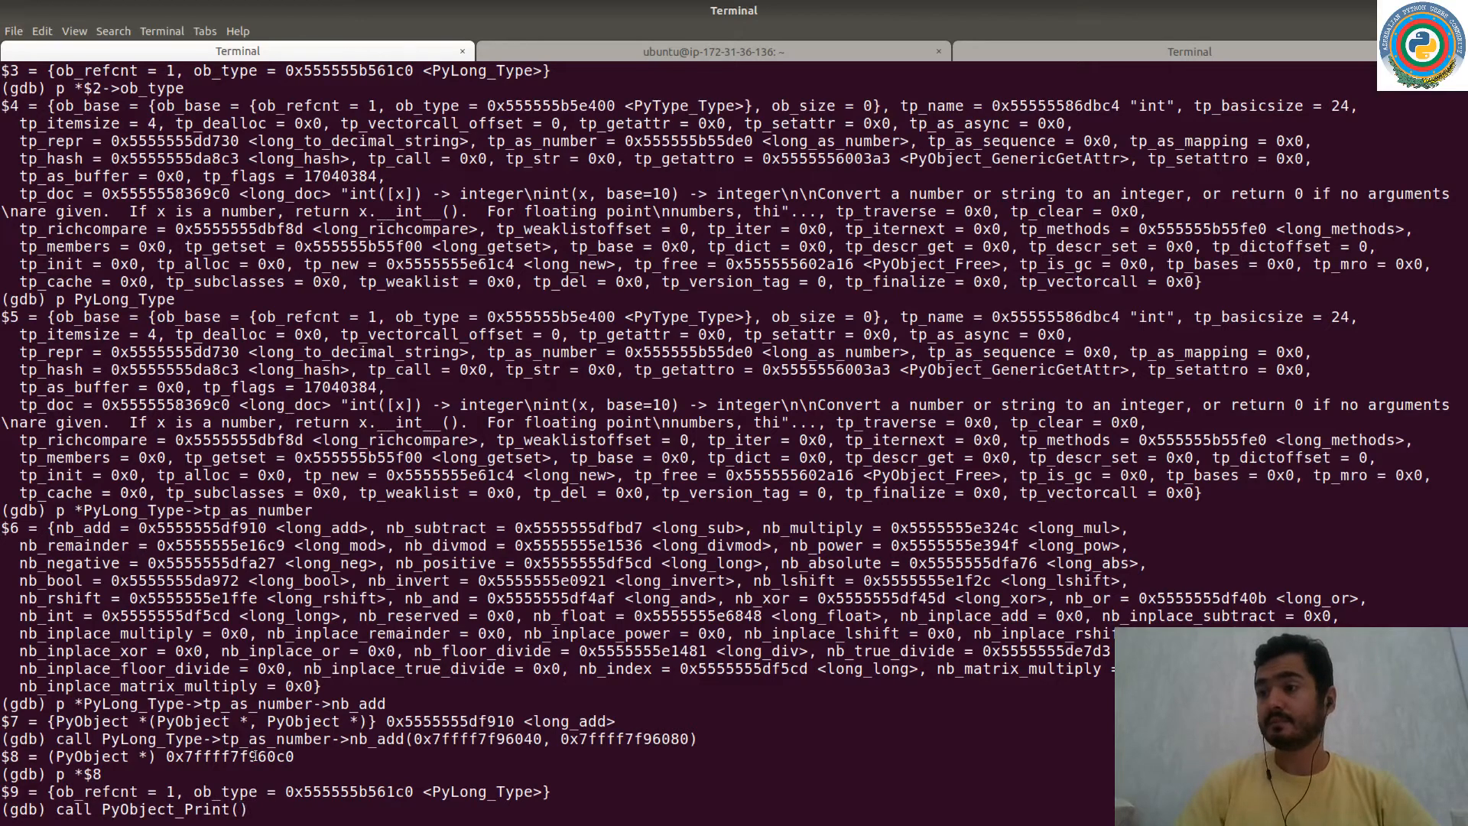
right_click(214, 778)
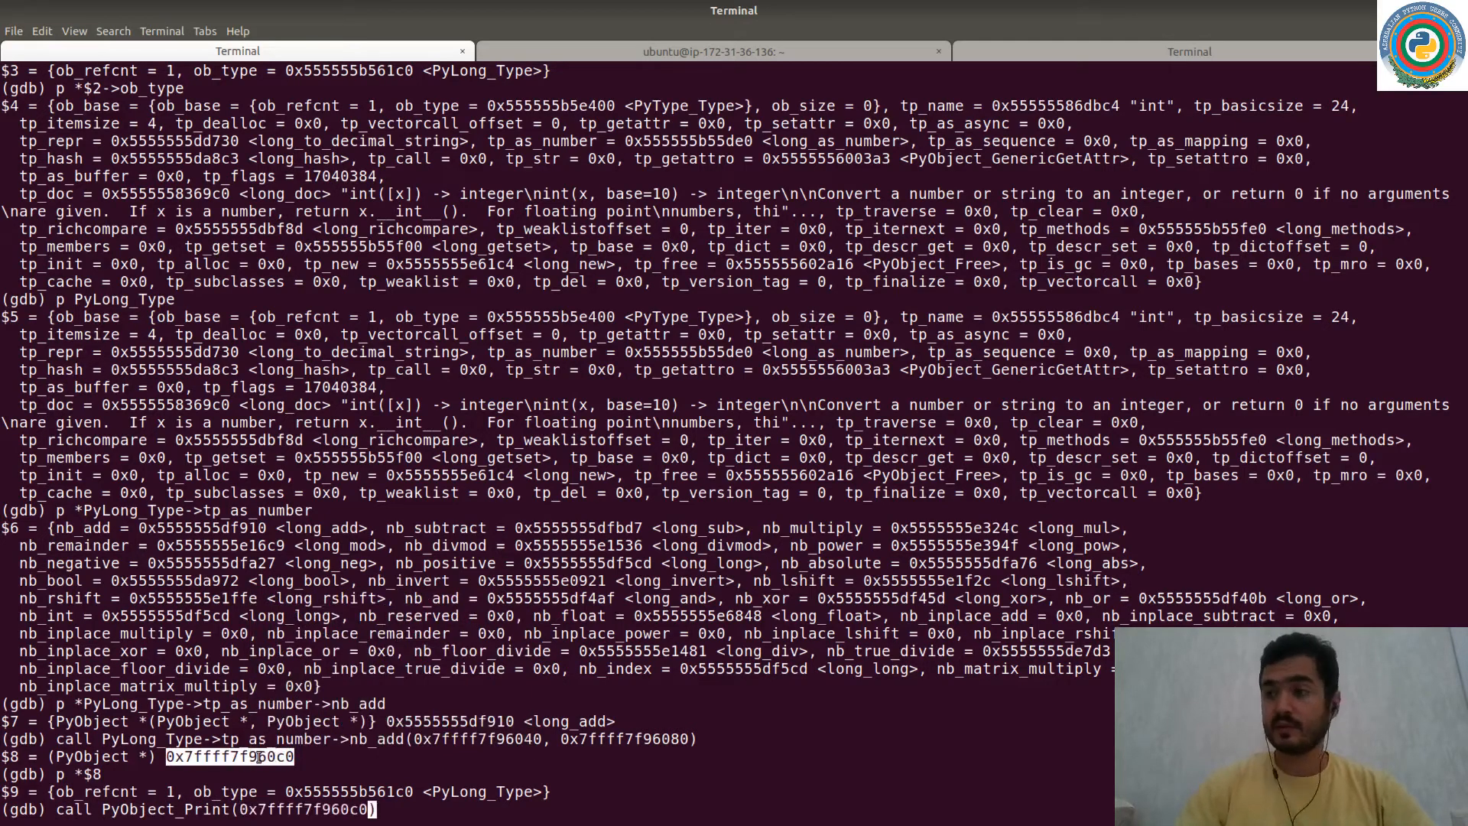
text(, stderr,)
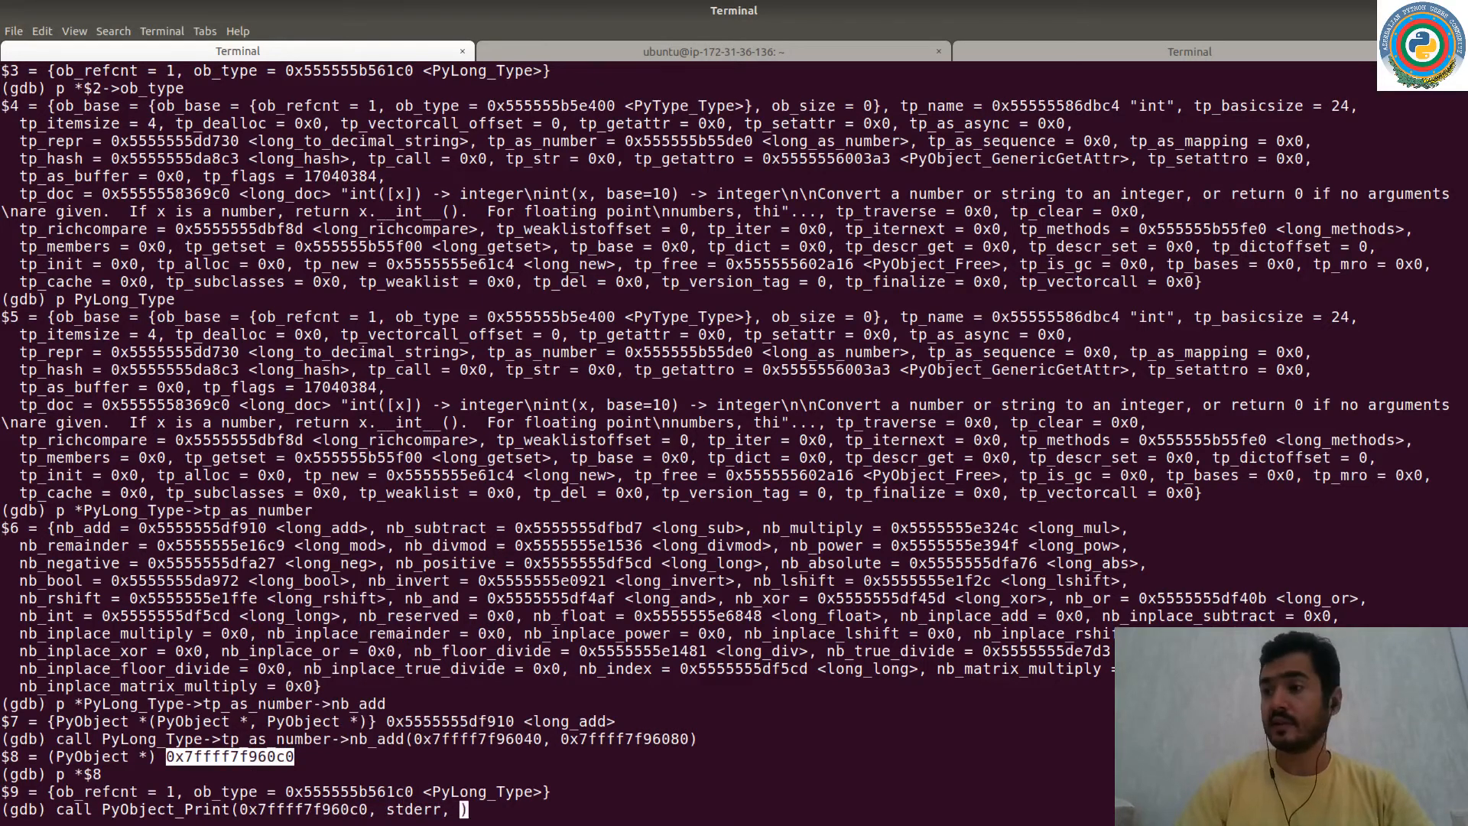
key(Return)
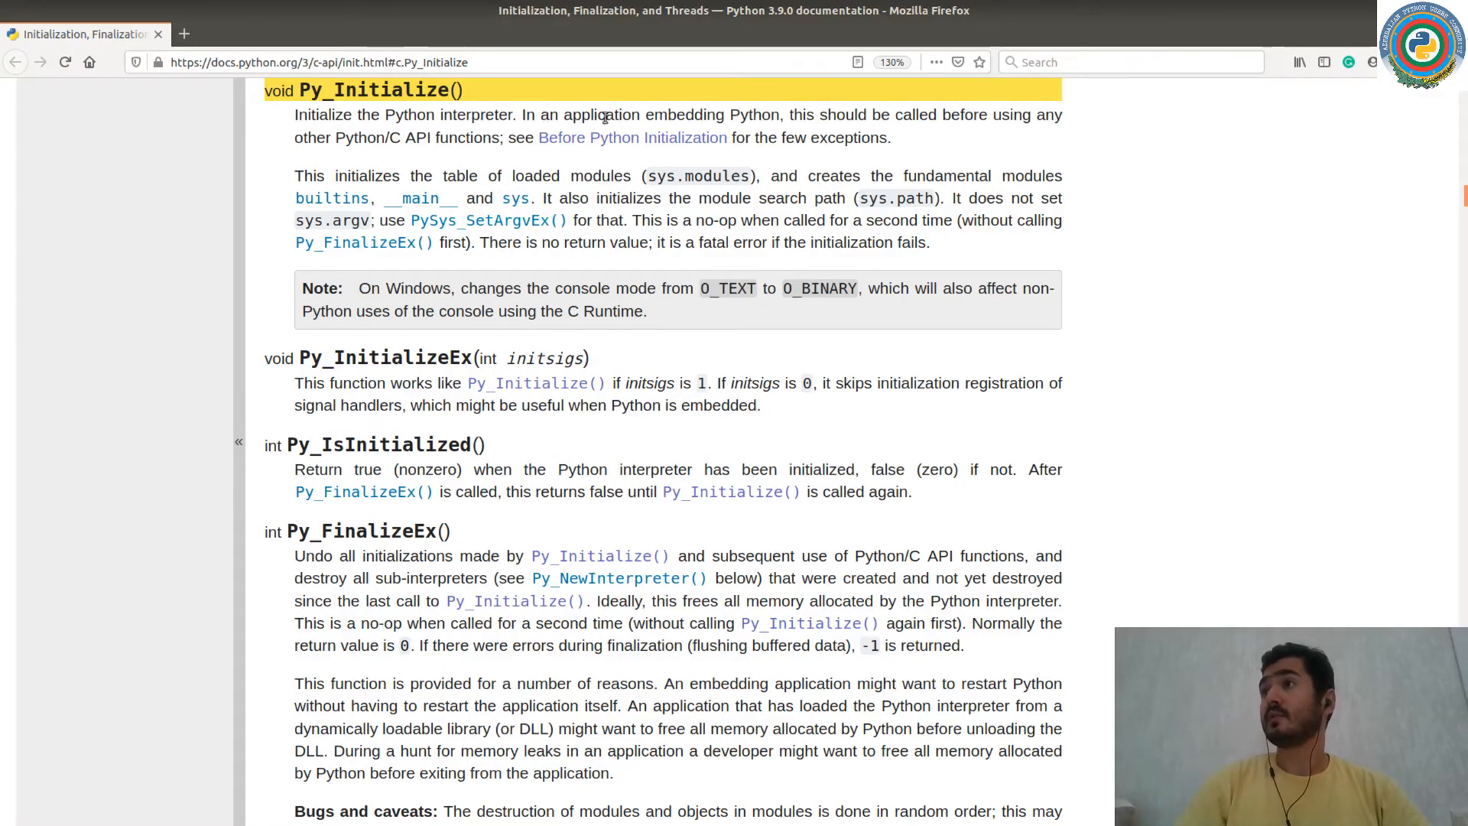
mouse_move(890, 123)
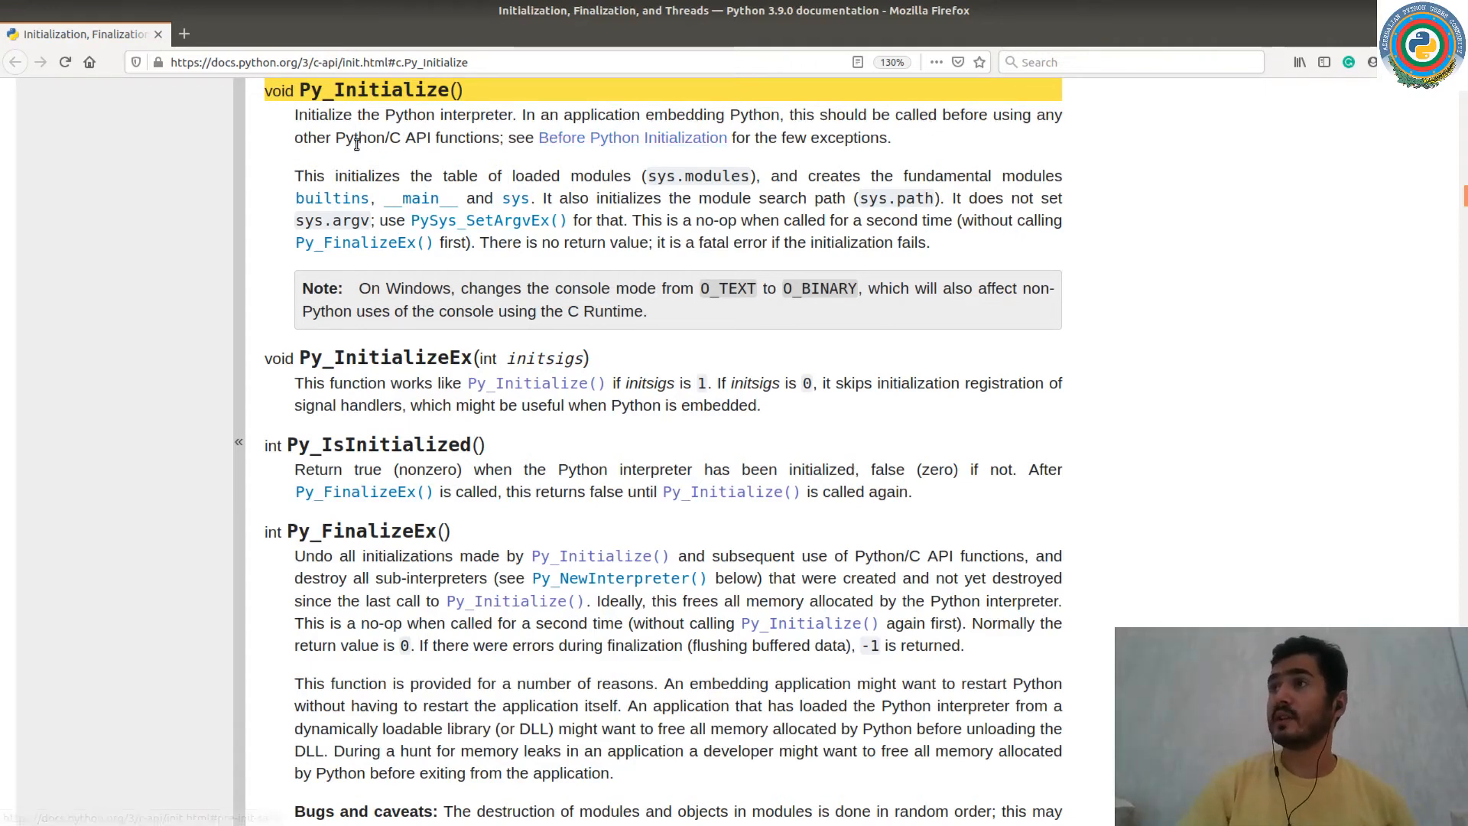
mouse_move(526, 162)
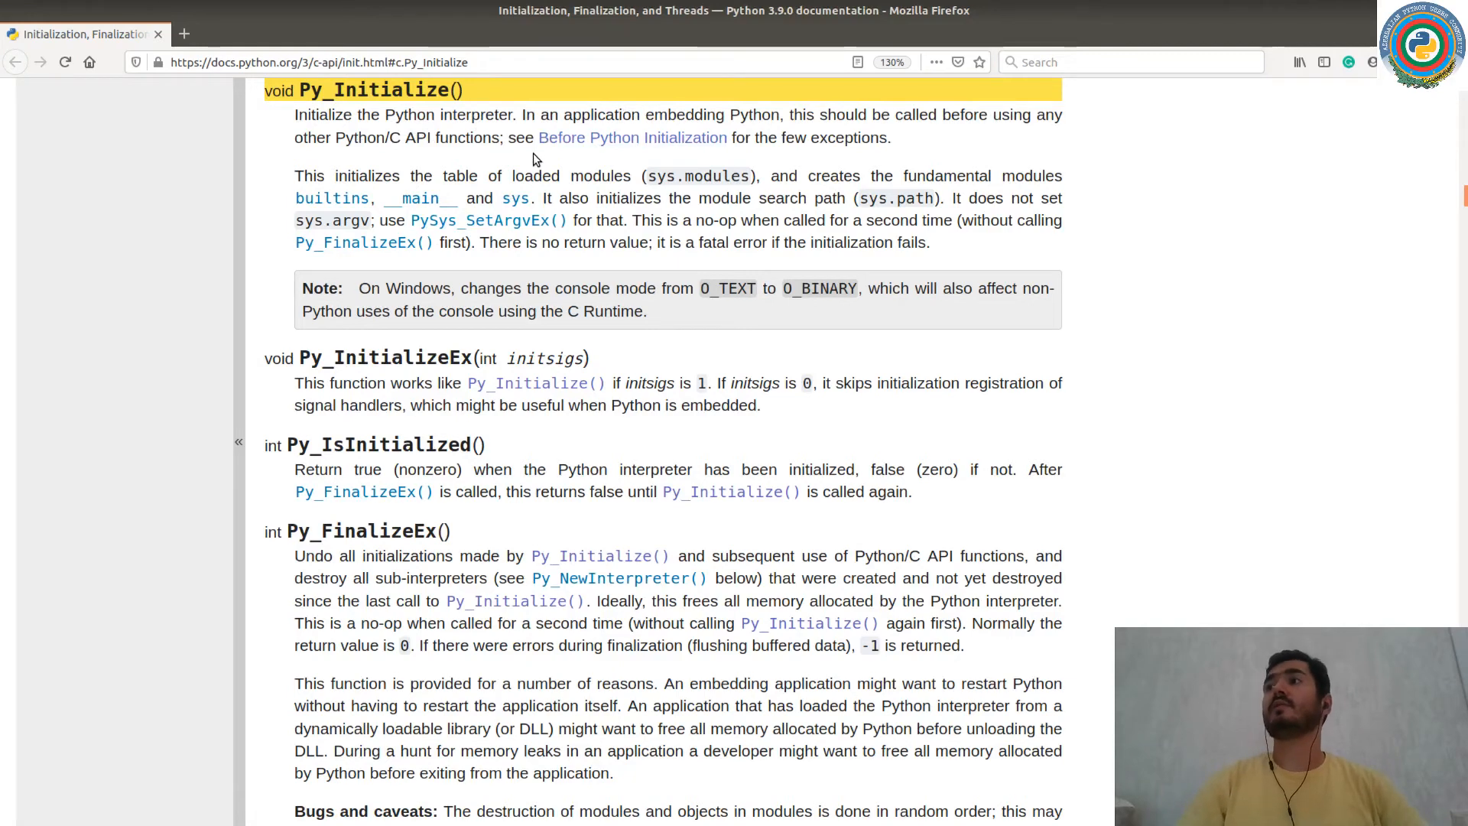
mouse_move(530, 173)
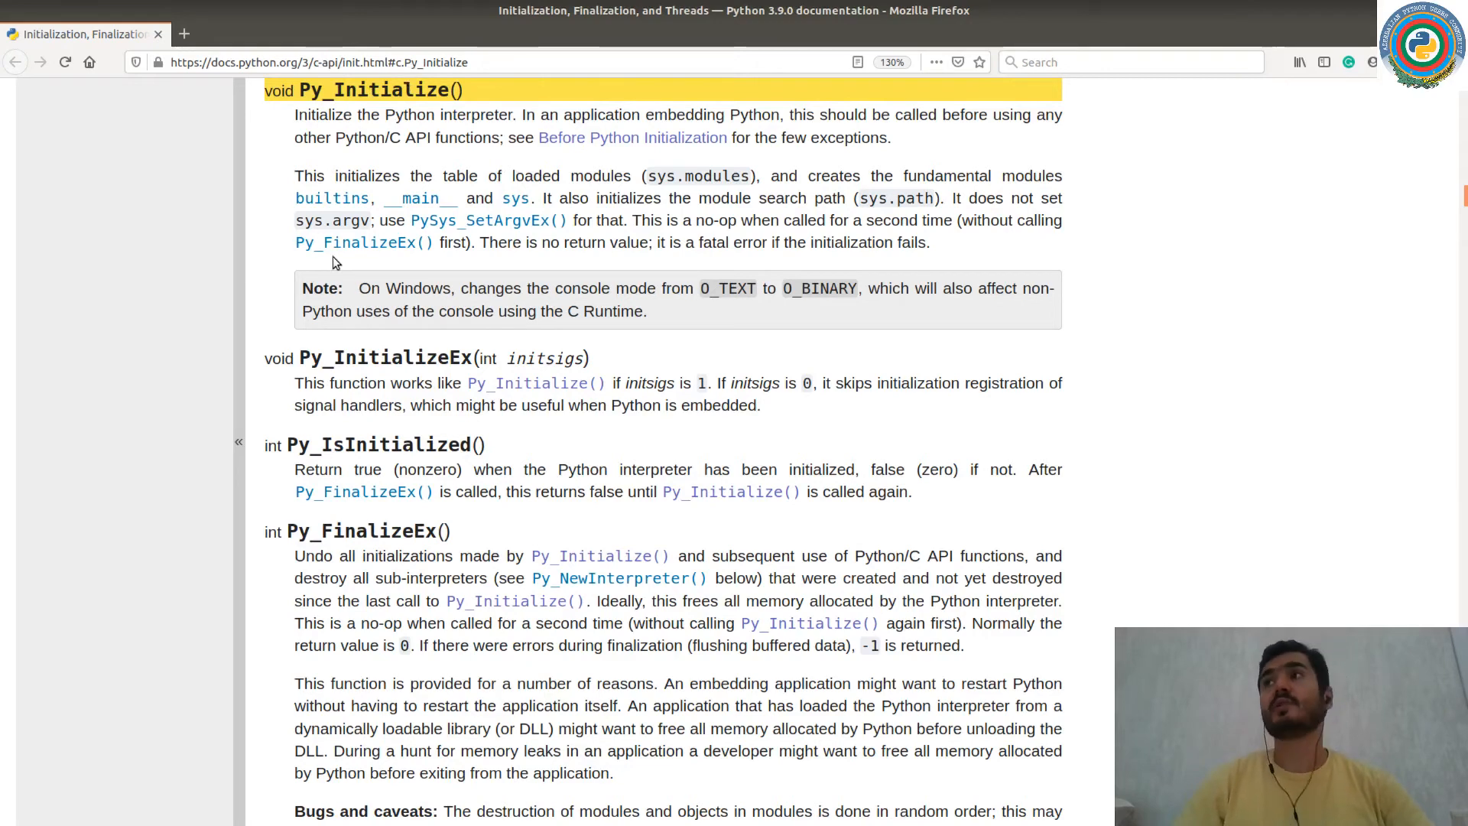
mouse_move(440, 217)
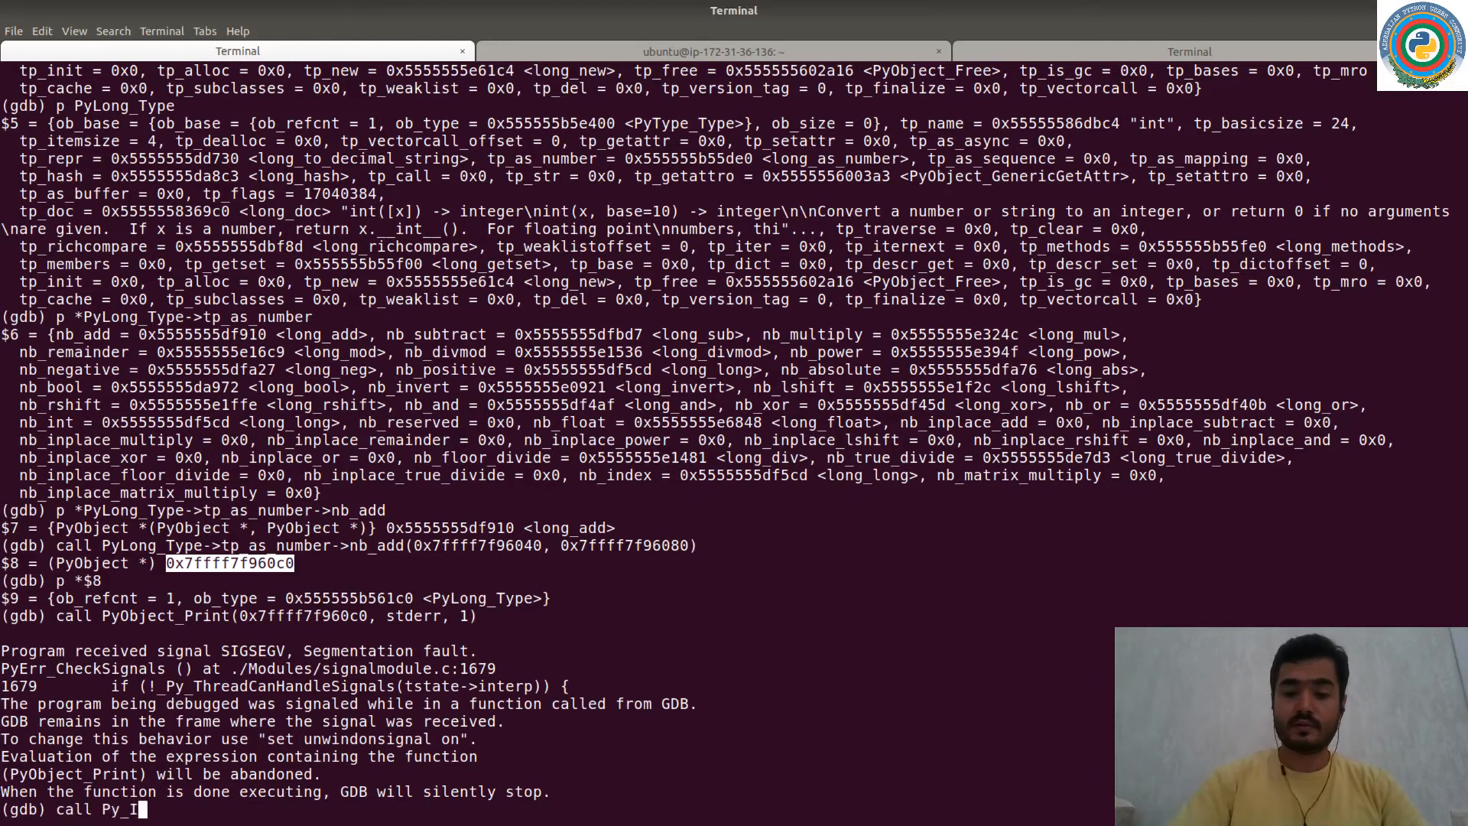
Call Py_Initialize(), then rerun PyObject_Print(0x7ffff7f960c0, stderr, 1) on the sum object.
text(nitialize(0)
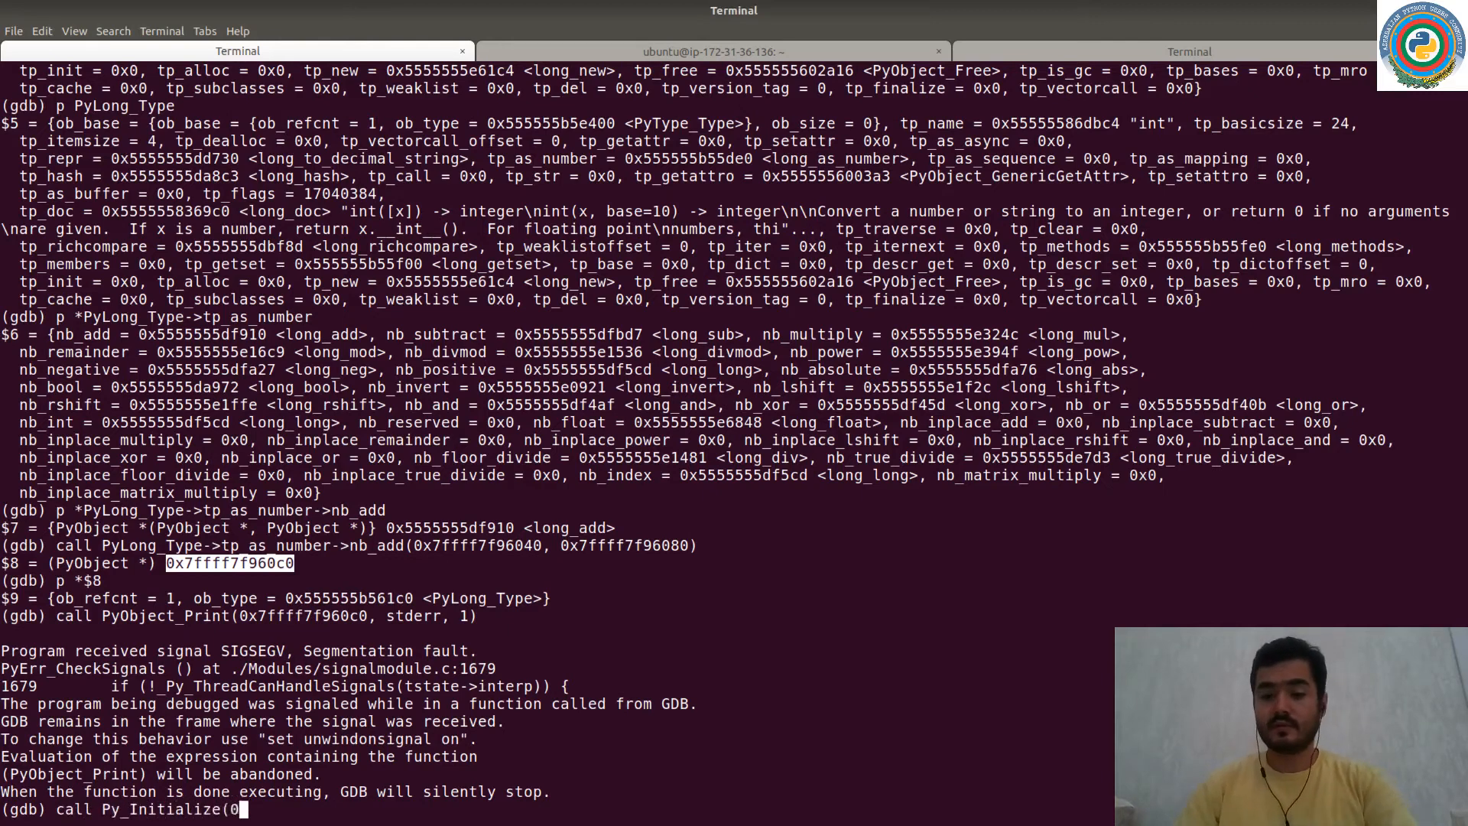
key(Return)
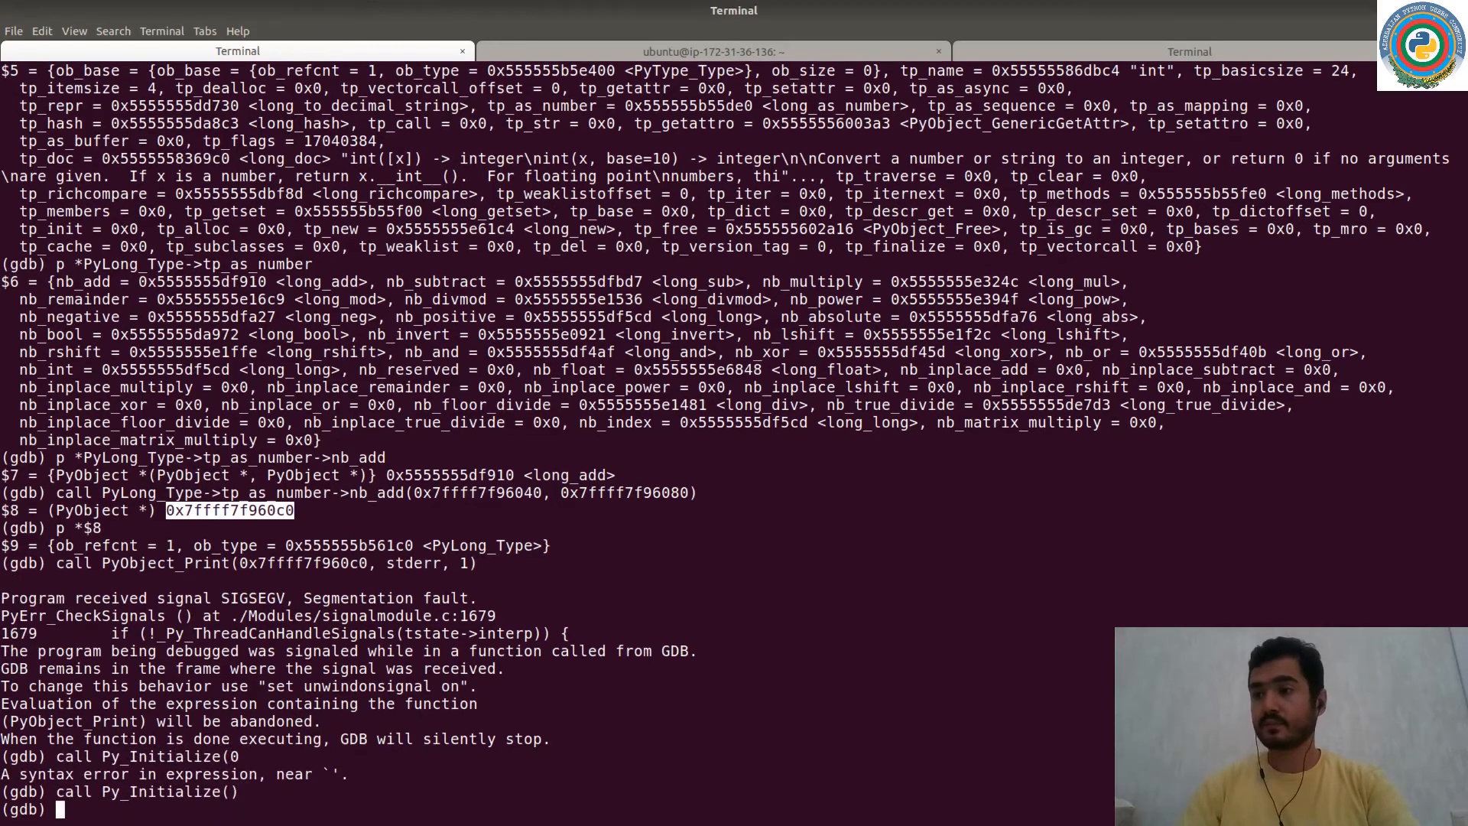
text(call PyObject_Print(0x7ffff7f960c0, stderr, 1))
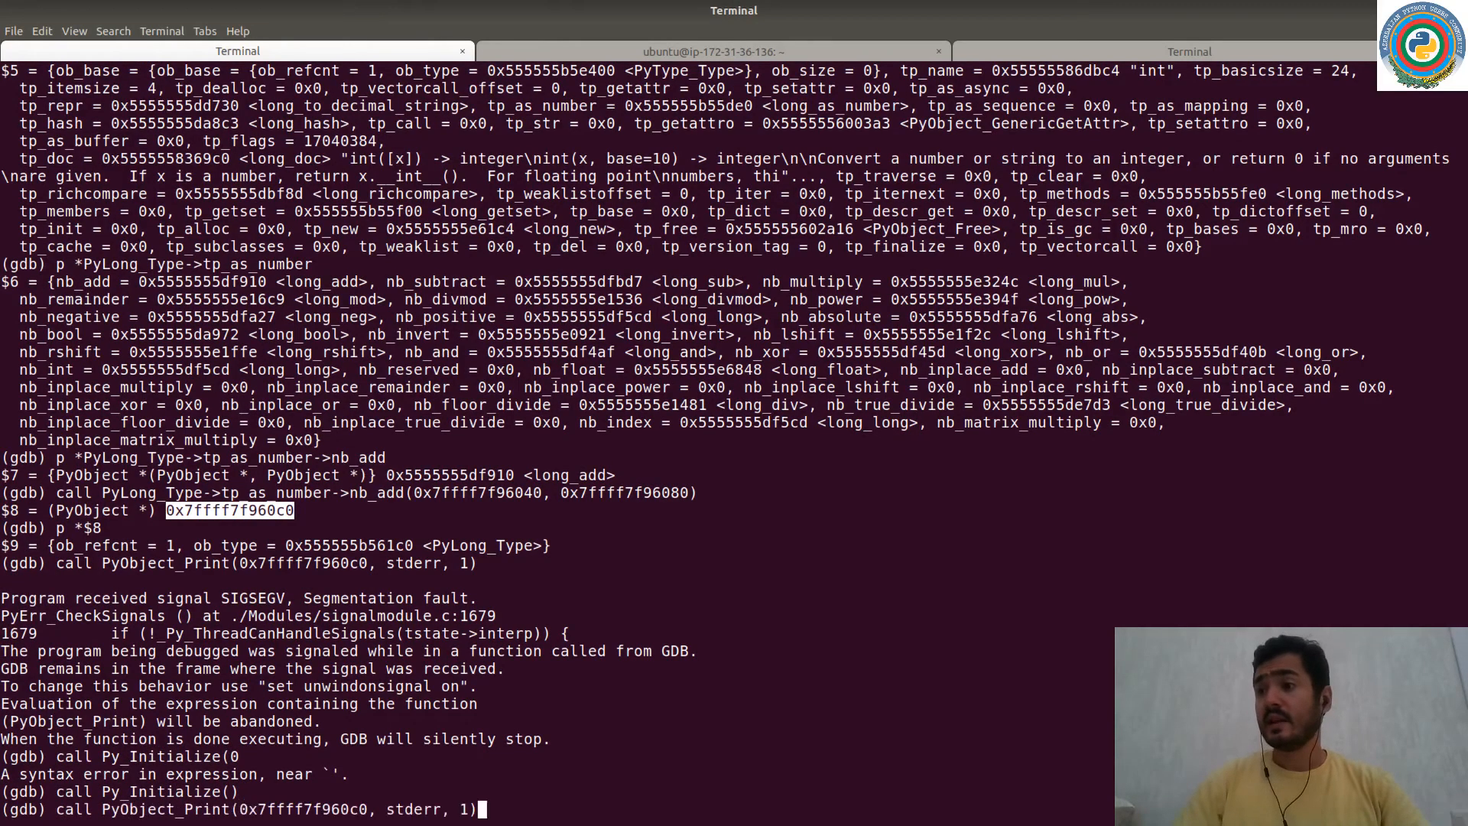
key(Return)
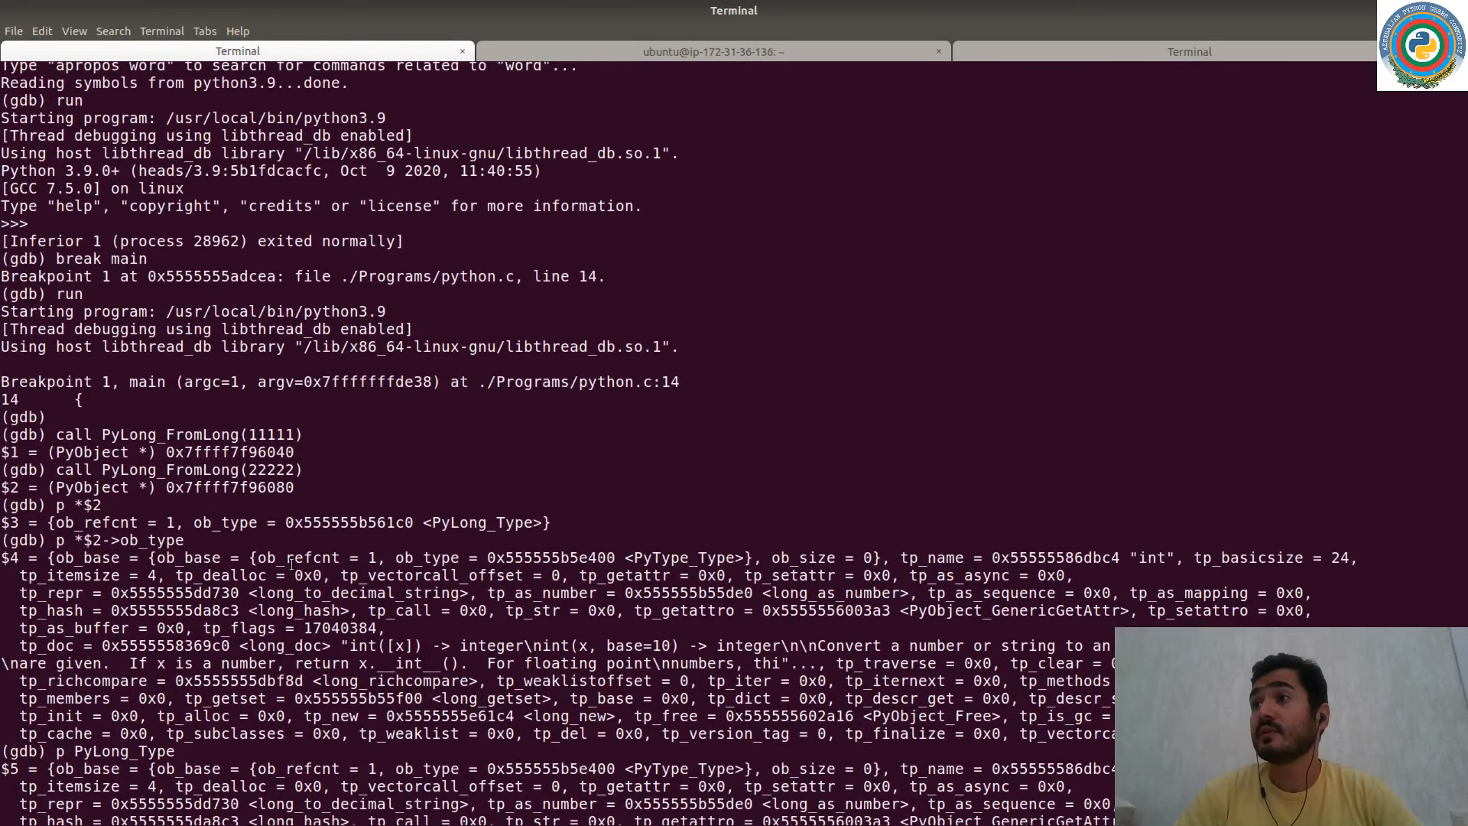
double_click(271, 434)
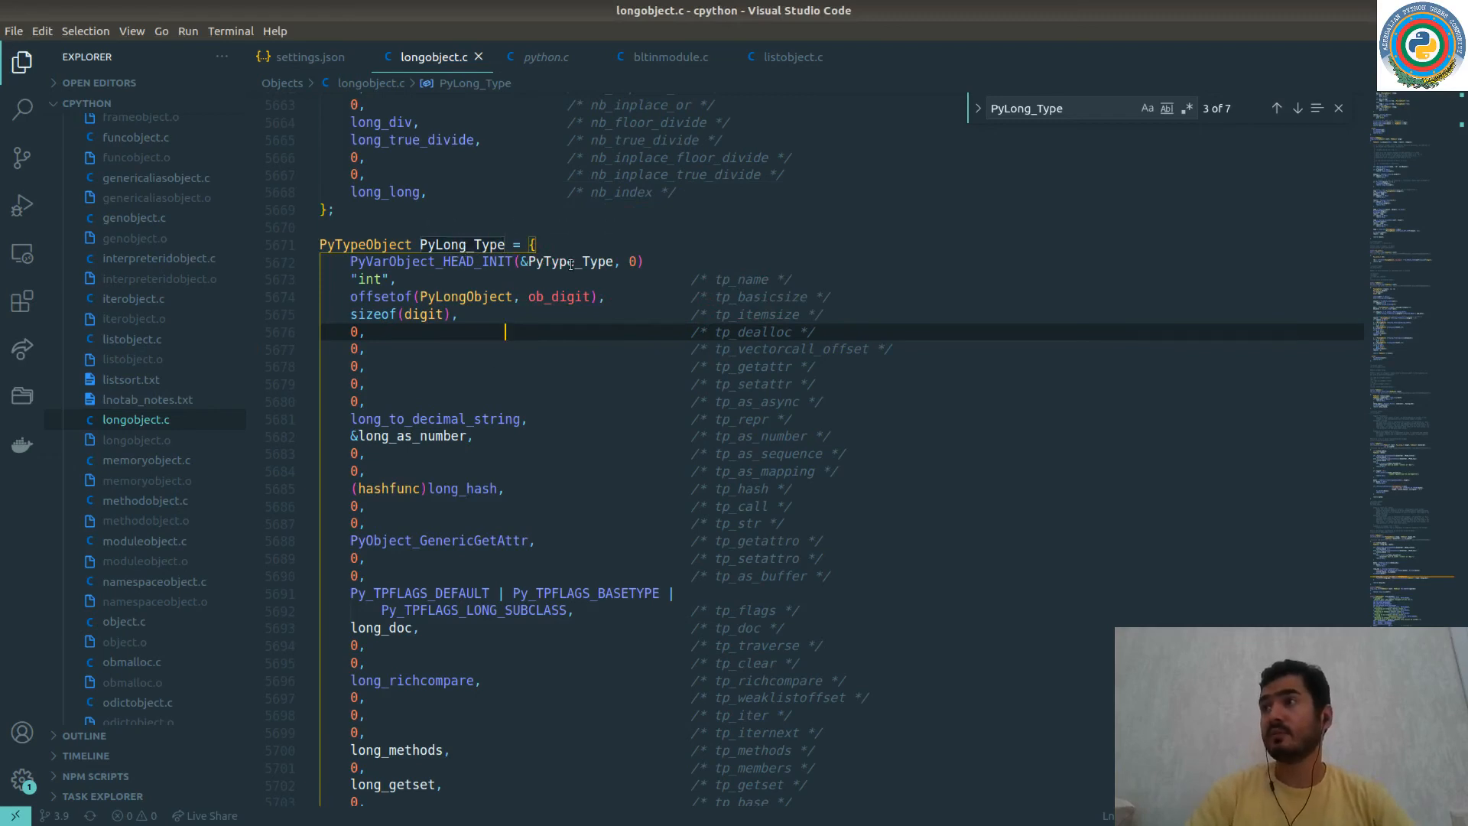
click(544, 58)
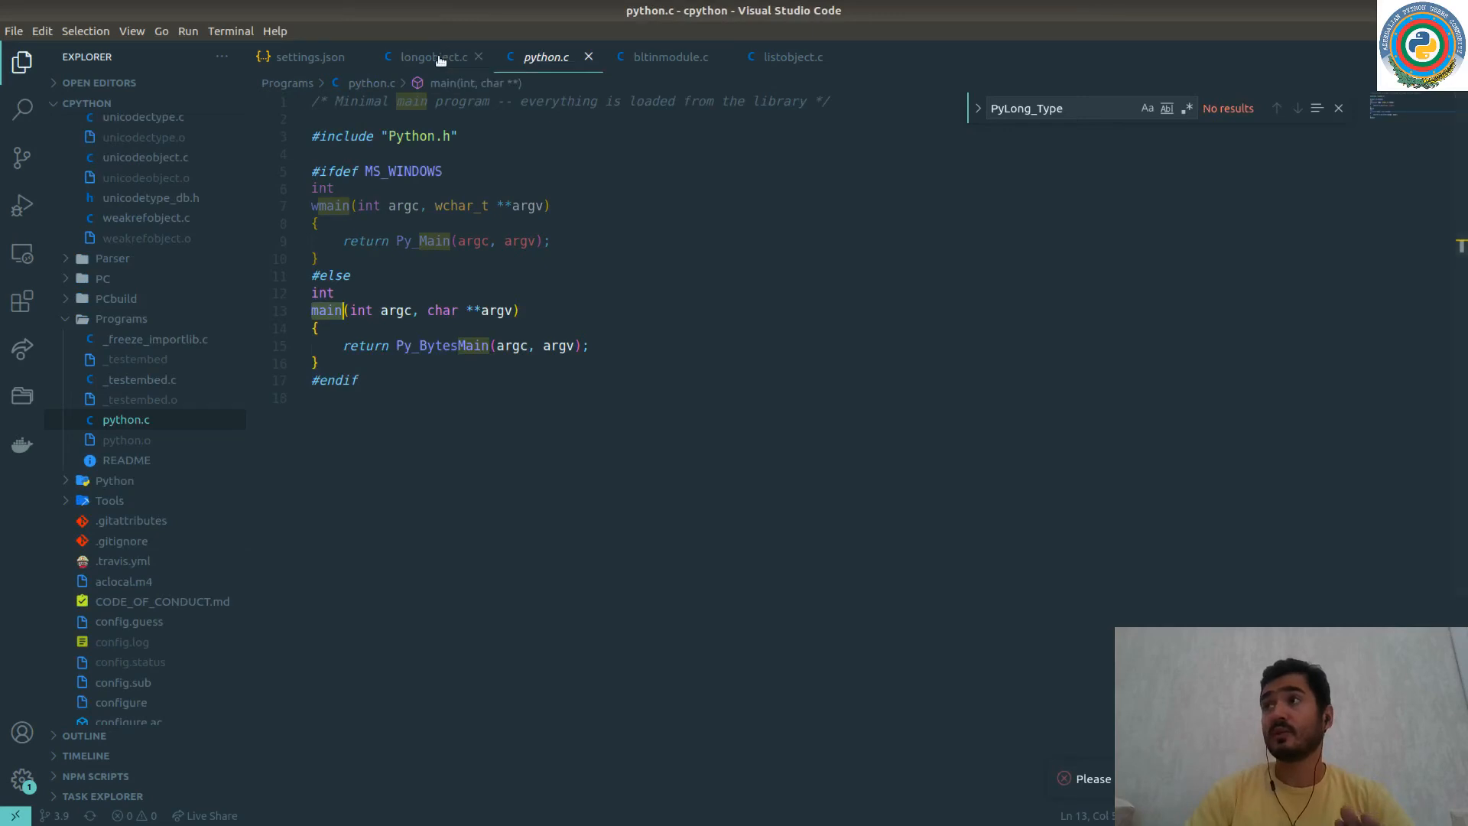
click(434, 58)
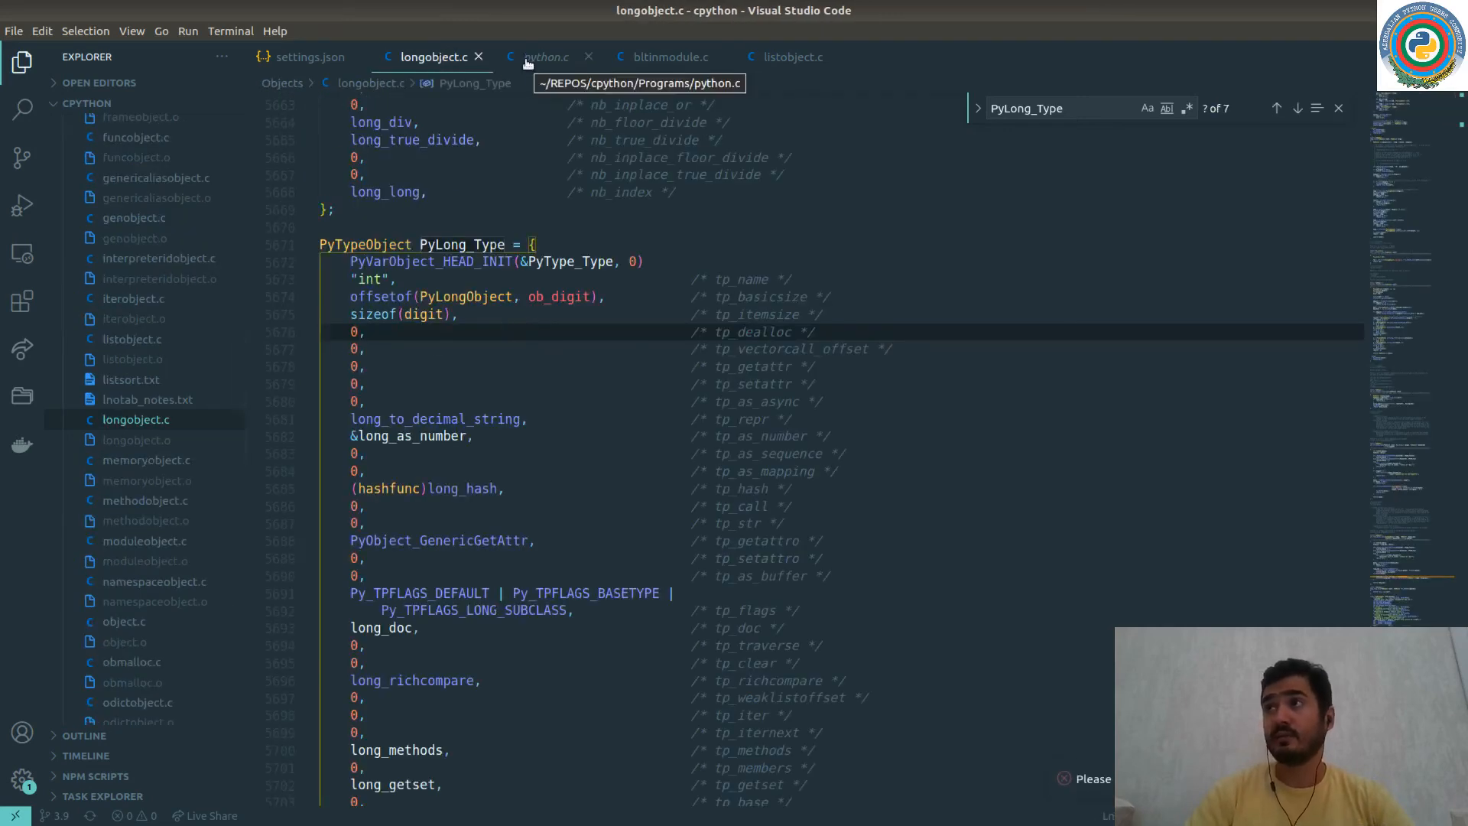